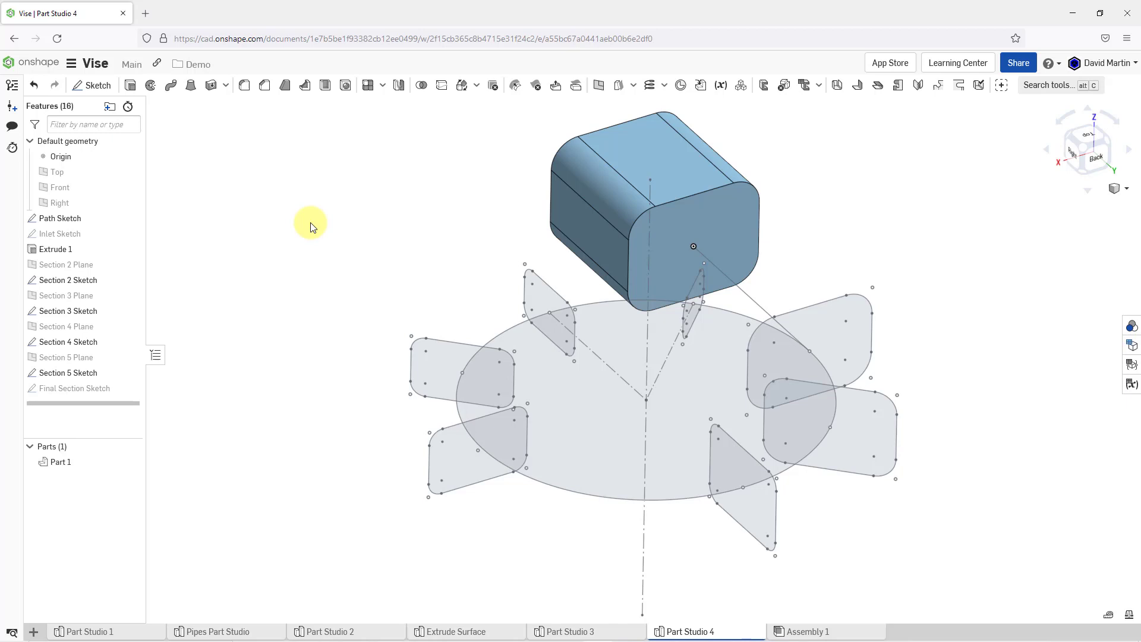
mouse_move(237, 363)
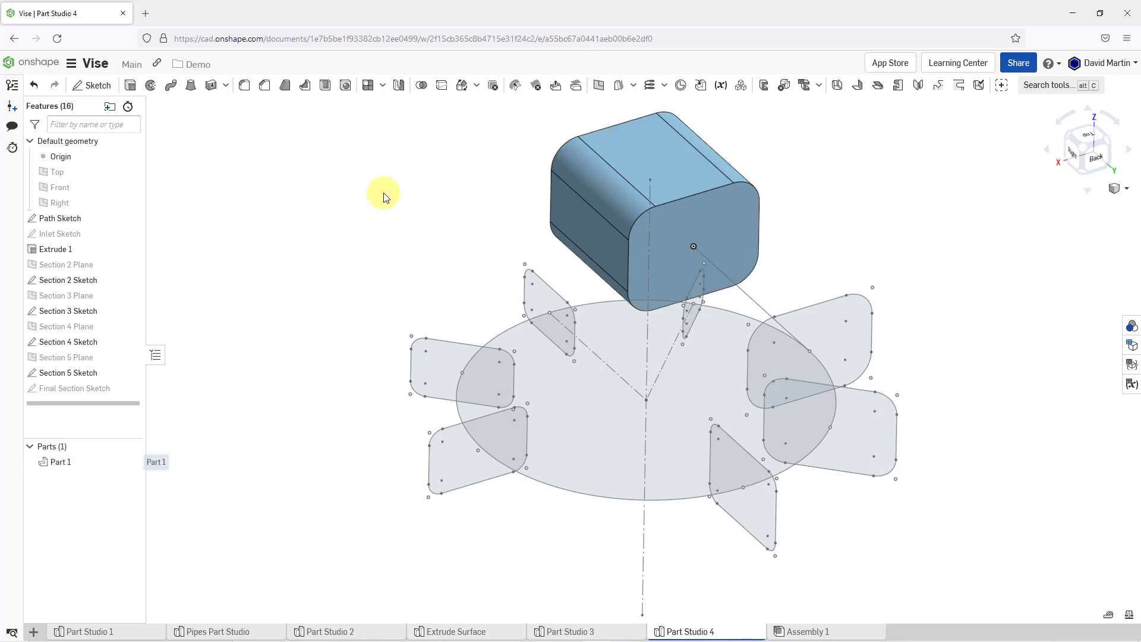
mouse_move(398, 180)
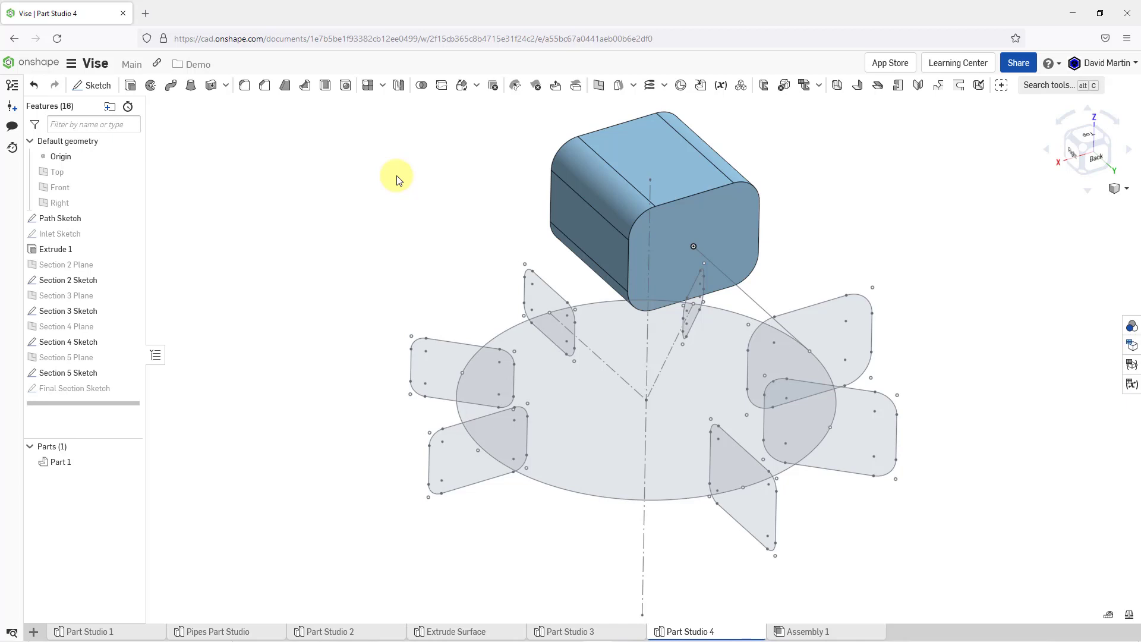
mouse_move(233, 144)
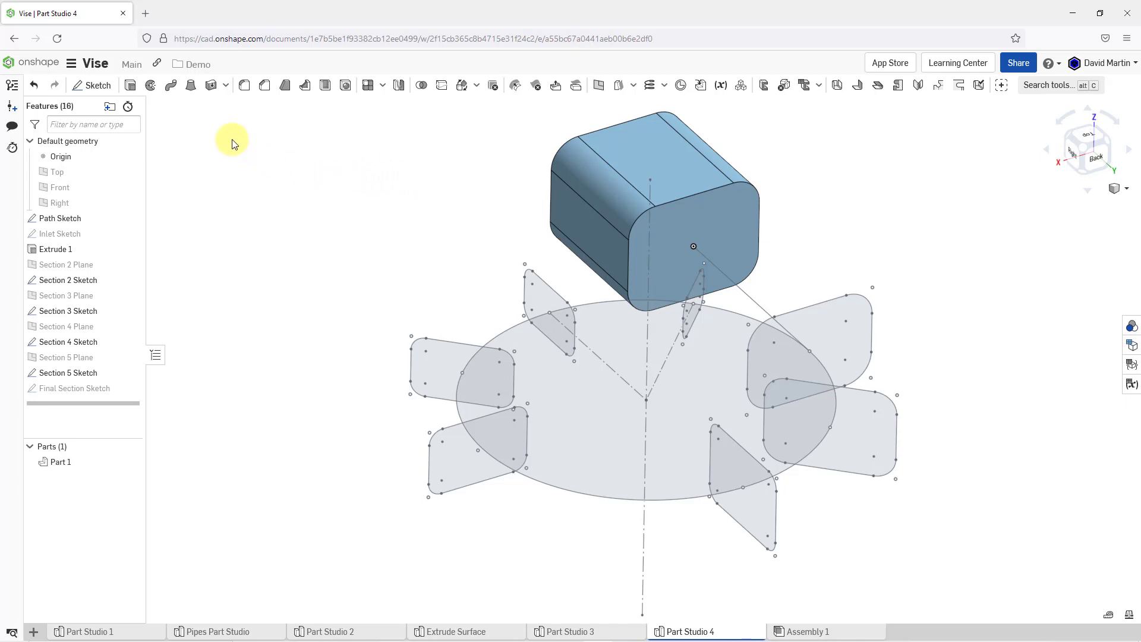
mouse_move(190, 85)
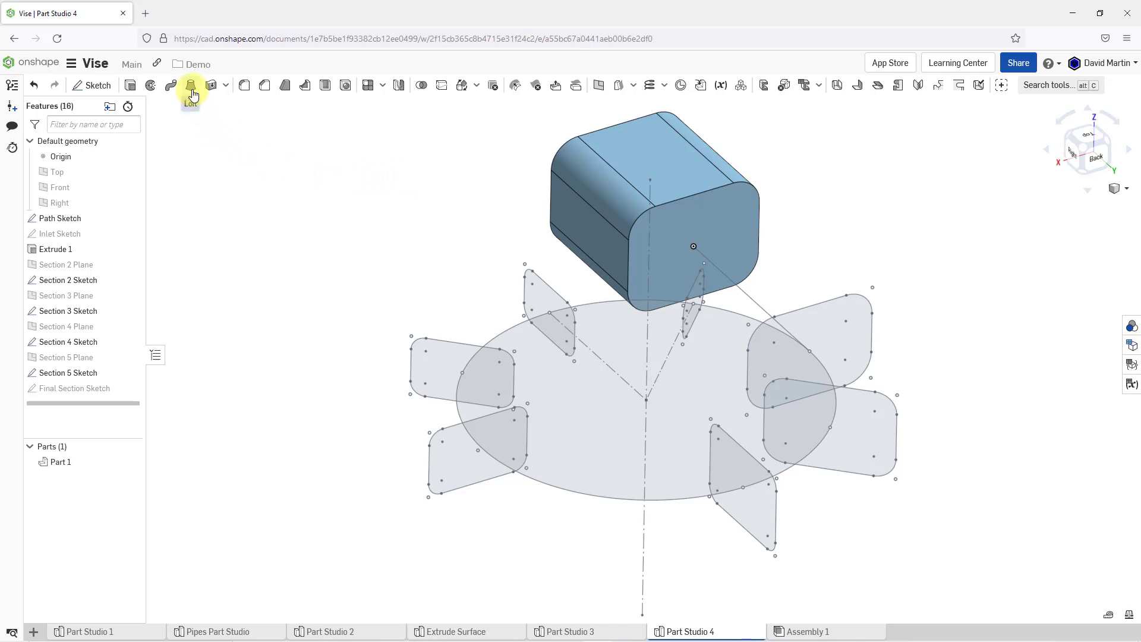
mouse_move(191, 85)
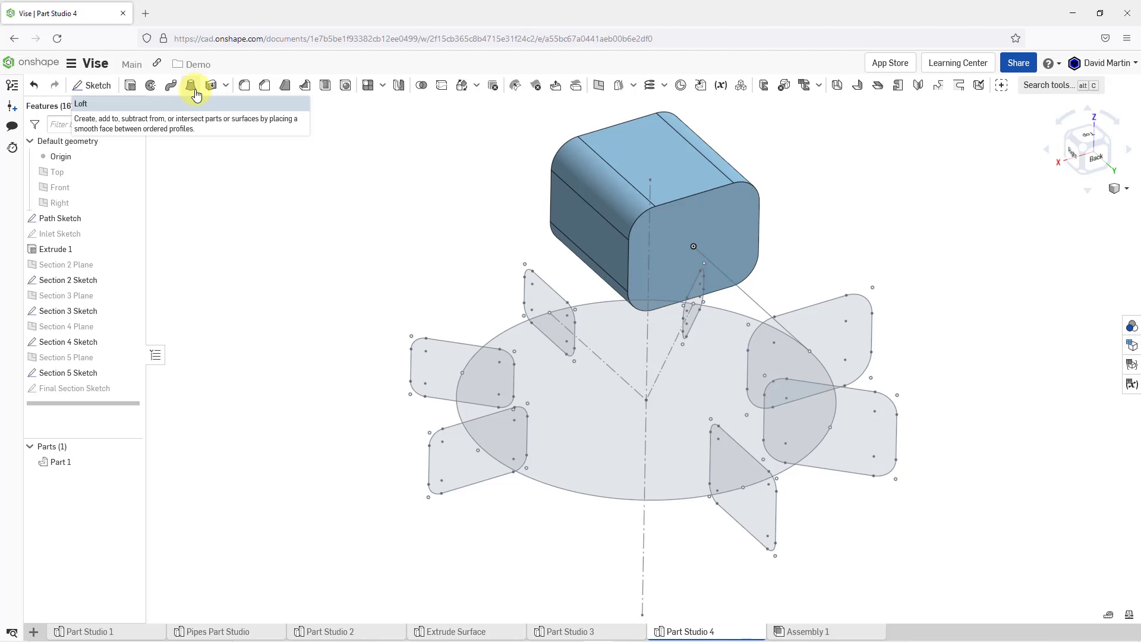
Start a solid loft with Extrude 1's rounded end face as the first profile.
left_click(190, 85)
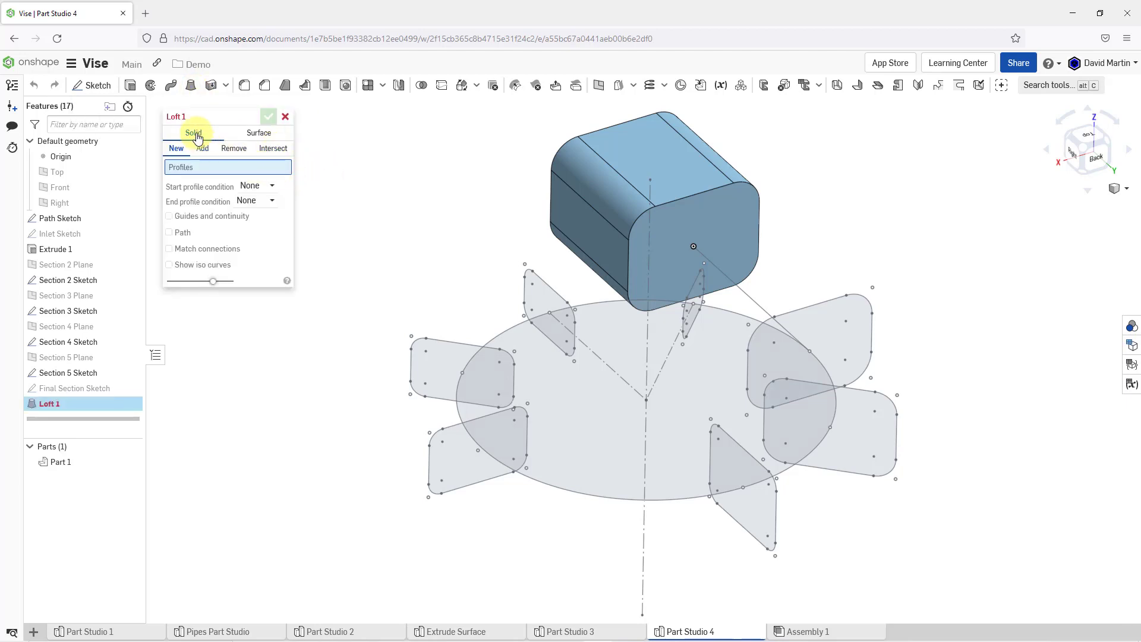
mouse_move(259, 133)
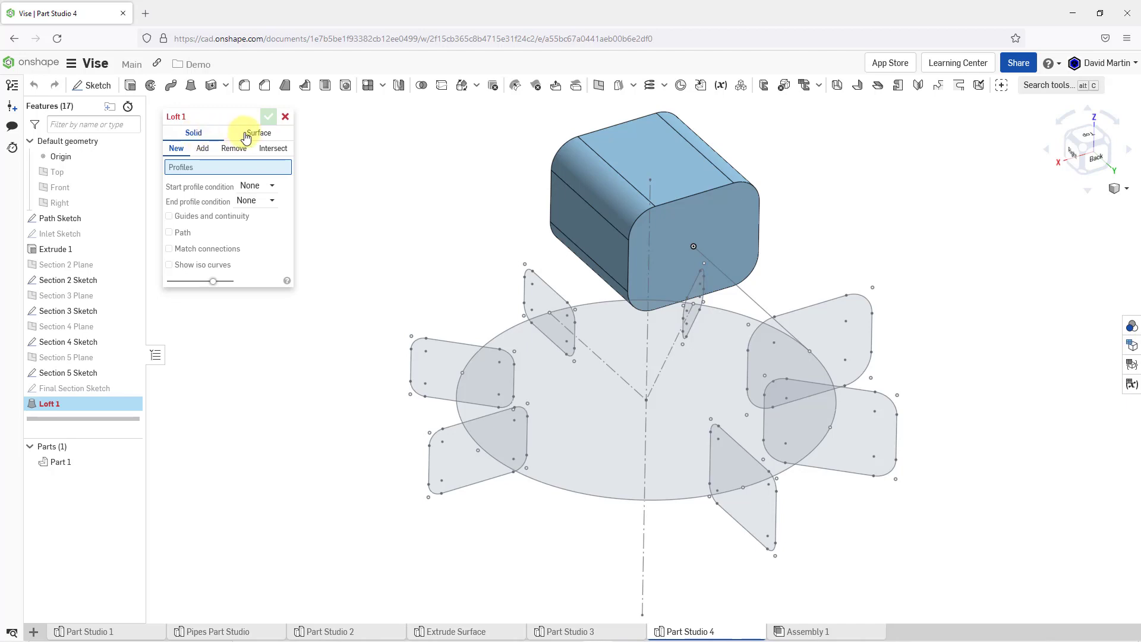
mouse_move(177, 149)
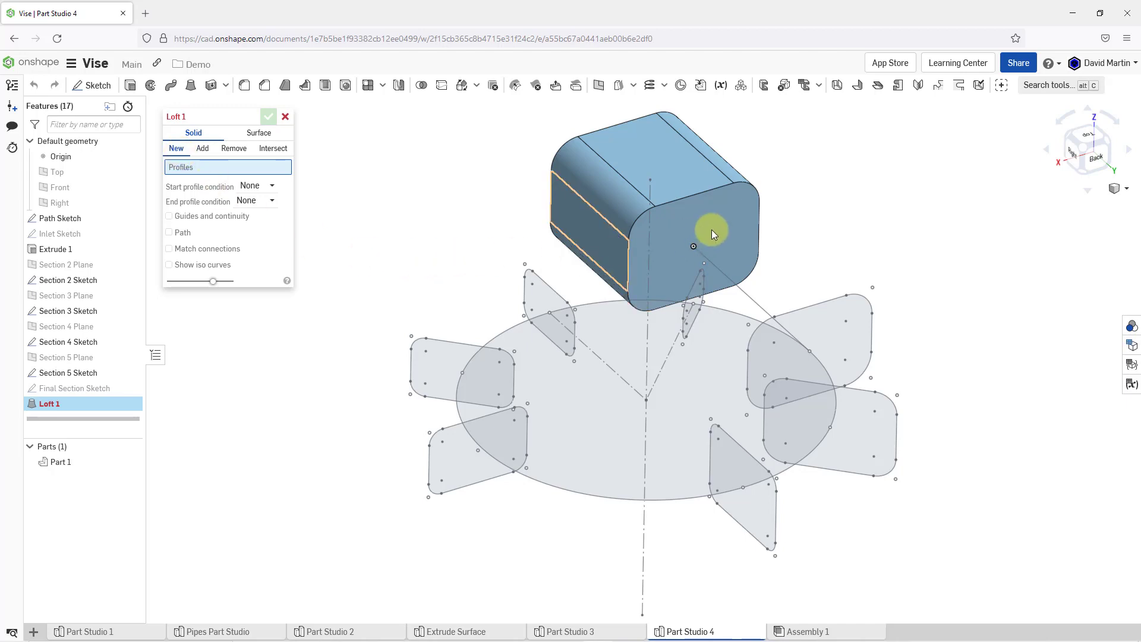
left_click(713, 235)
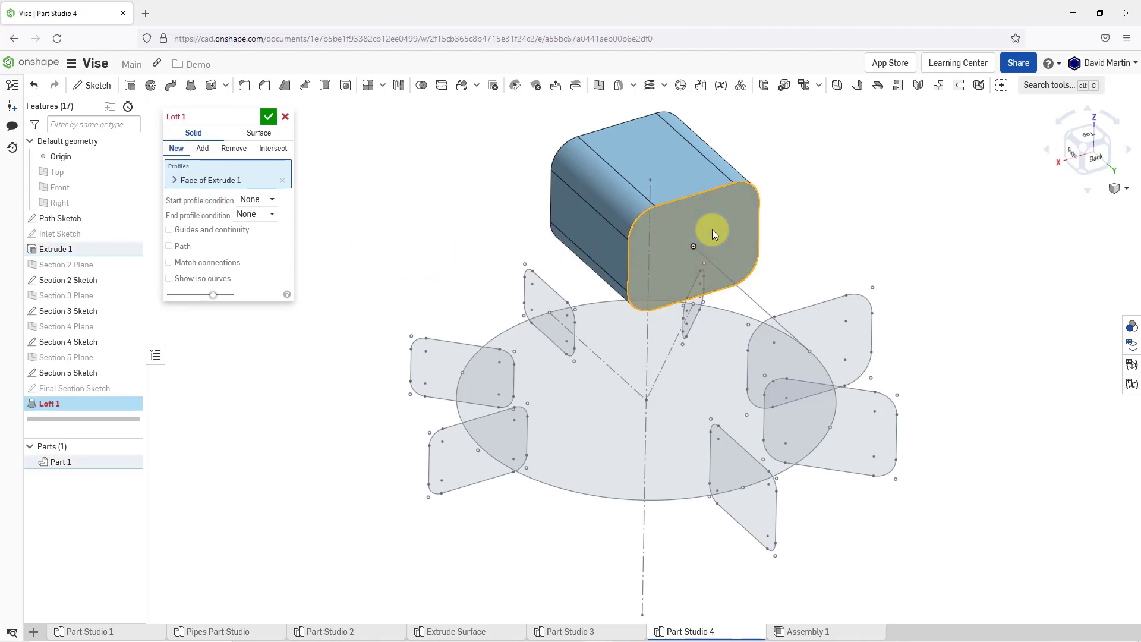
mouse_move(231, 204)
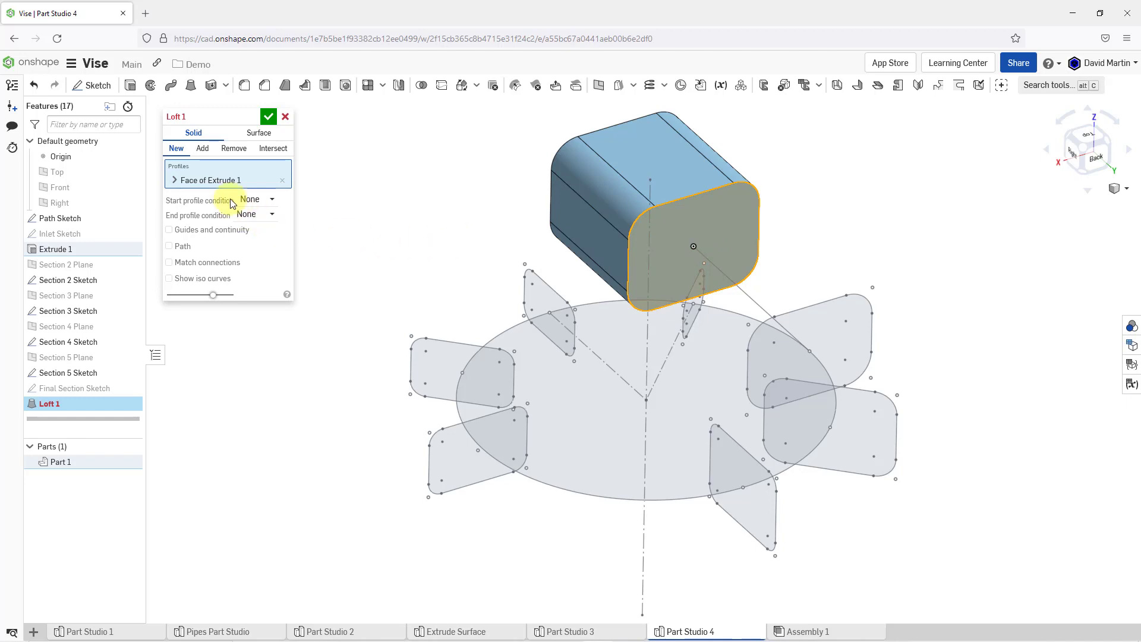
mouse_move(897, 247)
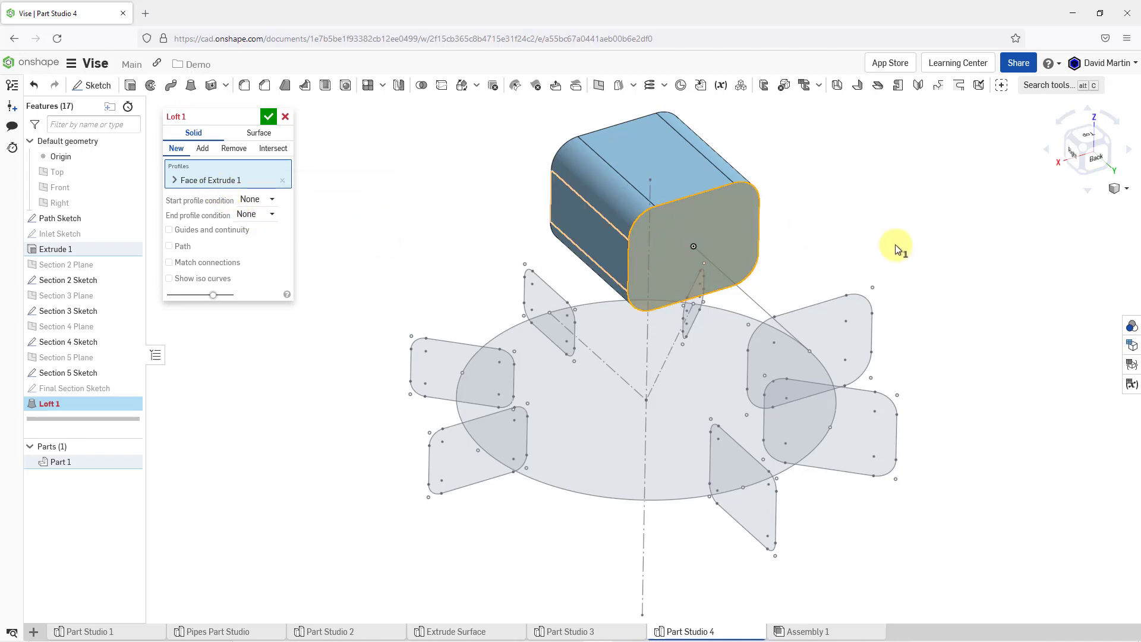
mouse_move(800, 350)
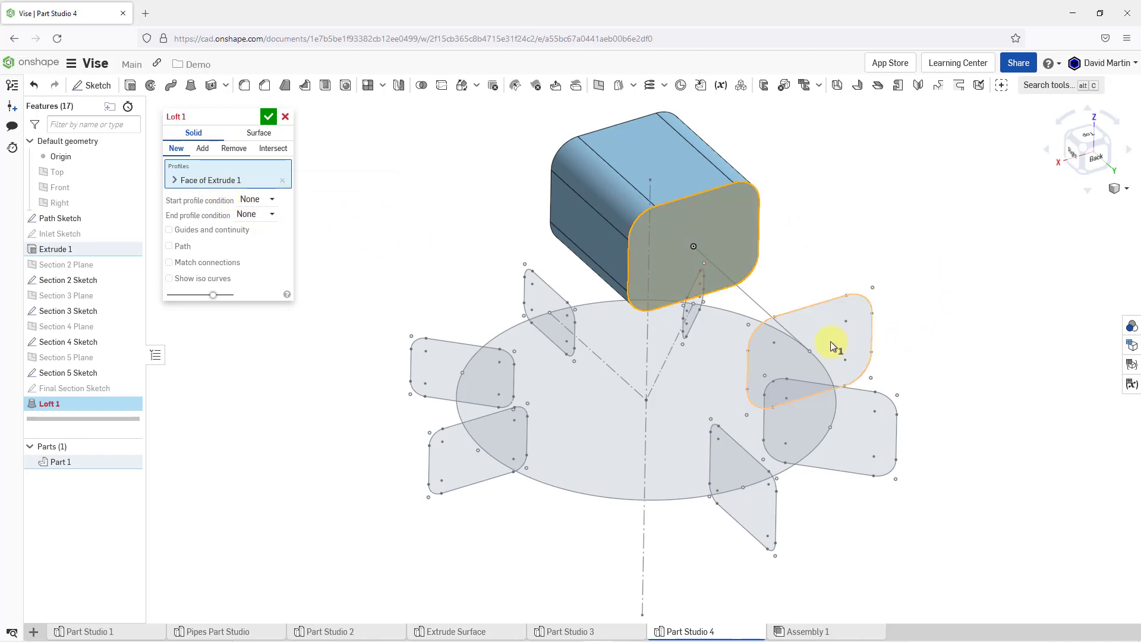
Add the Section 2, Section 4 and following section faces around the circle as loft profiles.
left_click(806, 347)
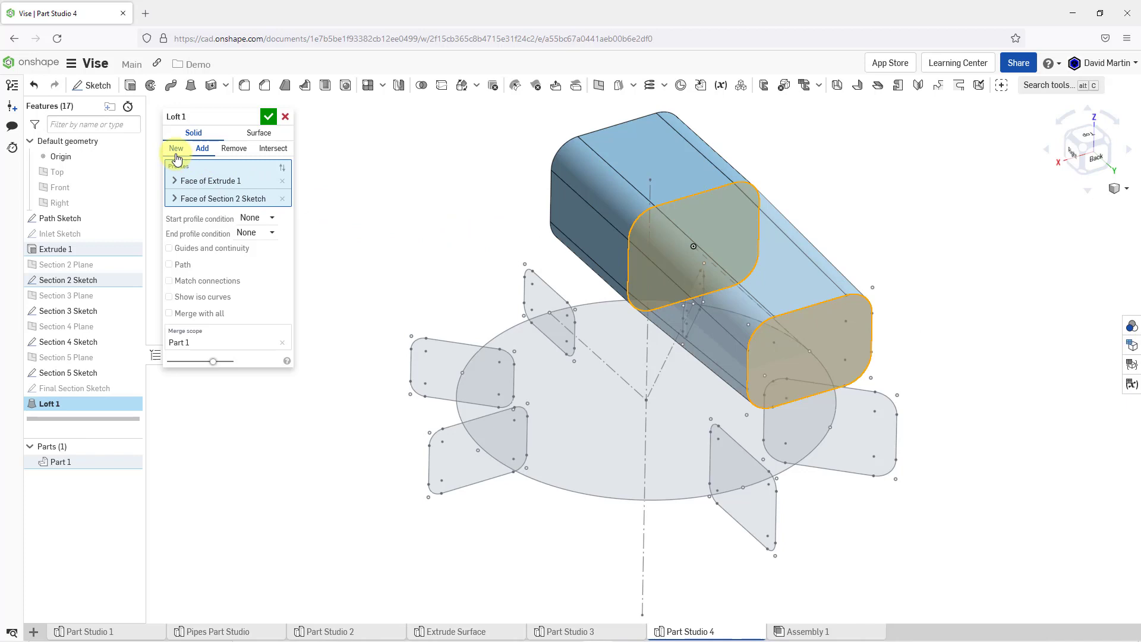
mouse_move(248, 298)
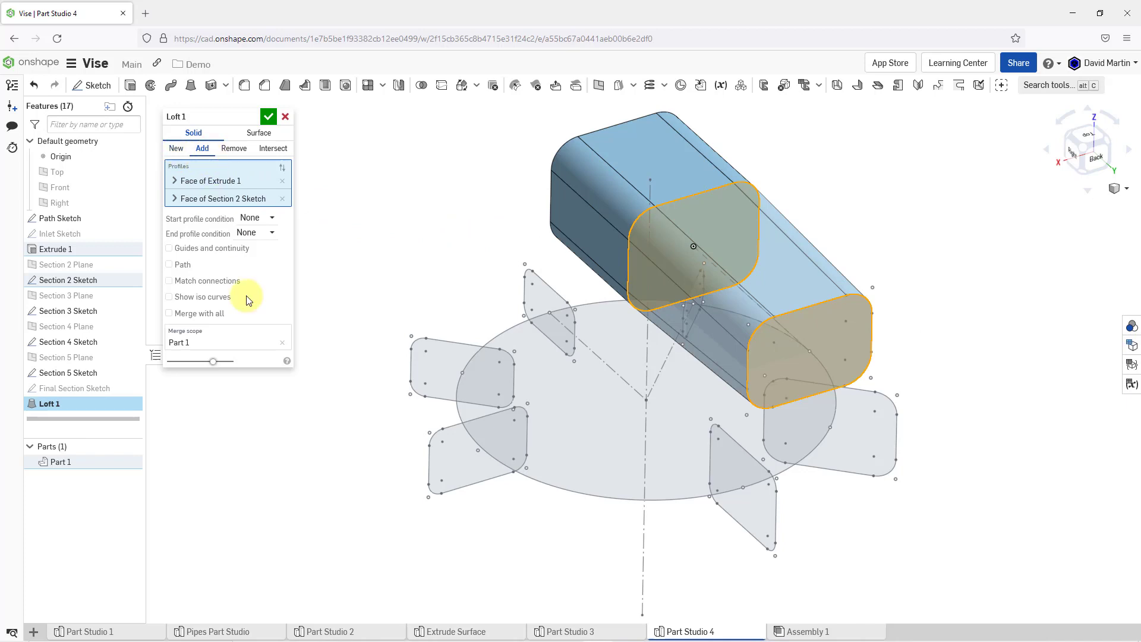
mouse_move(496, 230)
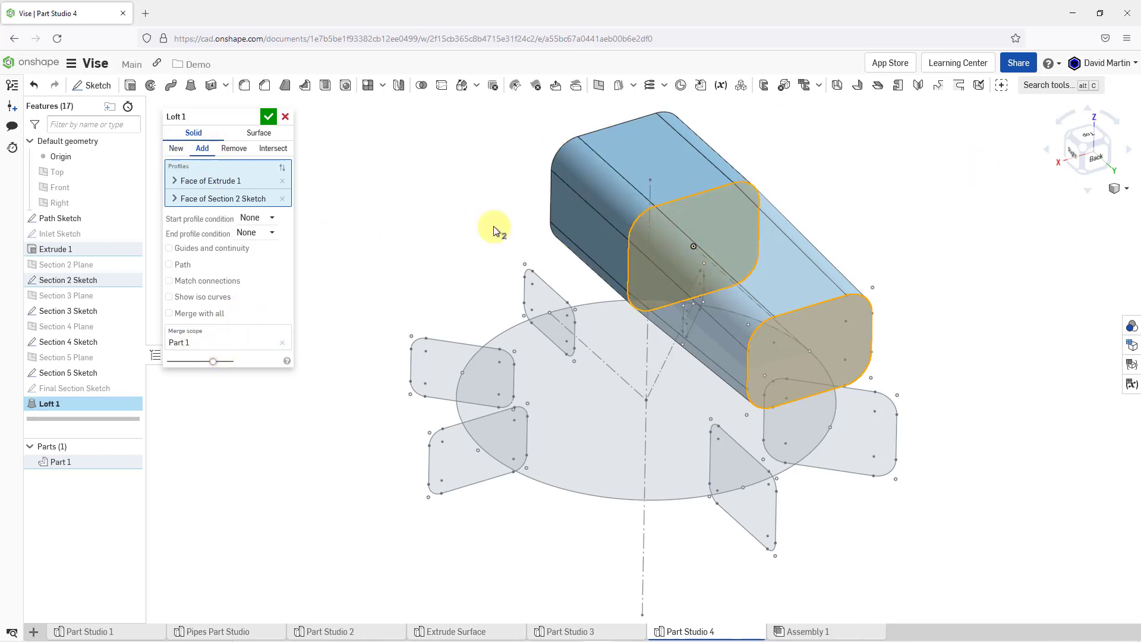
mouse_move(371, 173)
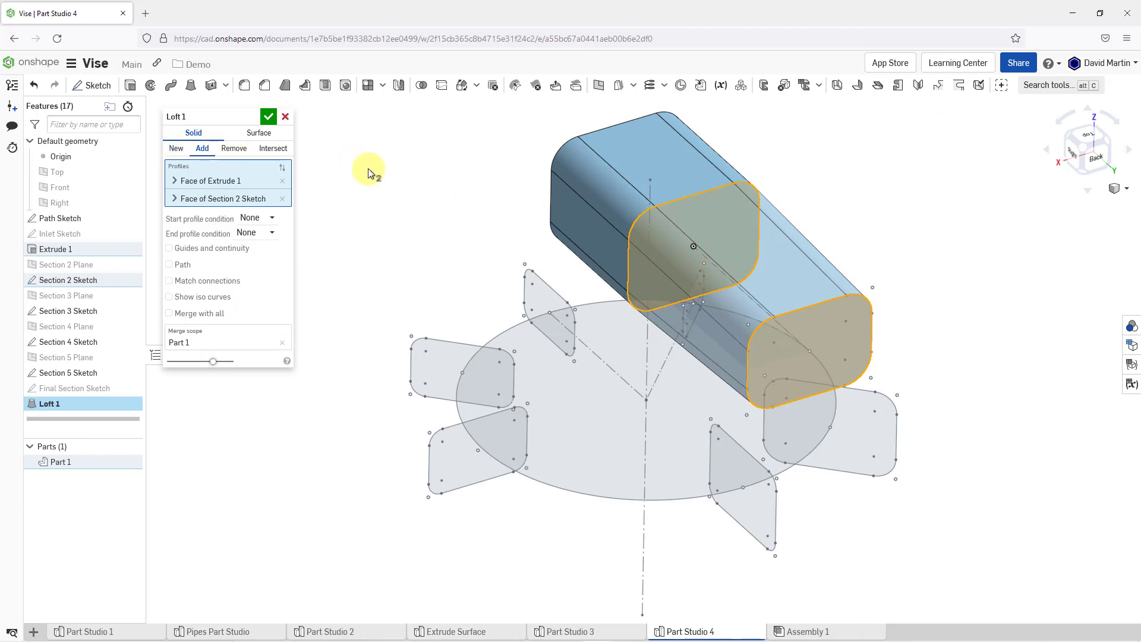
mouse_move(905, 453)
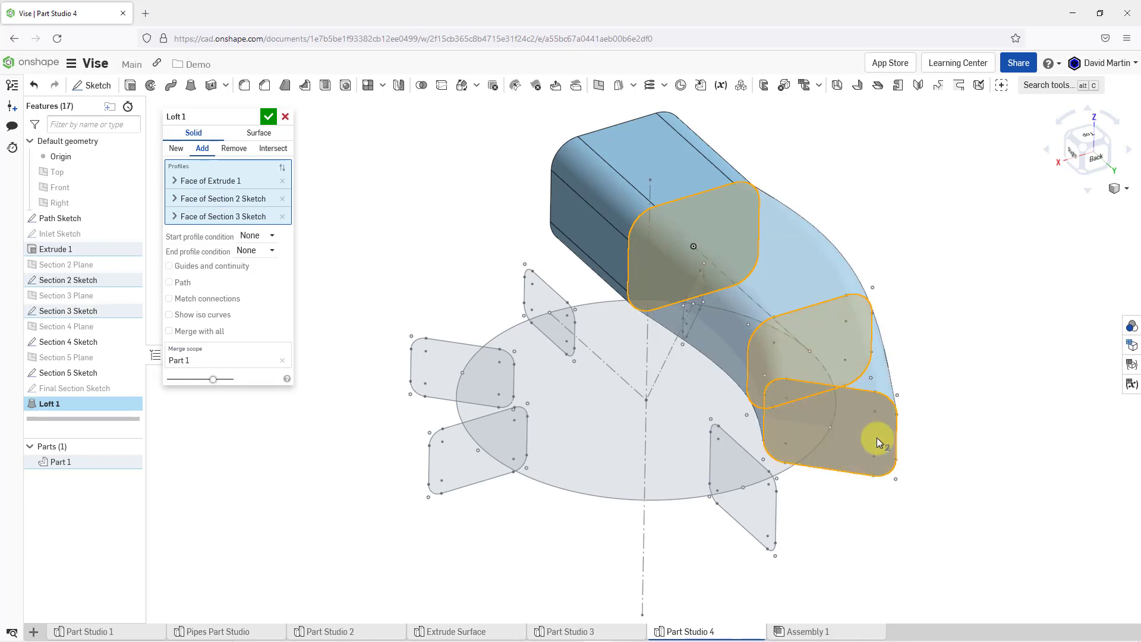
mouse_move(959, 409)
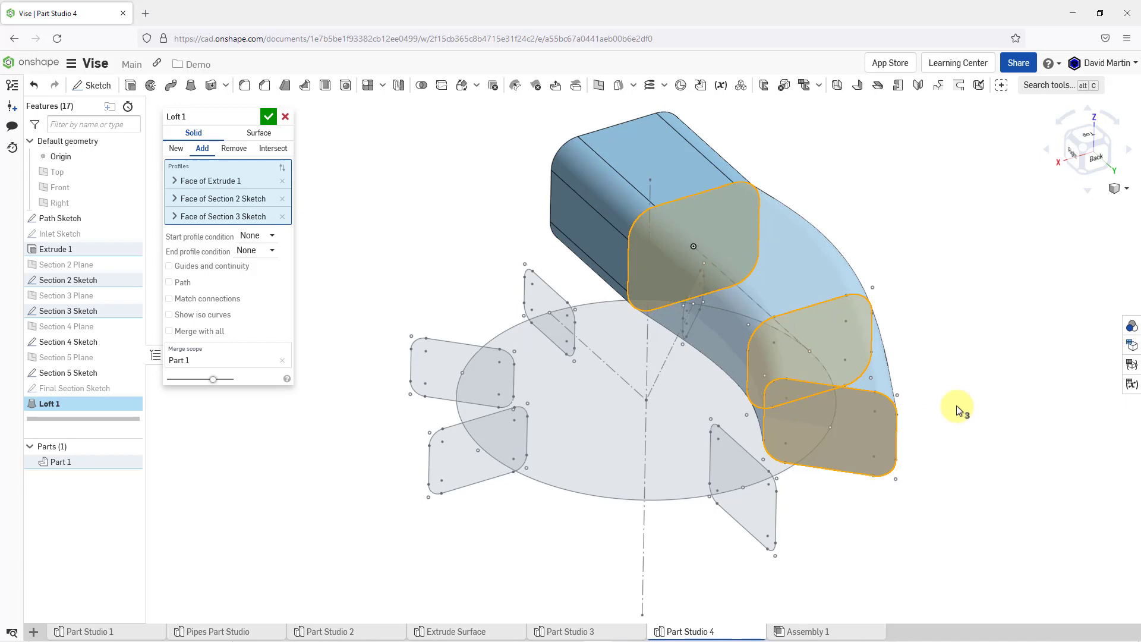
mouse_move(915, 480)
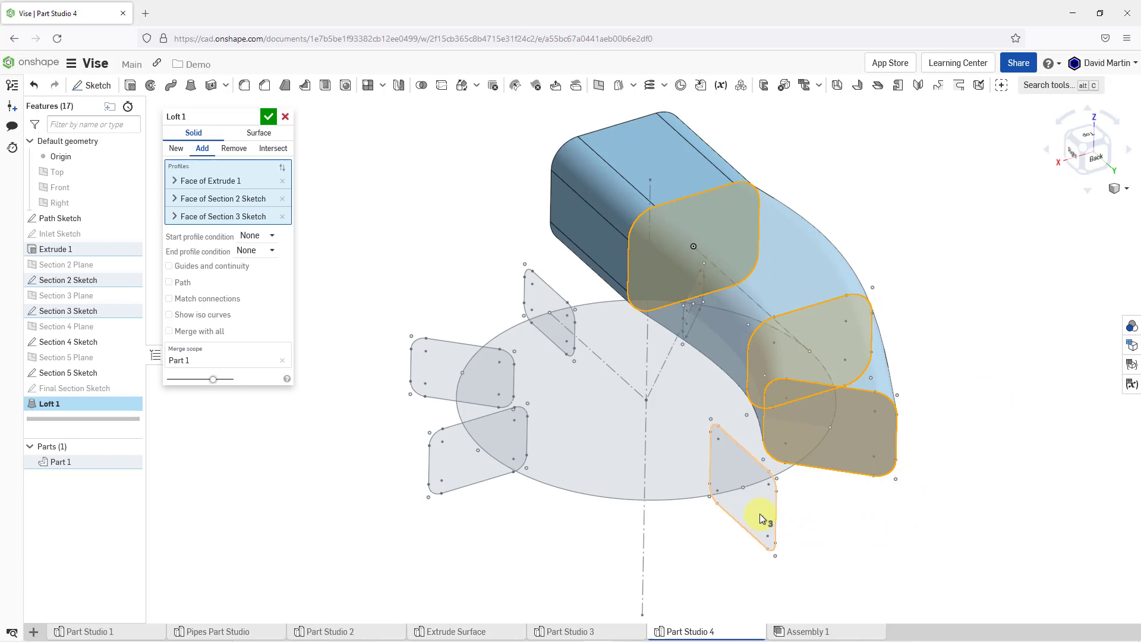
left_click(735, 502)
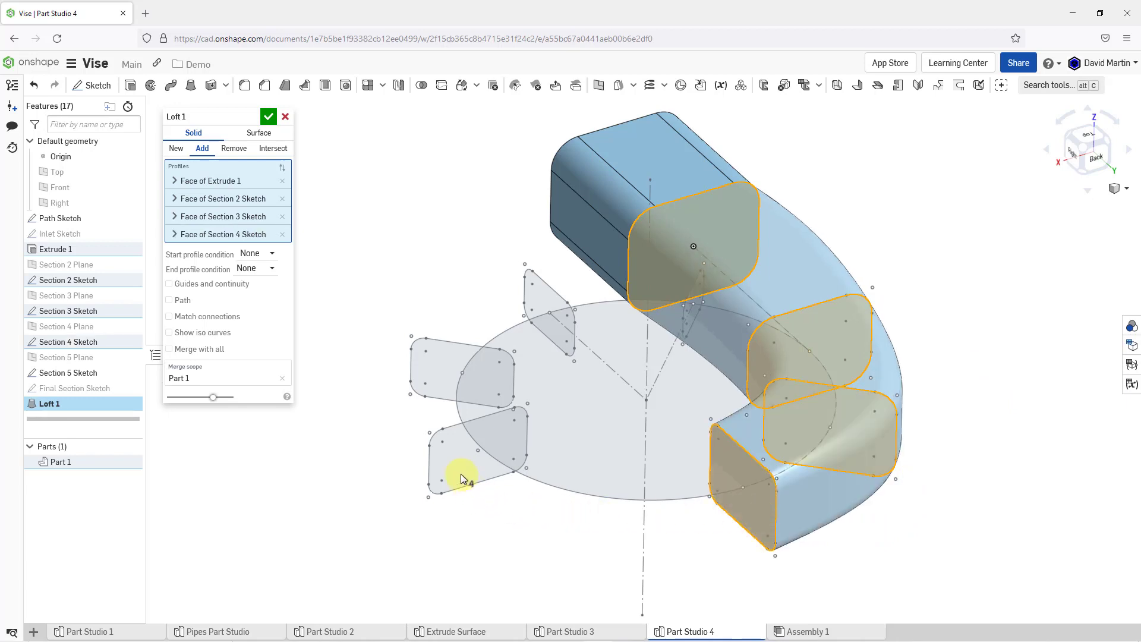
left_click(473, 462)
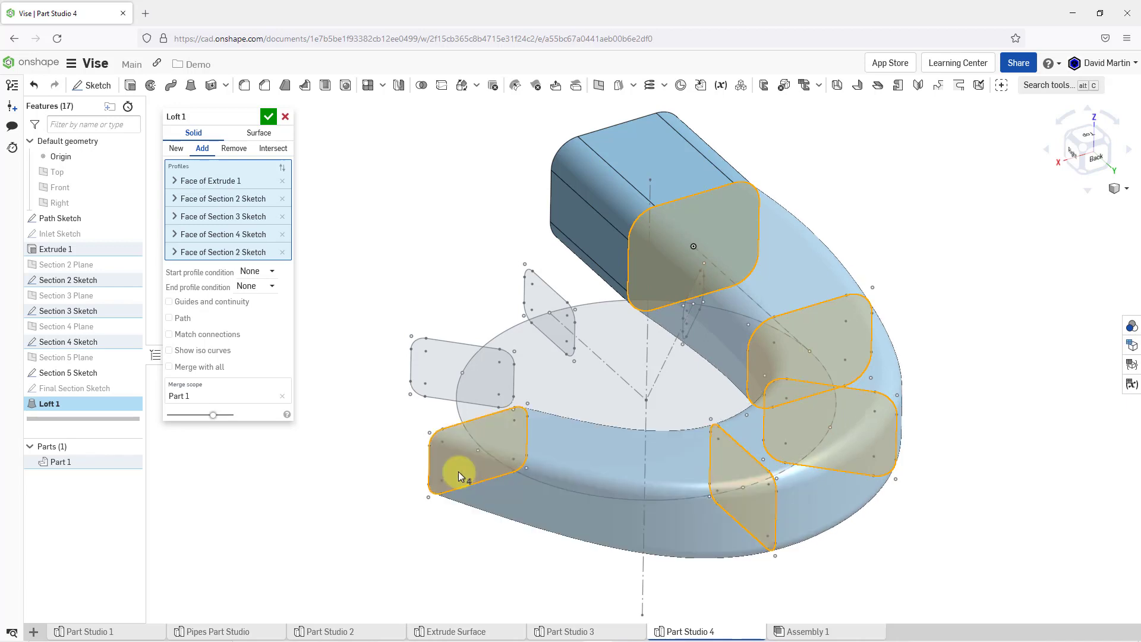
left_click(458, 371)
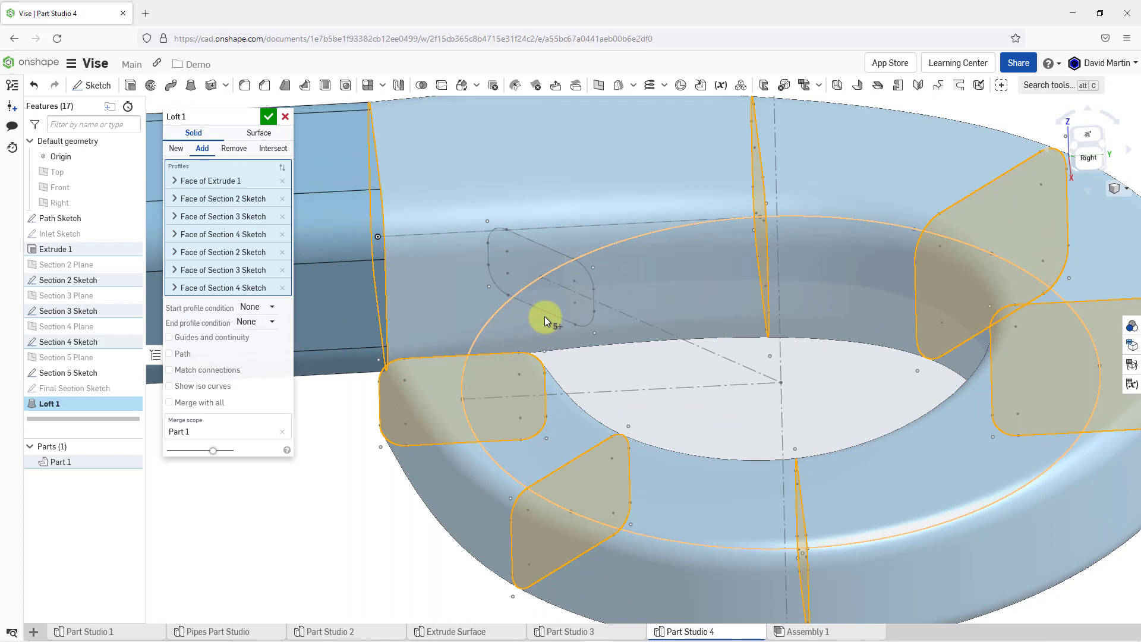
Add the overlapping Section 5 sketch face as an eighth loft profile using Select other.
right_click(557, 306)
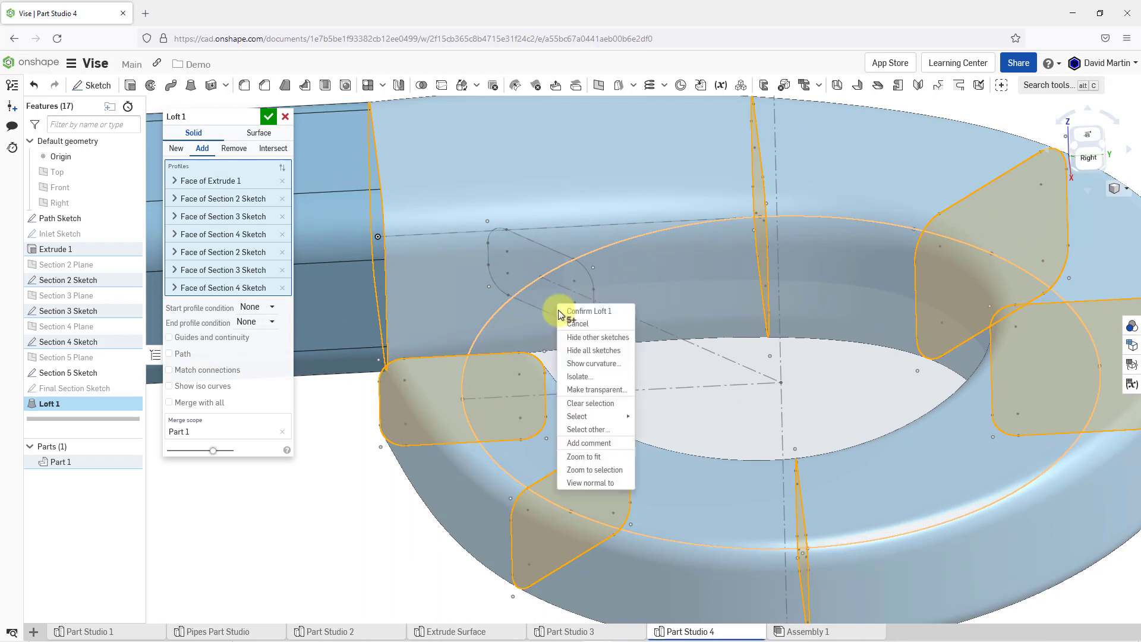
left_click(588, 429)
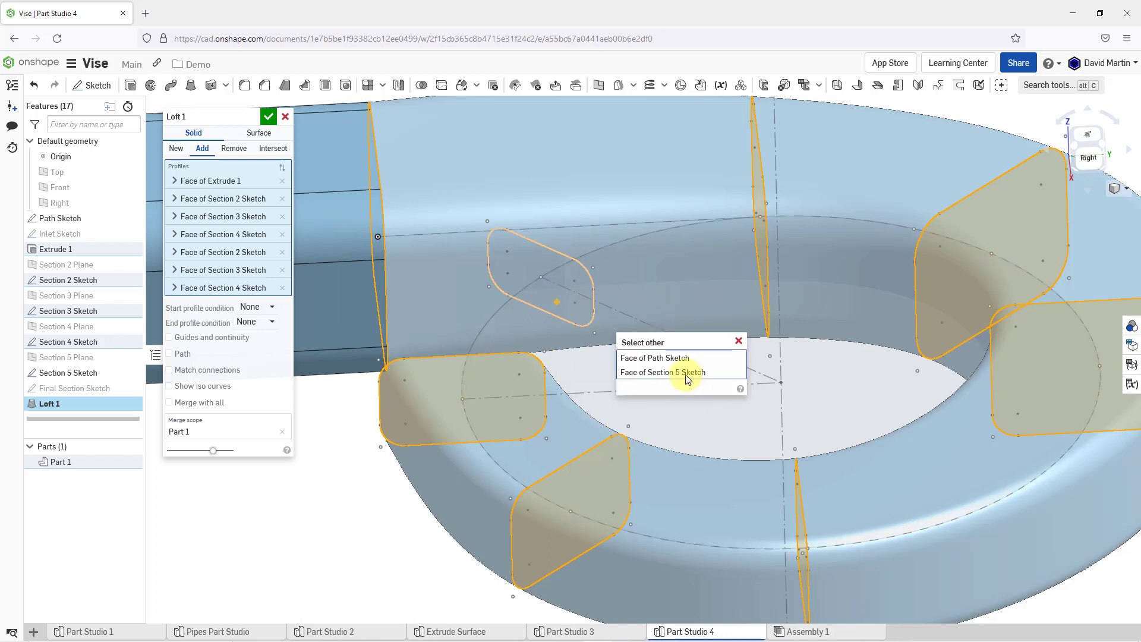
left_click(661, 372)
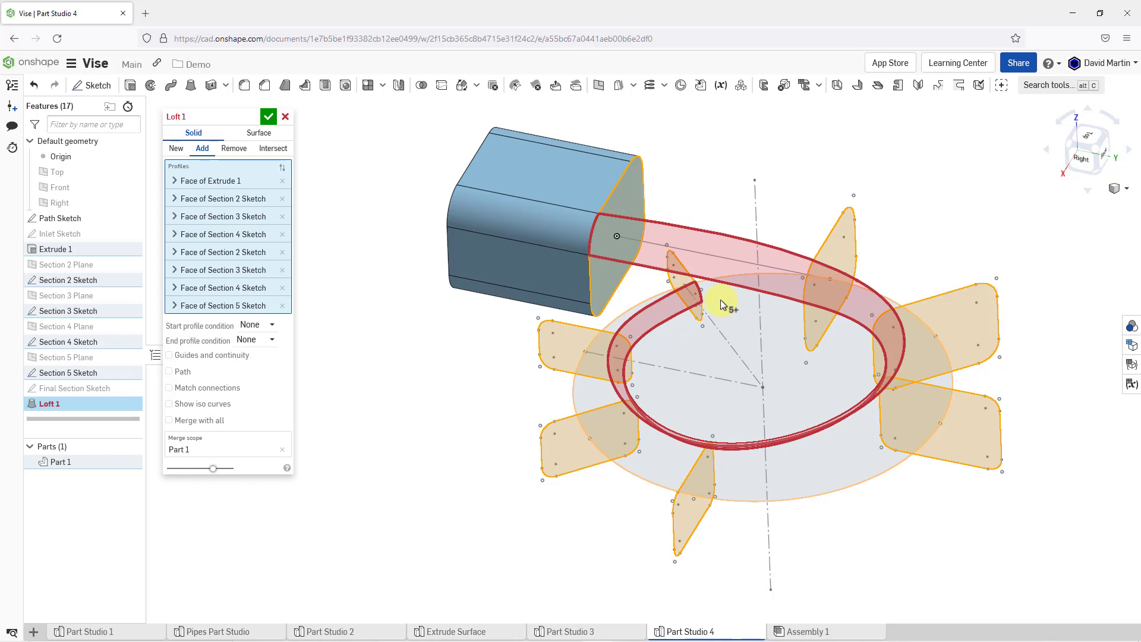
mouse_move(272, 306)
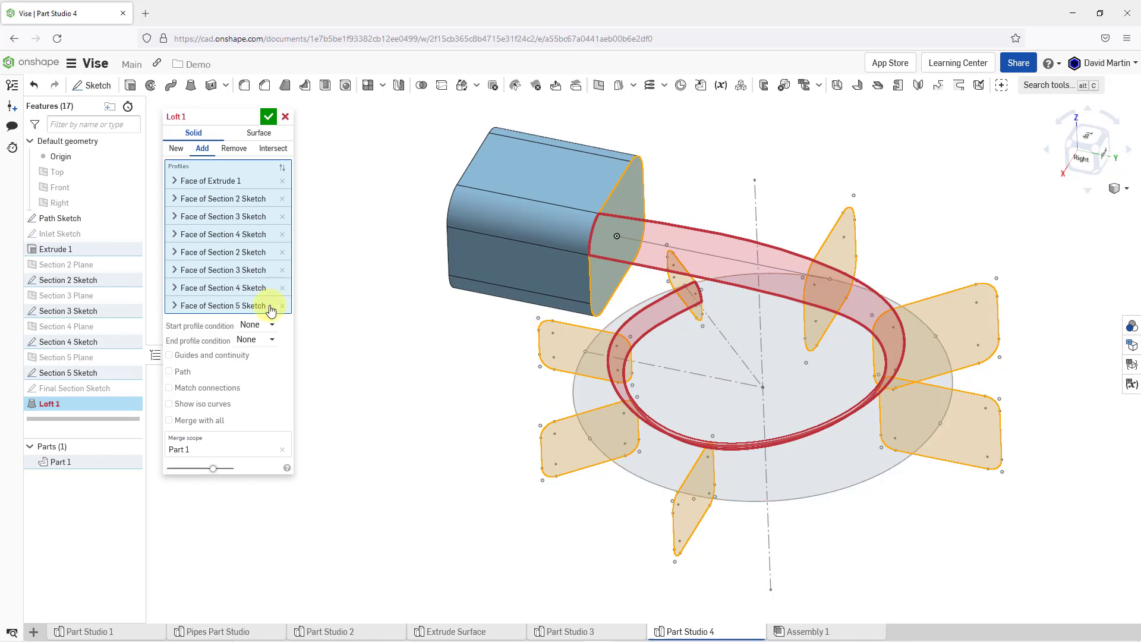
Remove the Section 5 face from the loft profiles, leaving seven.
left_click(282, 304)
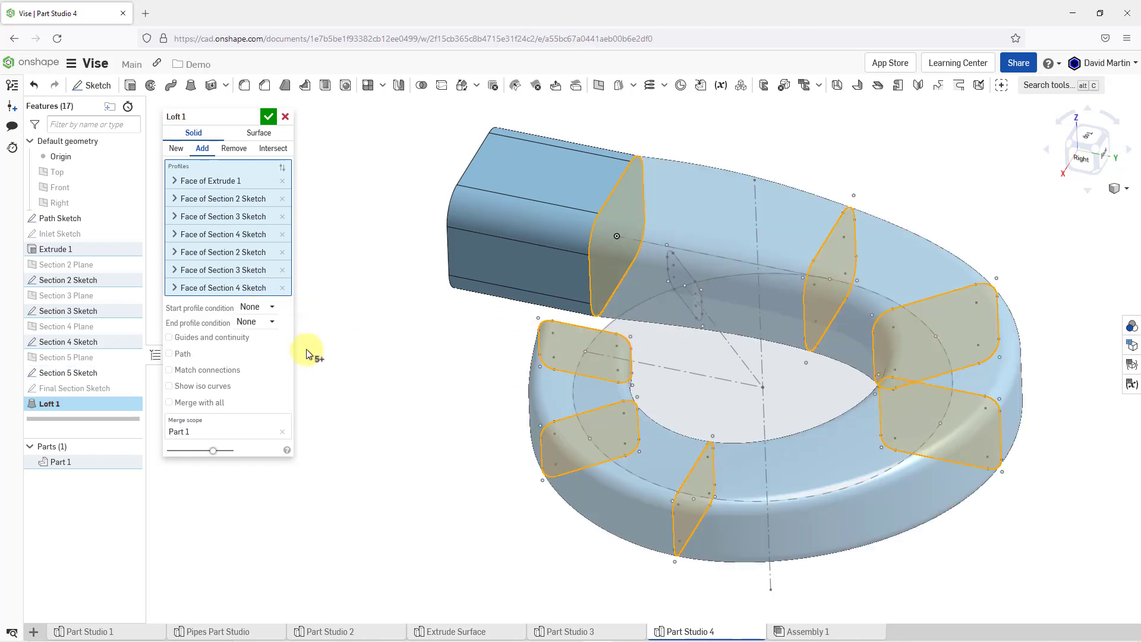
mouse_move(516, 346)
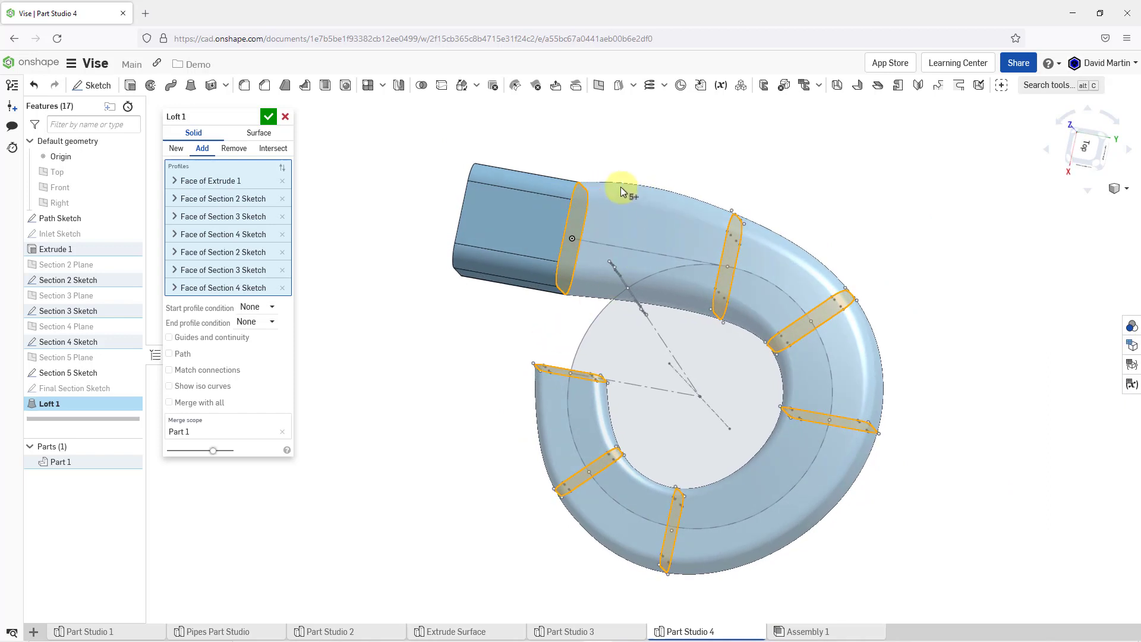
mouse_move(631, 200)
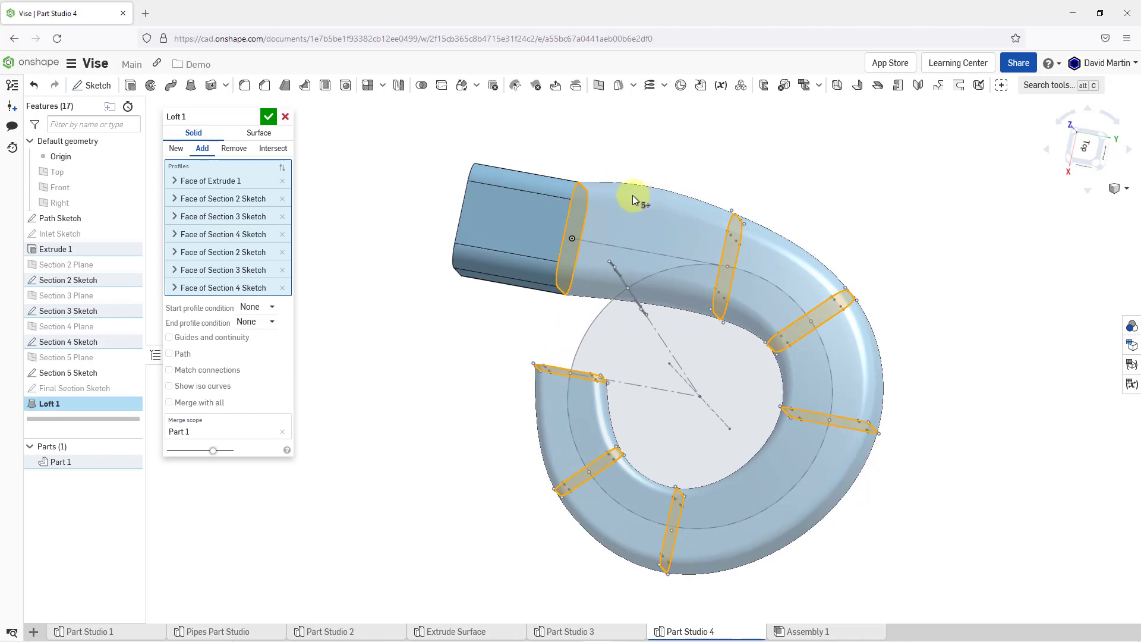
mouse_move(492, 397)
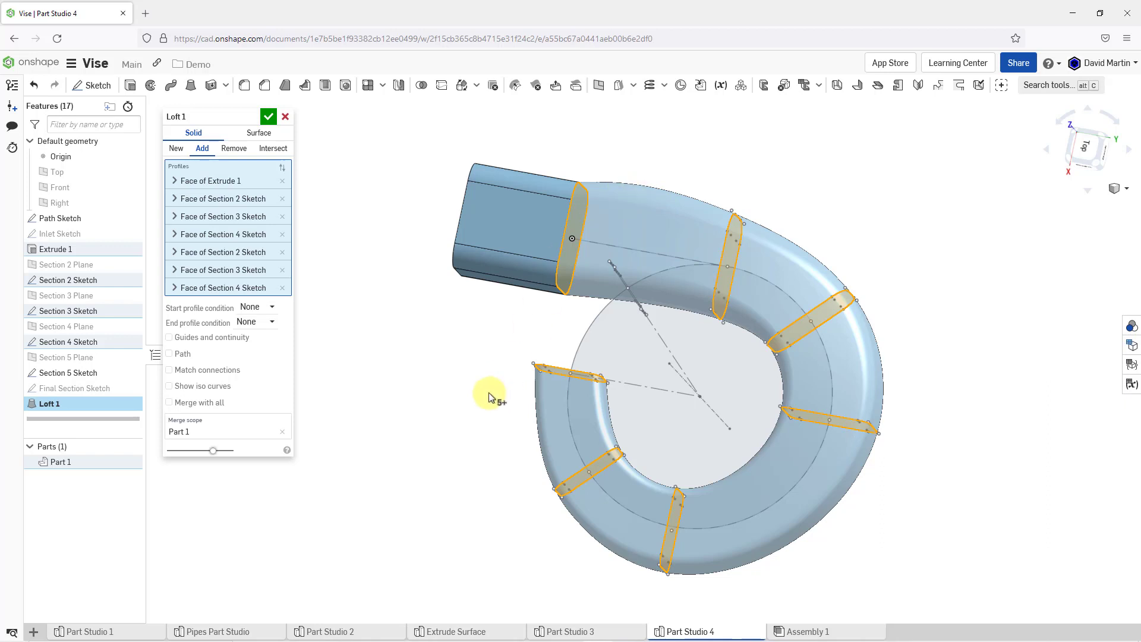
mouse_move(388, 357)
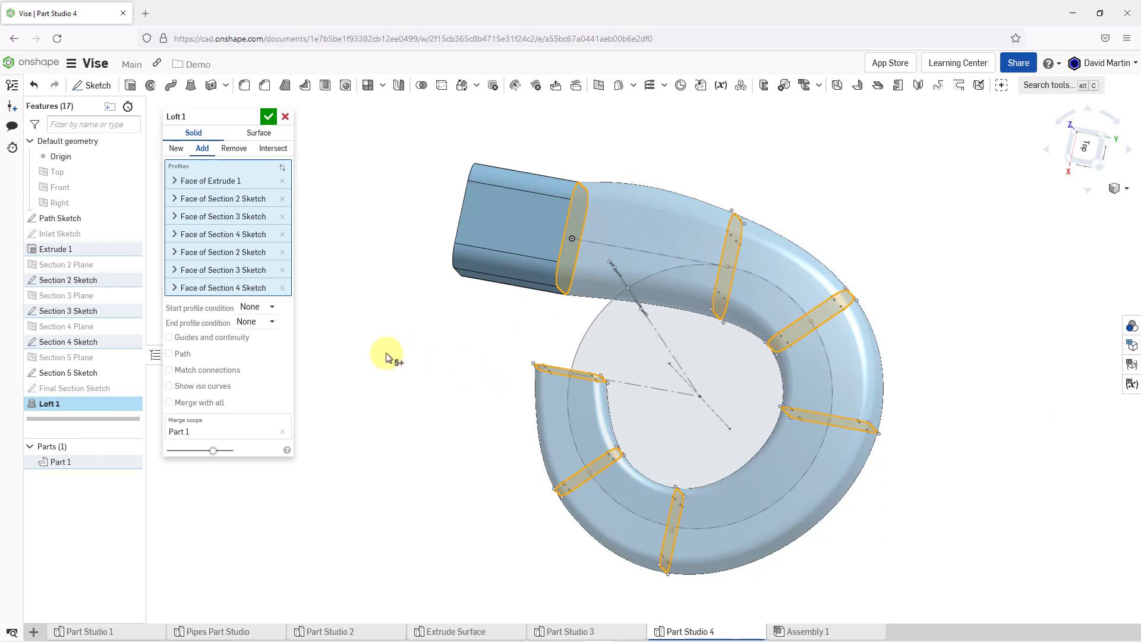
mouse_move(399, 339)
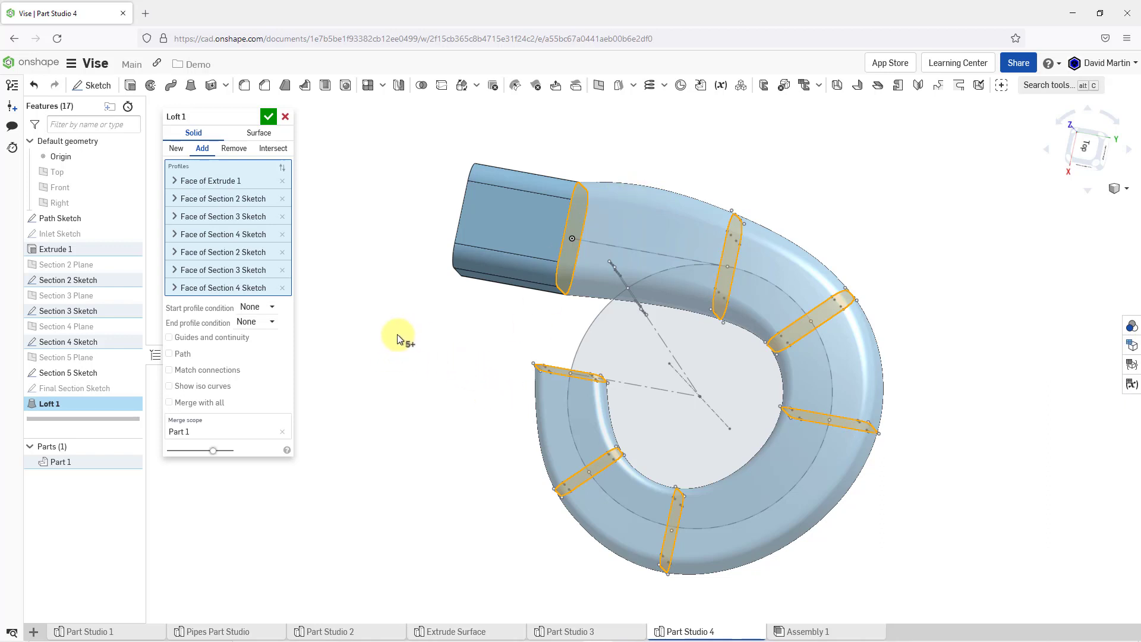
mouse_move(272, 311)
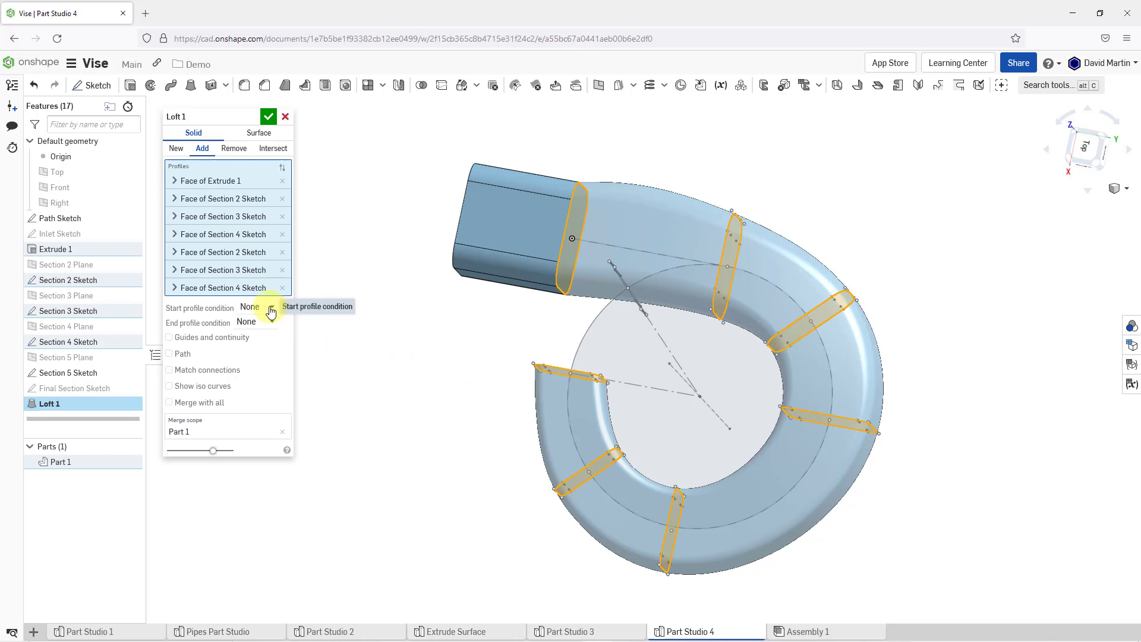
Set the loft's start condition to Match tangent and end condition to Normal to profile.
left_click(250, 306)
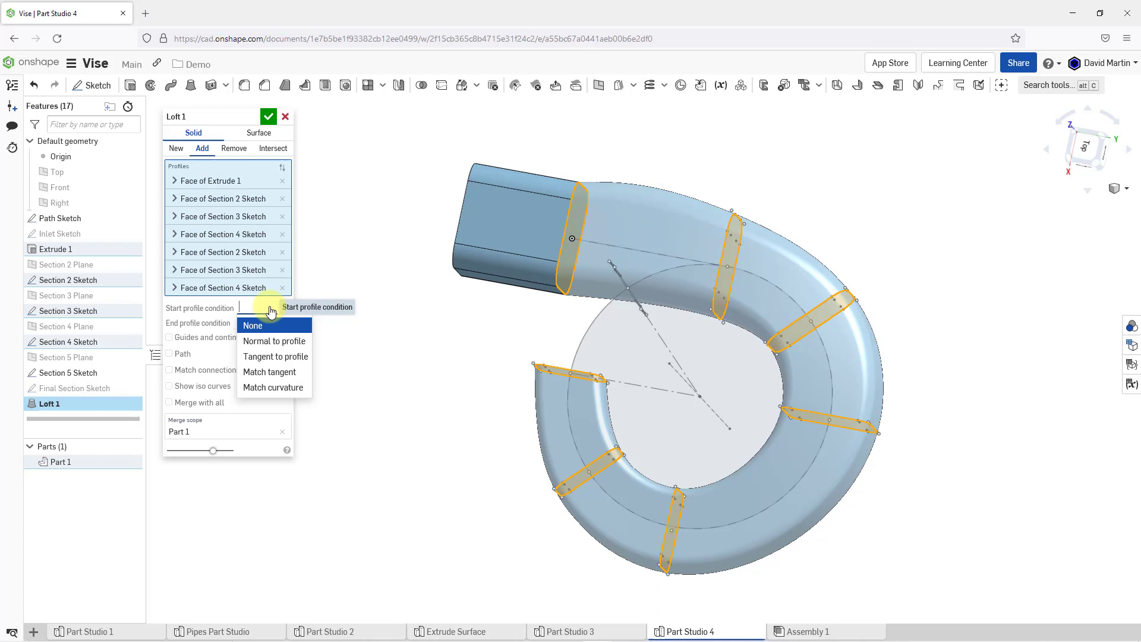
mouse_move(270, 372)
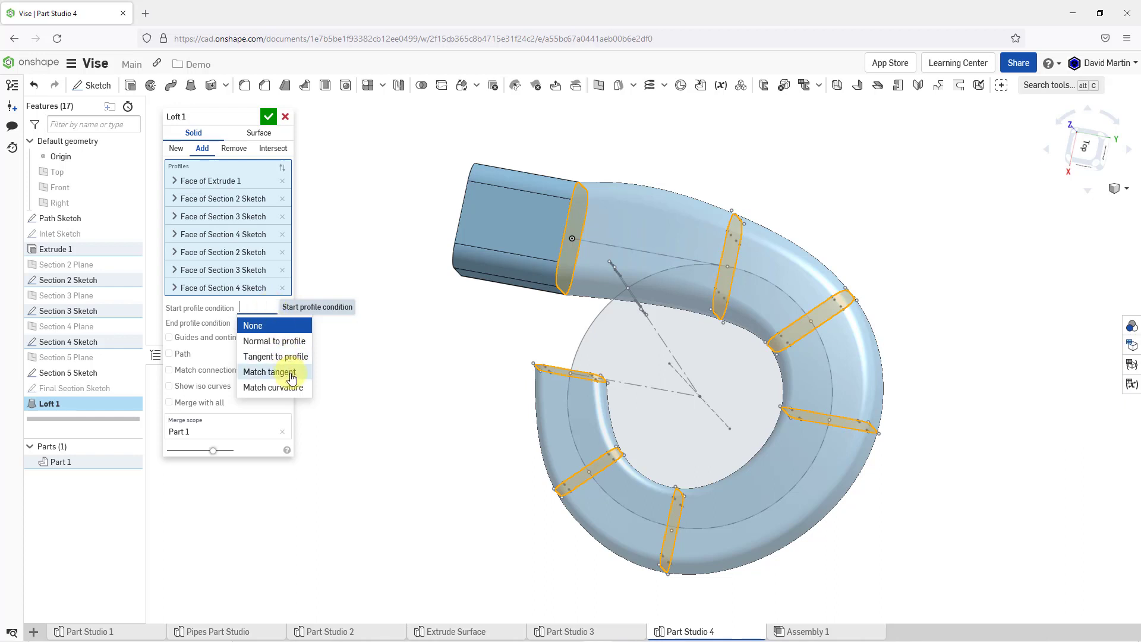
left_click(270, 373)
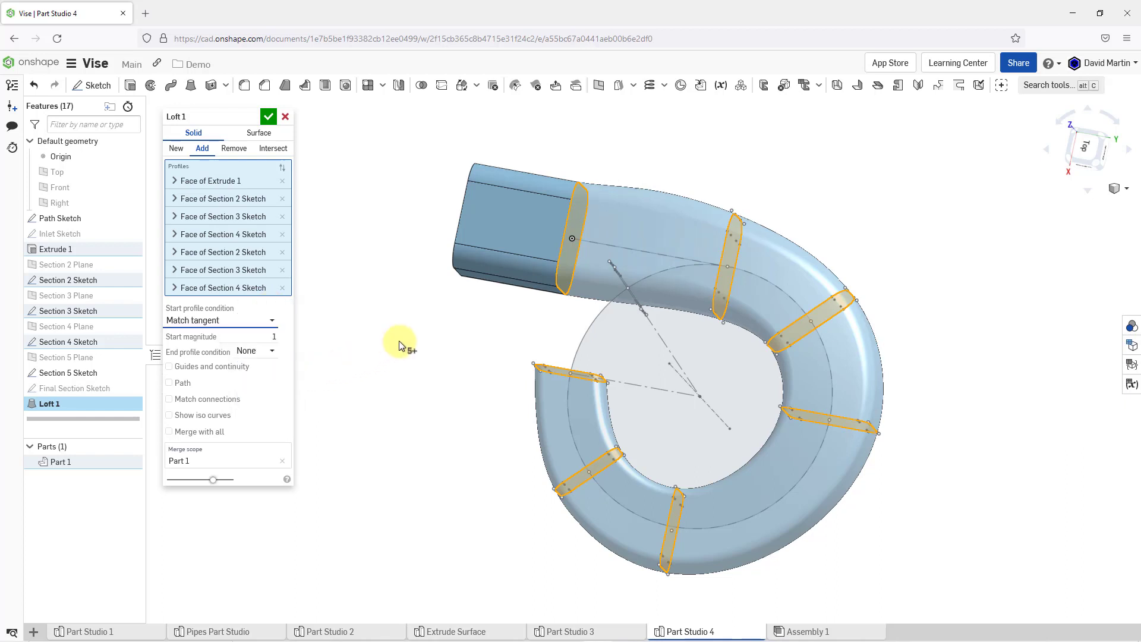
mouse_move(536, 232)
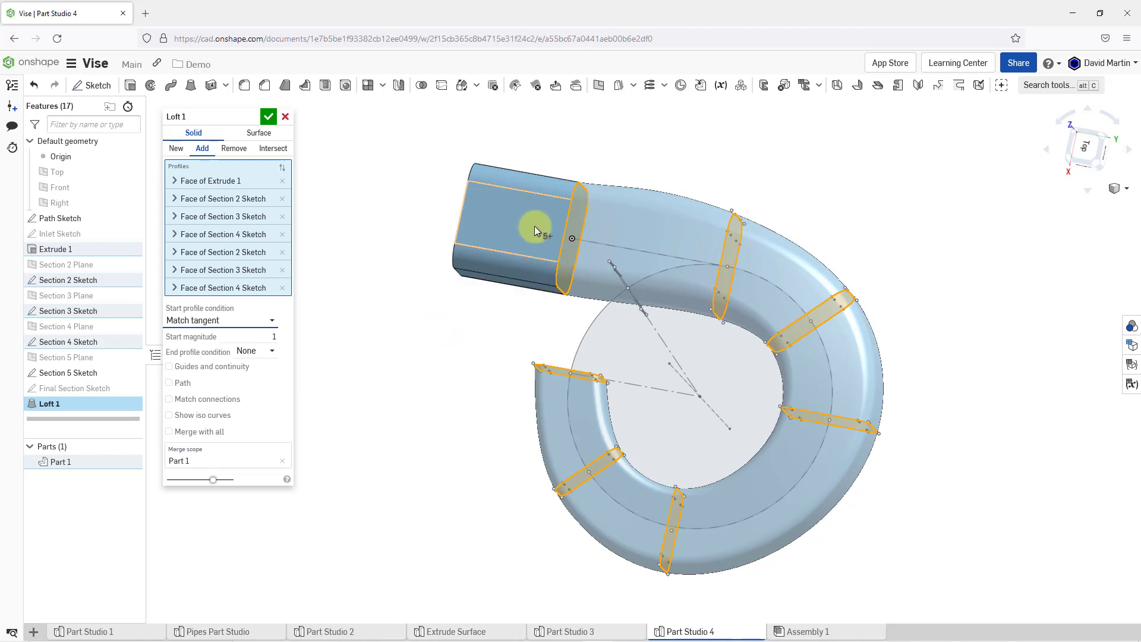
mouse_move(445, 347)
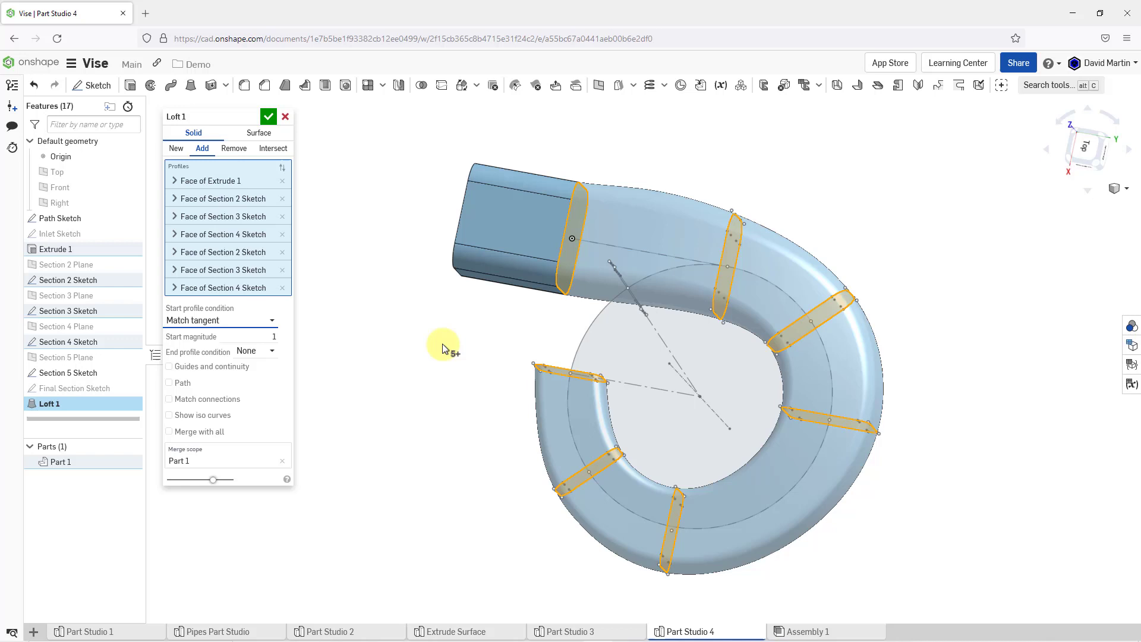
mouse_move(388, 386)
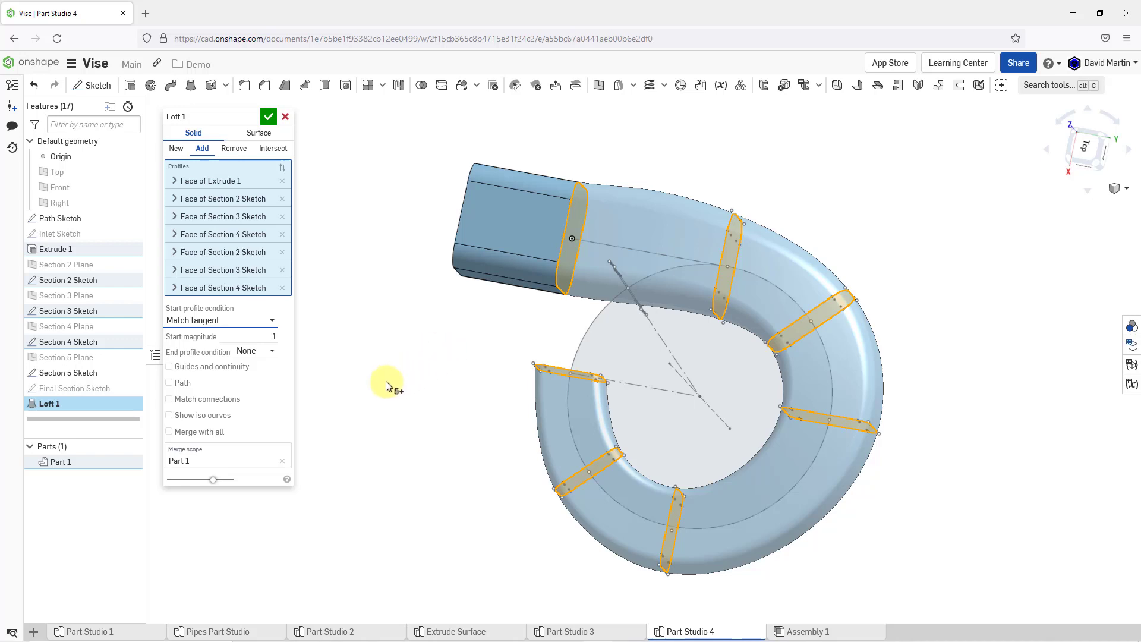
mouse_move(272, 359)
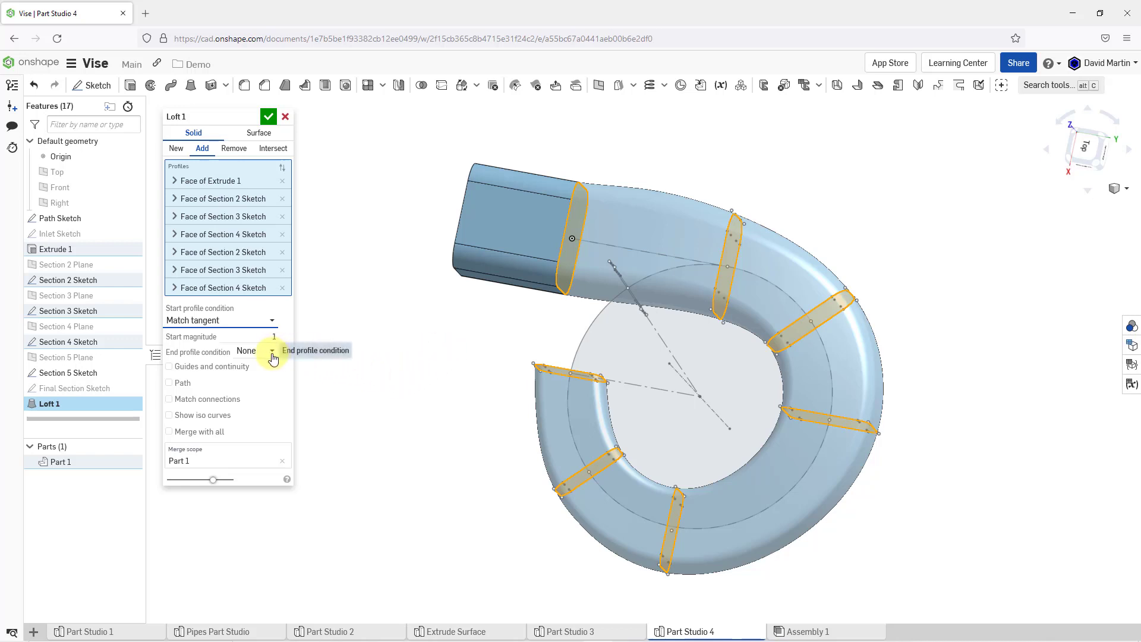
left_click(272, 351)
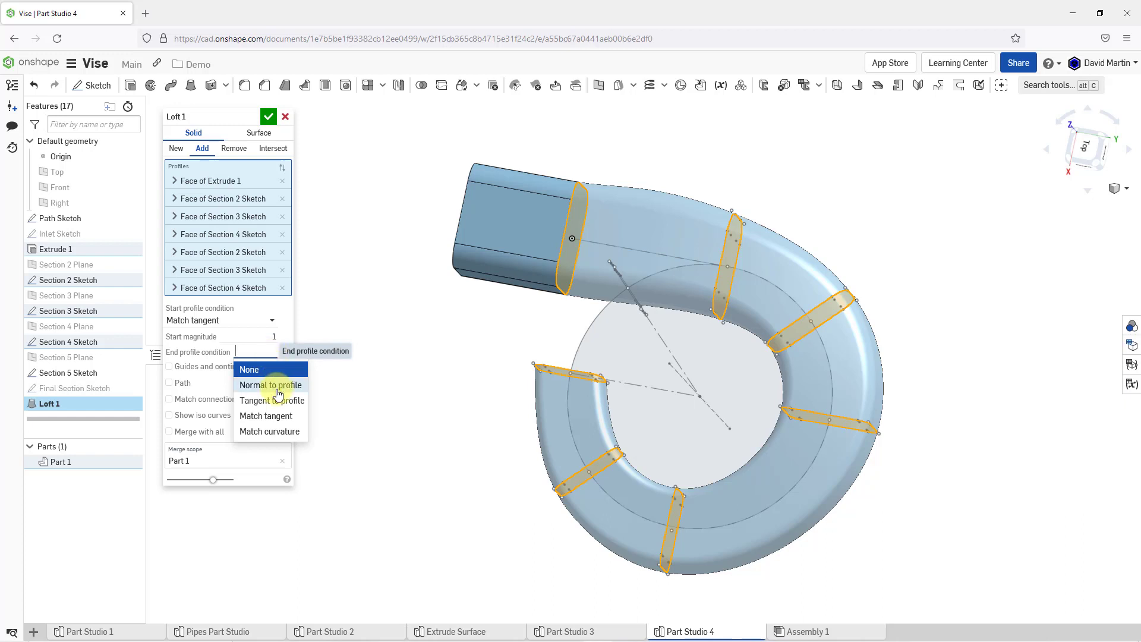
left_click(270, 385)
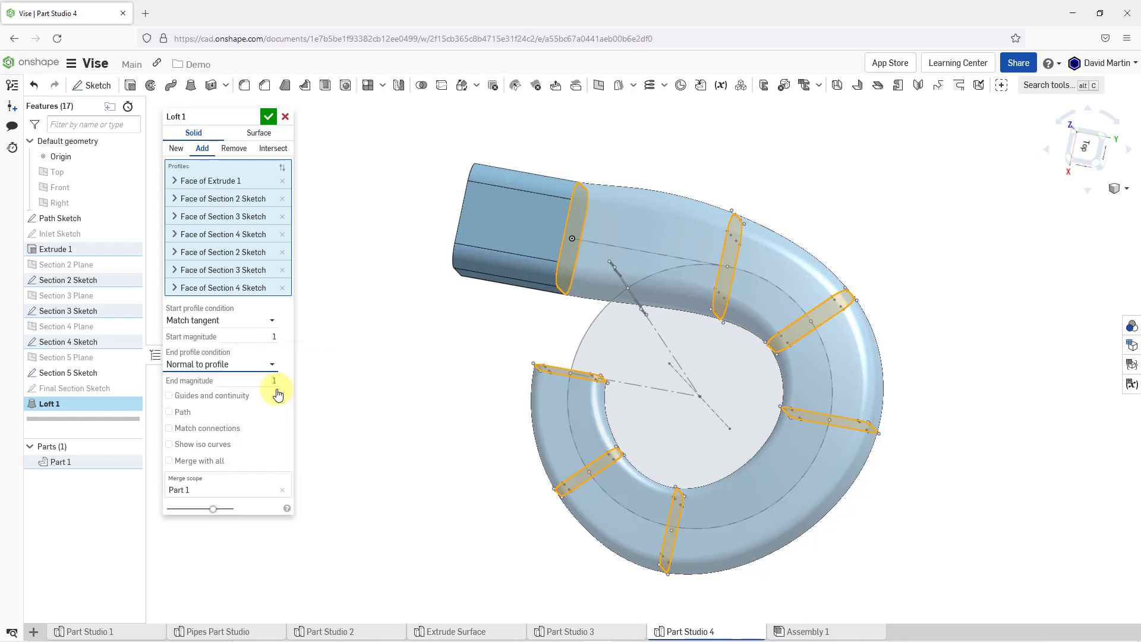
mouse_move(490, 402)
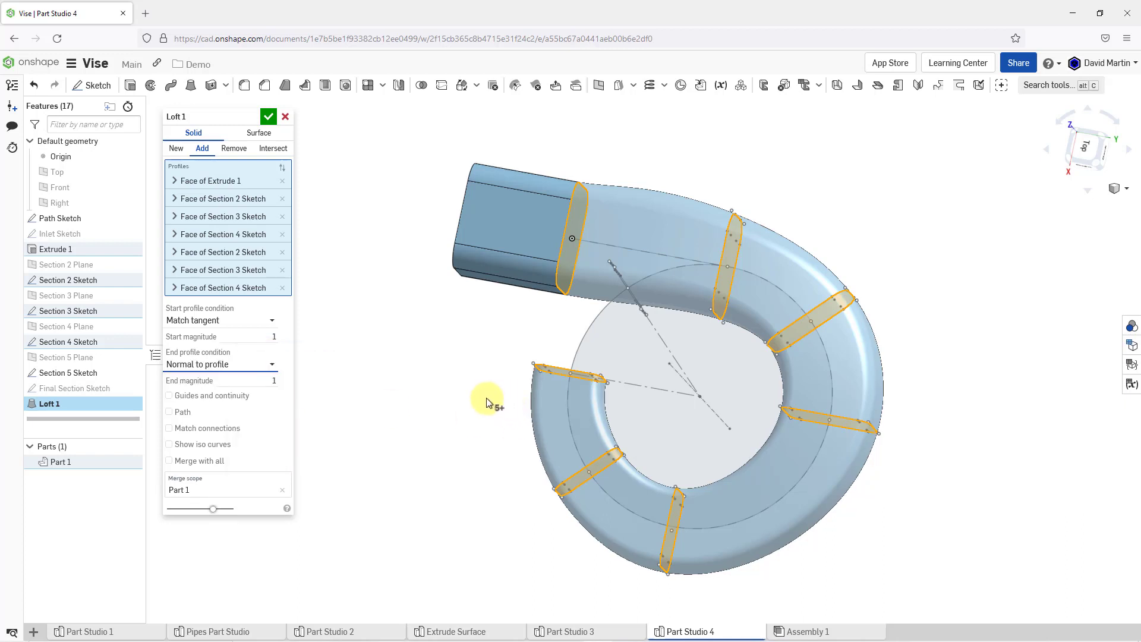
mouse_move(243, 341)
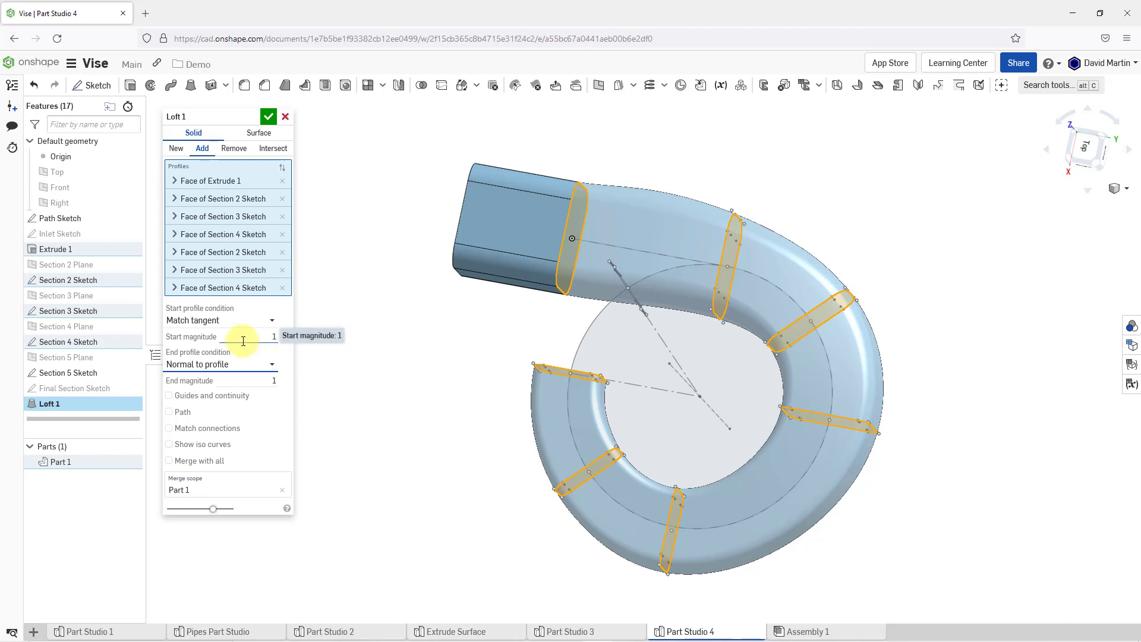
mouse_move(338, 375)
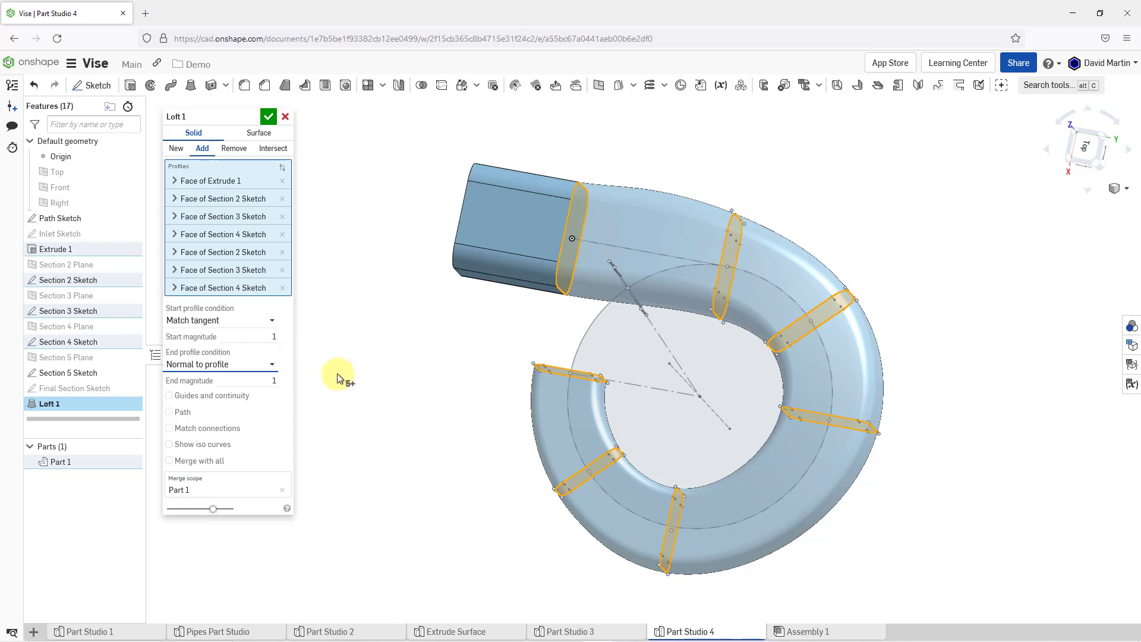
mouse_move(331, 371)
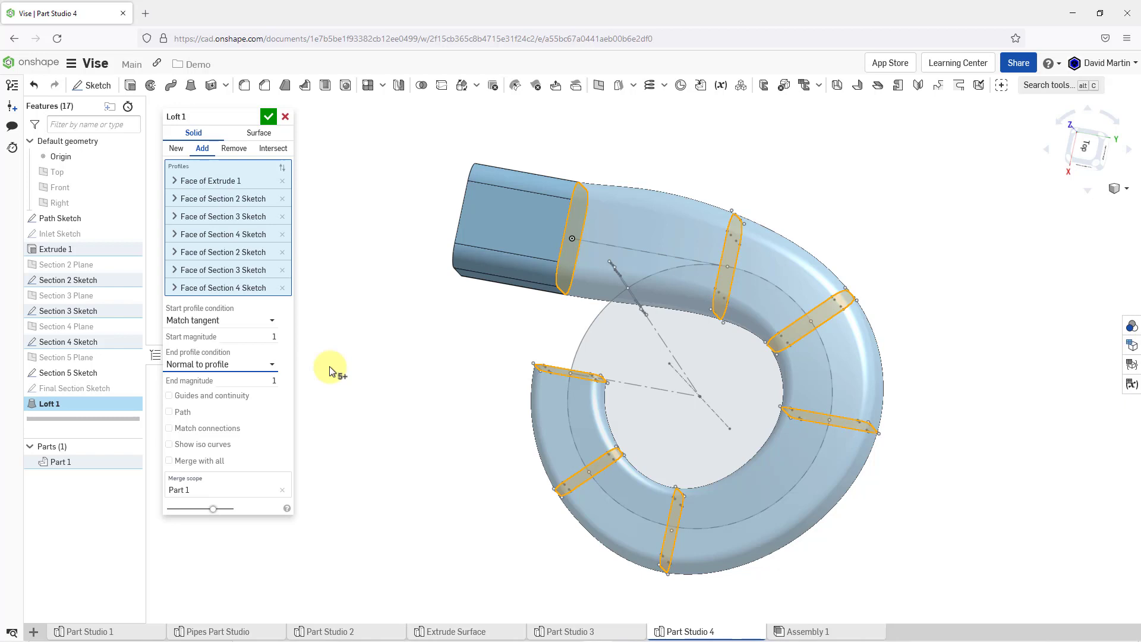
mouse_move(262, 385)
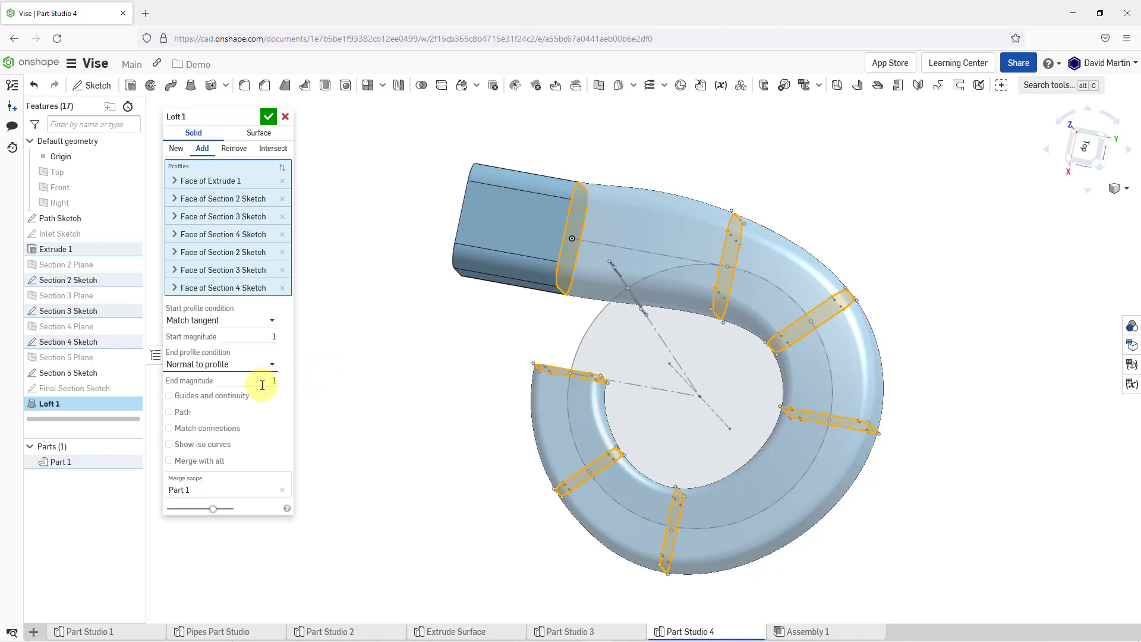
mouse_move(273, 383)
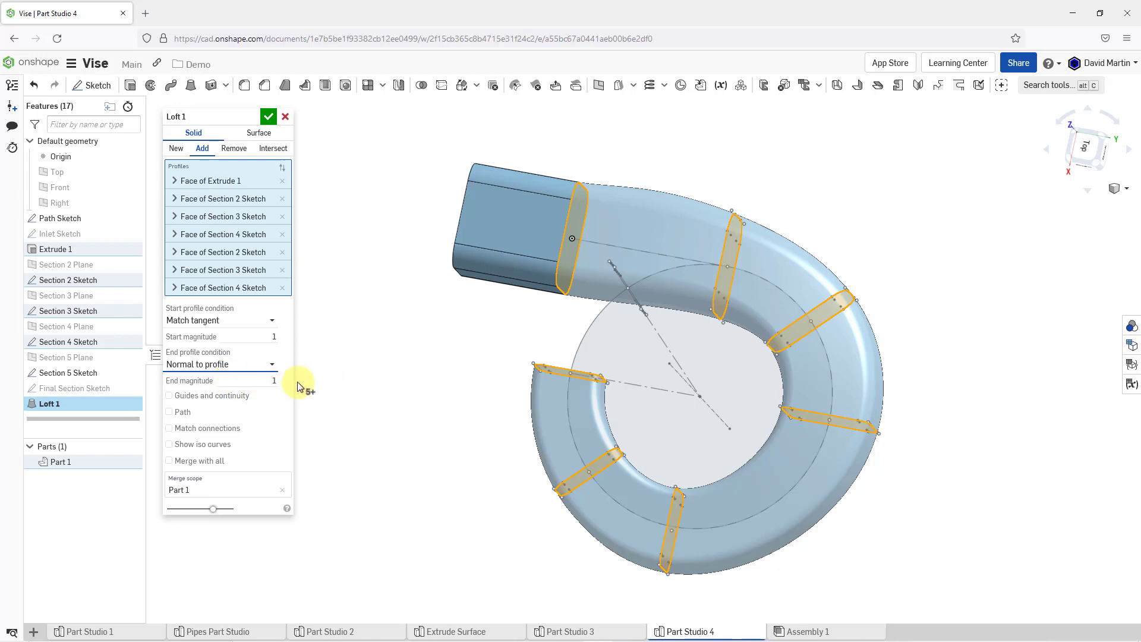
mouse_move(299, 395)
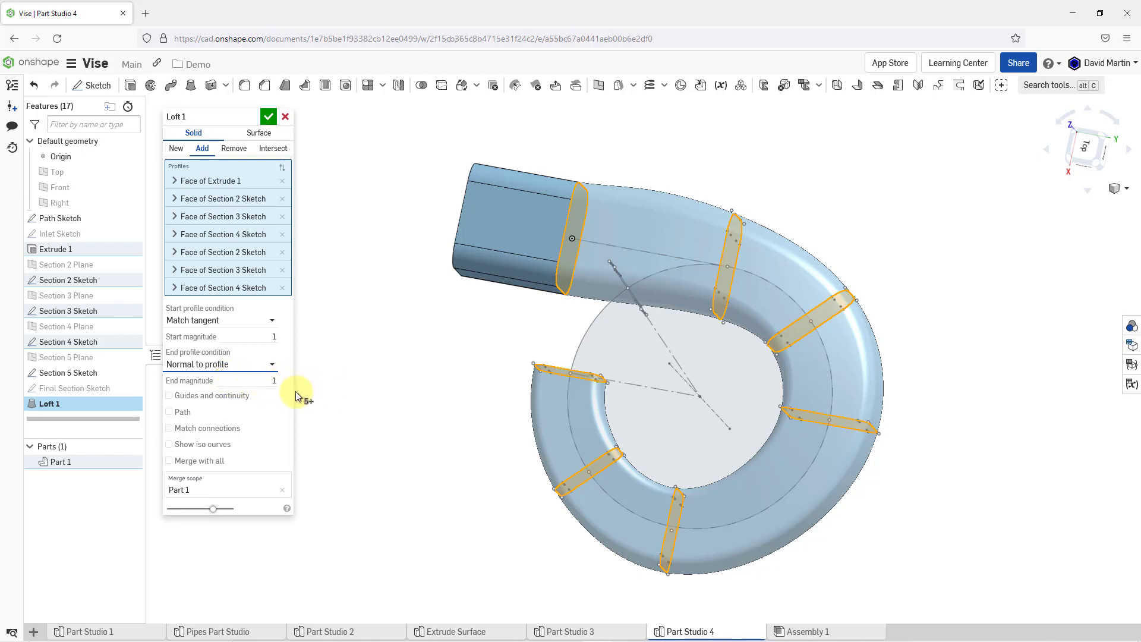
mouse_move(228, 424)
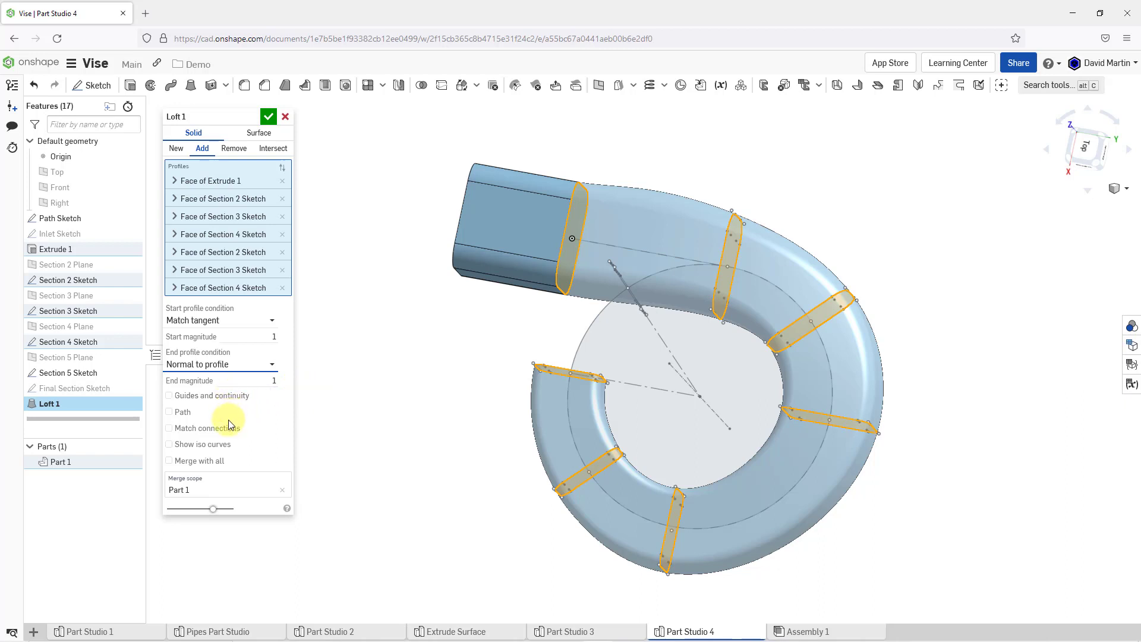
mouse_move(256, 420)
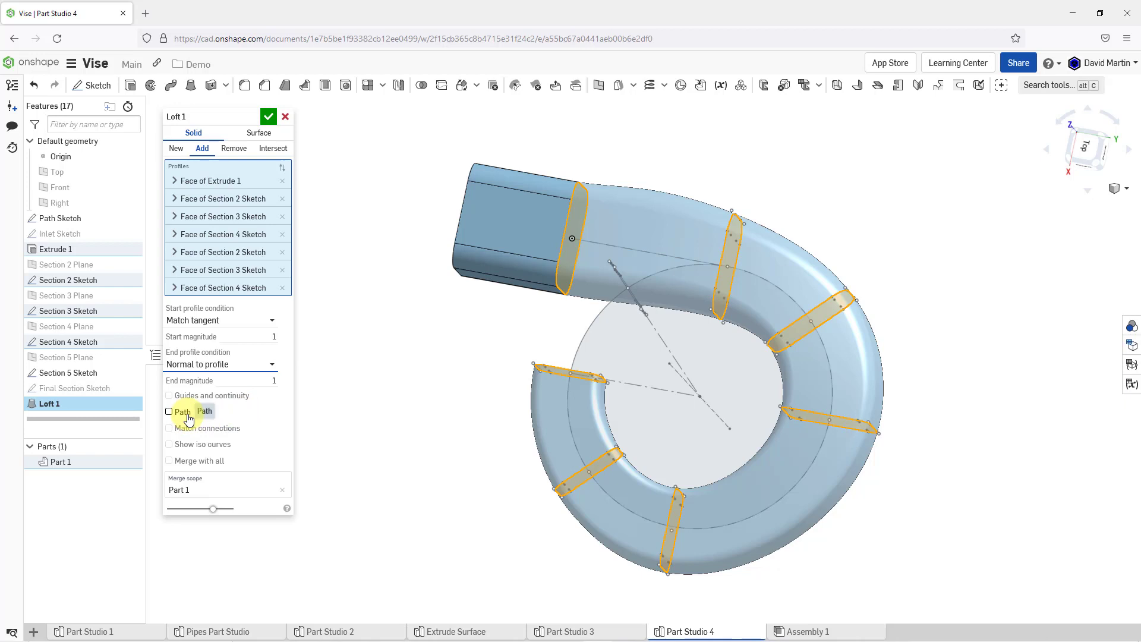
Guide the loft along the Path Sketch edges with a section count of 10.
left_click(169, 411)
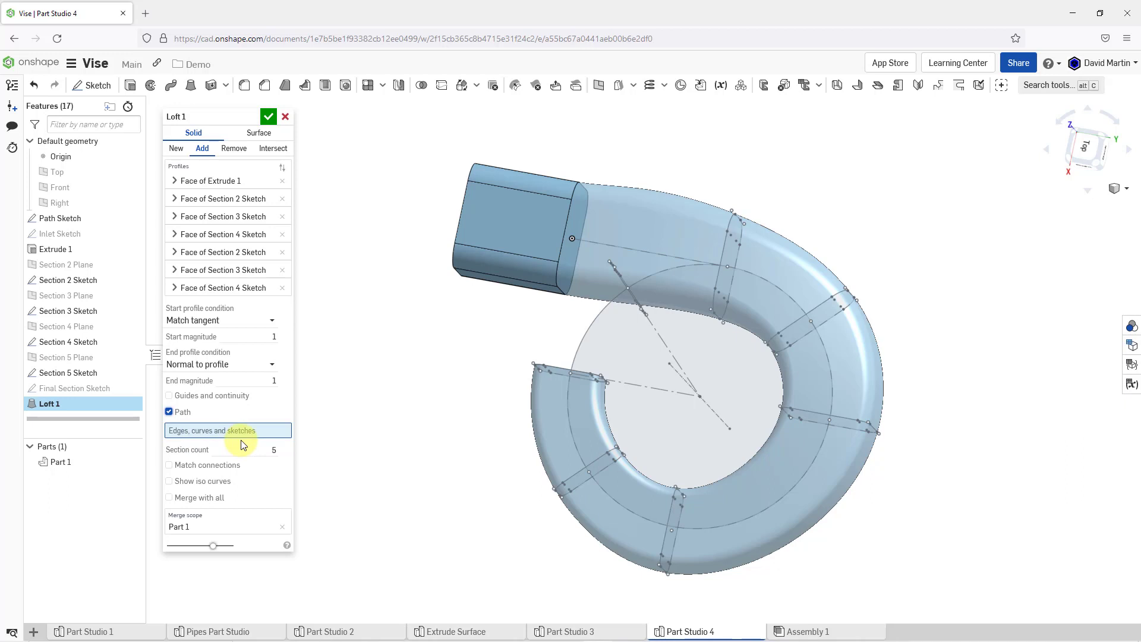
mouse_move(282, 421)
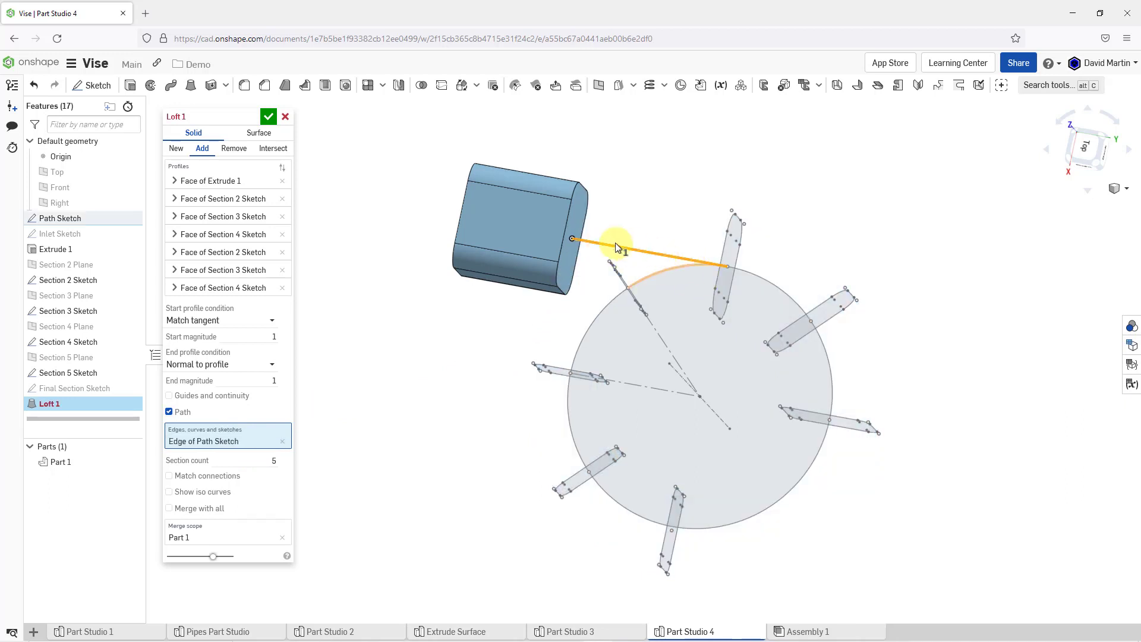
mouse_move(652, 250)
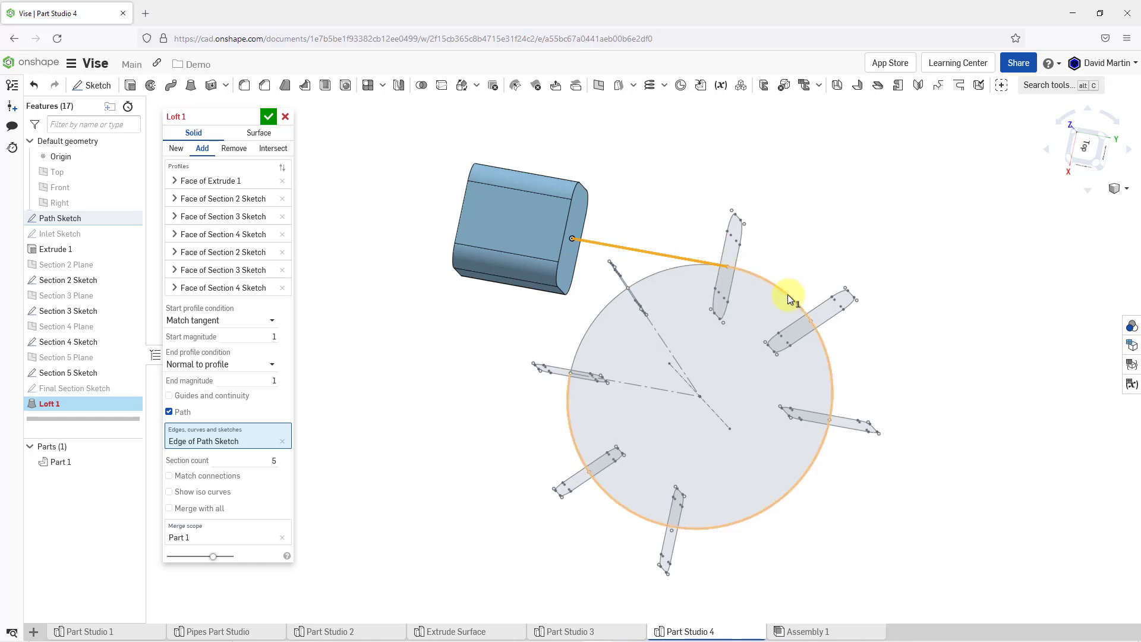
left_click(790, 299)
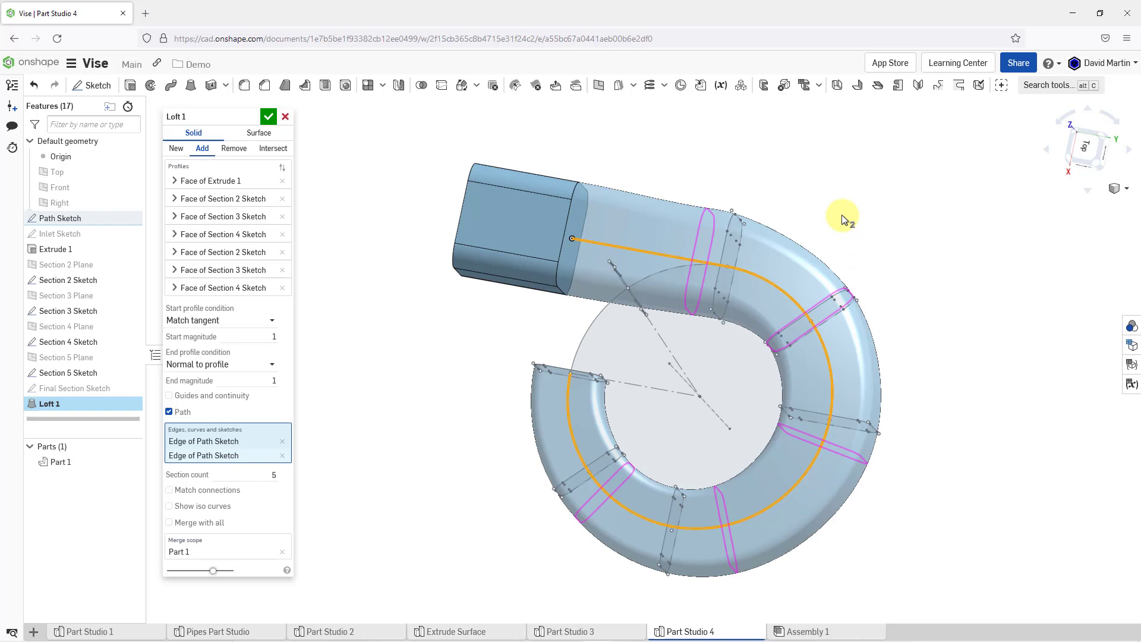
mouse_move(826, 211)
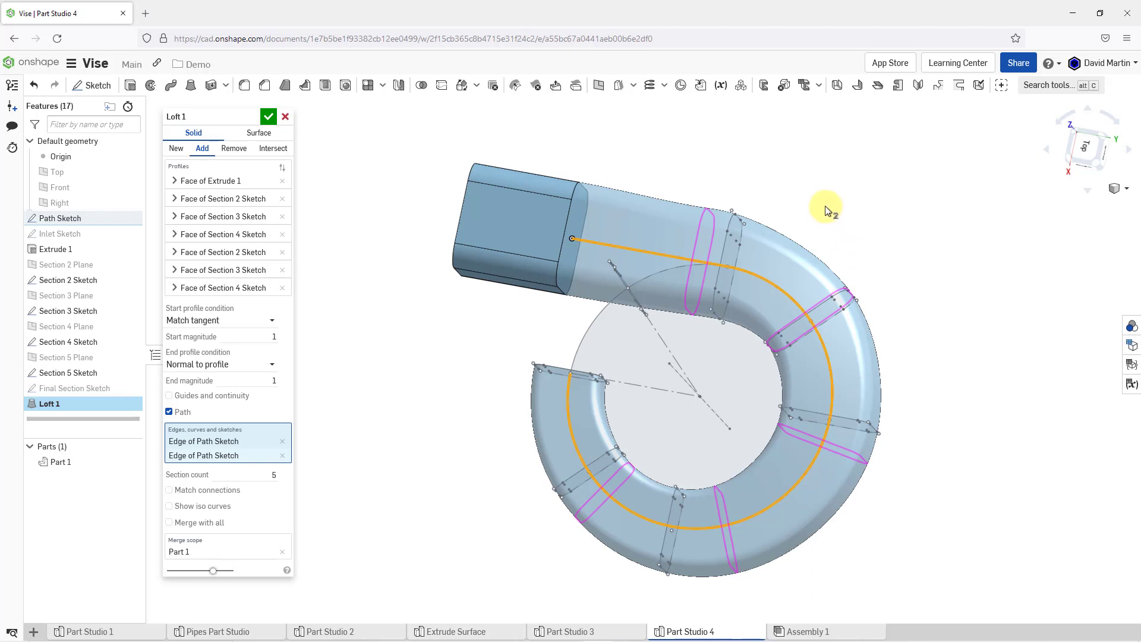
mouse_move(915, 325)
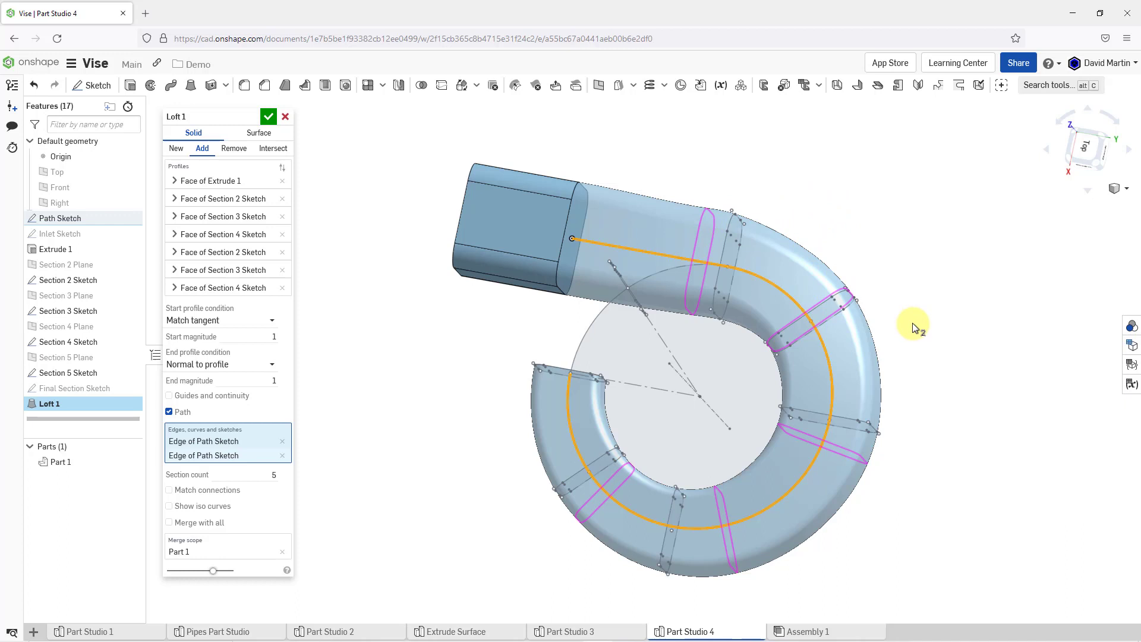
mouse_move(912, 322)
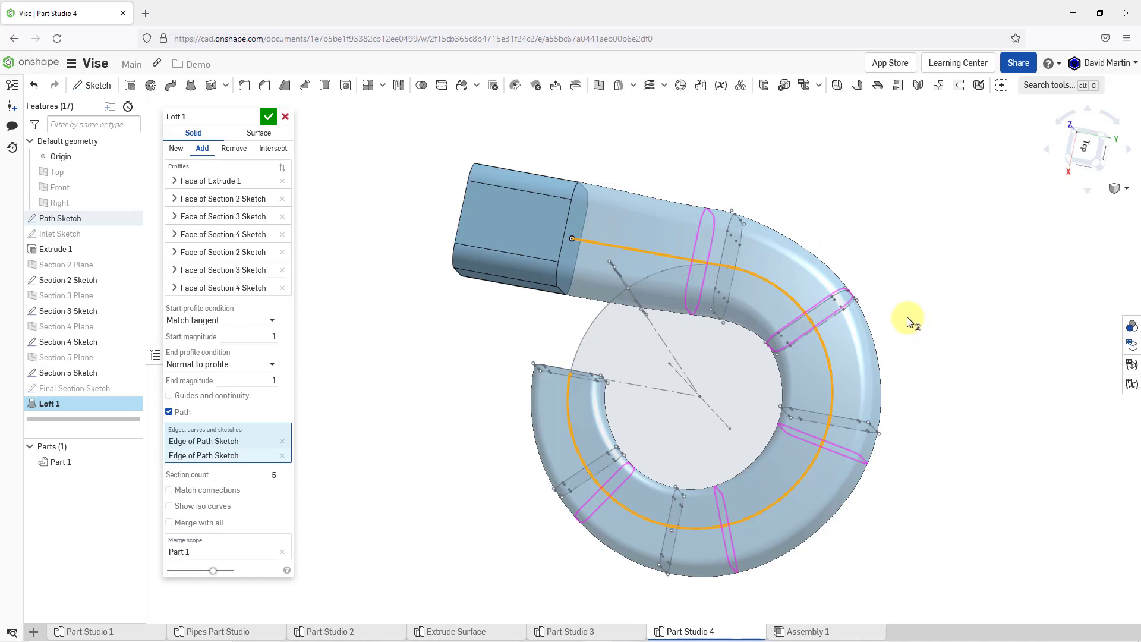
mouse_move(411, 445)
type("10")
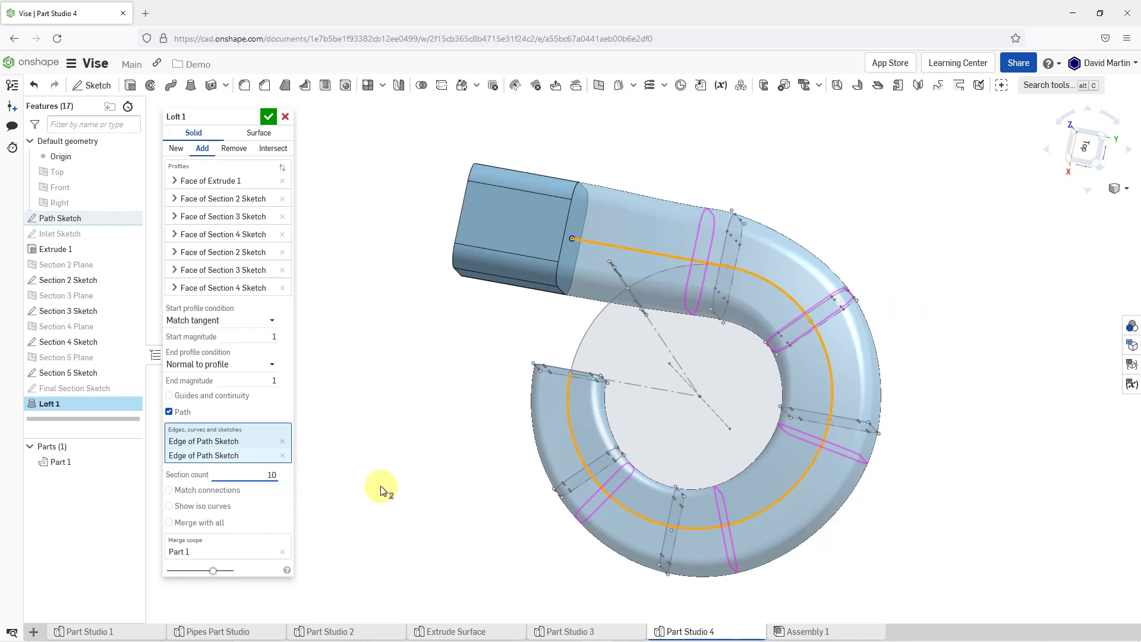
triple_click(255, 474)
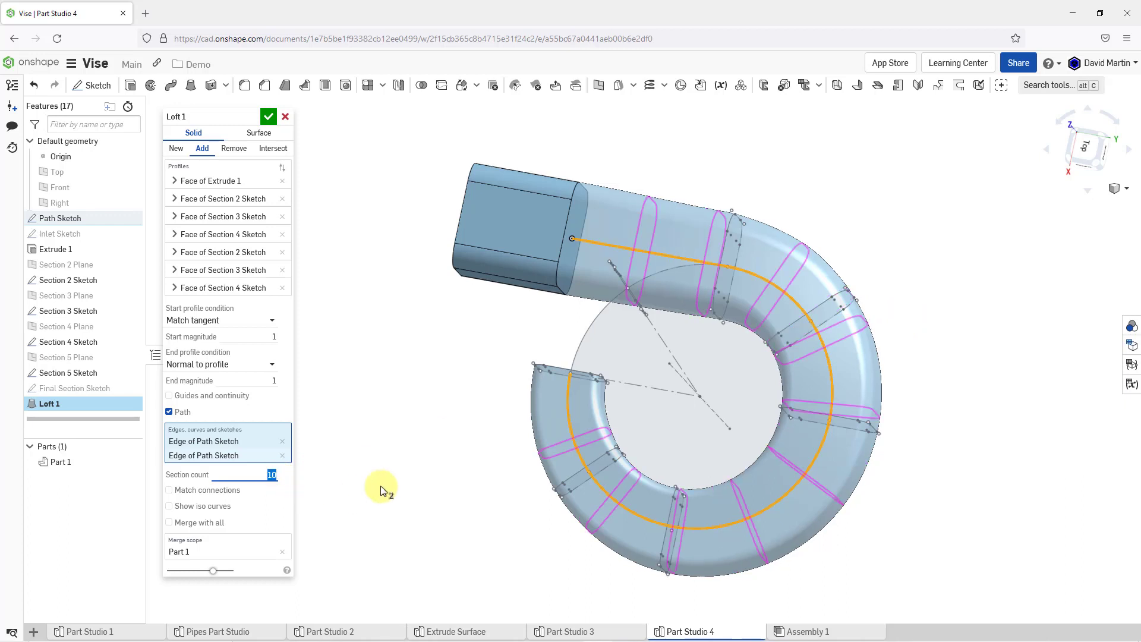
mouse_move(373, 493)
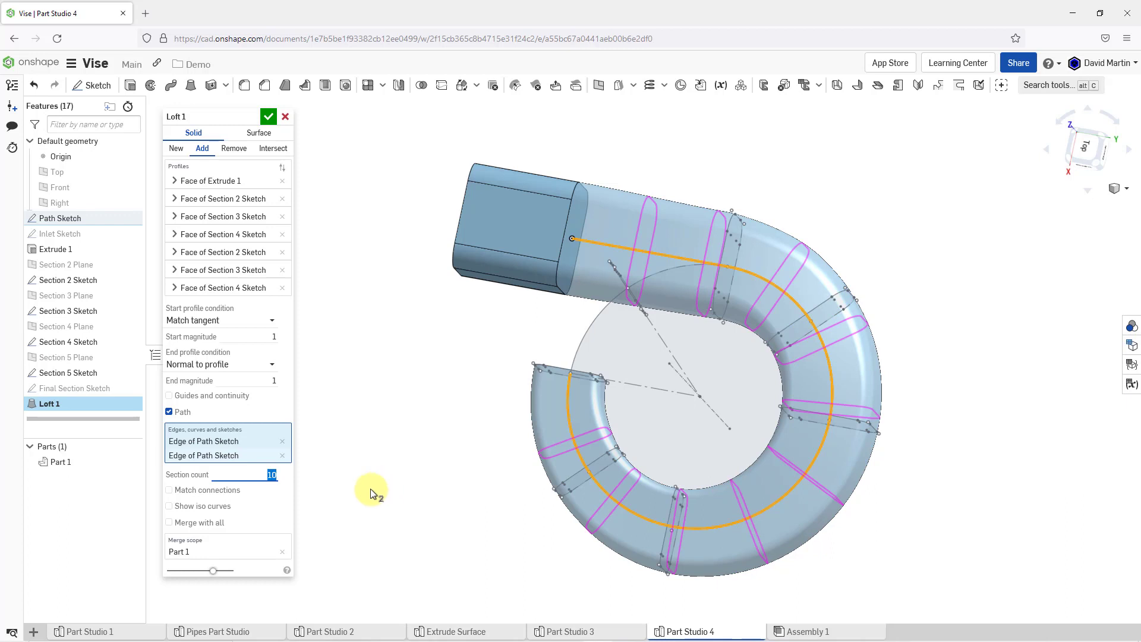
mouse_move(374, 487)
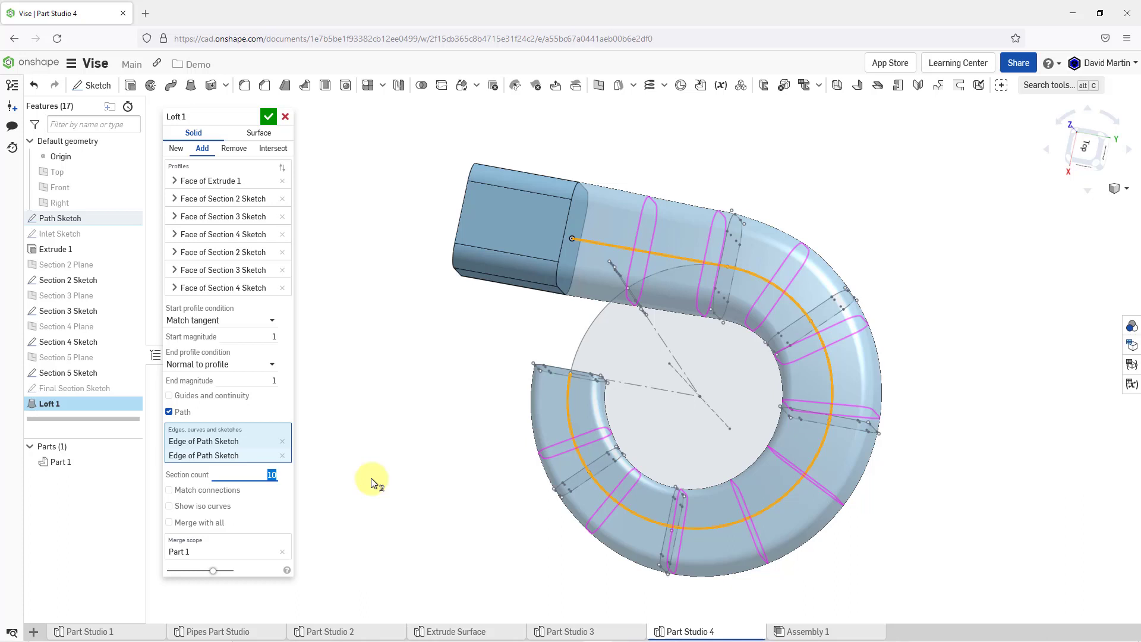
mouse_move(336, 487)
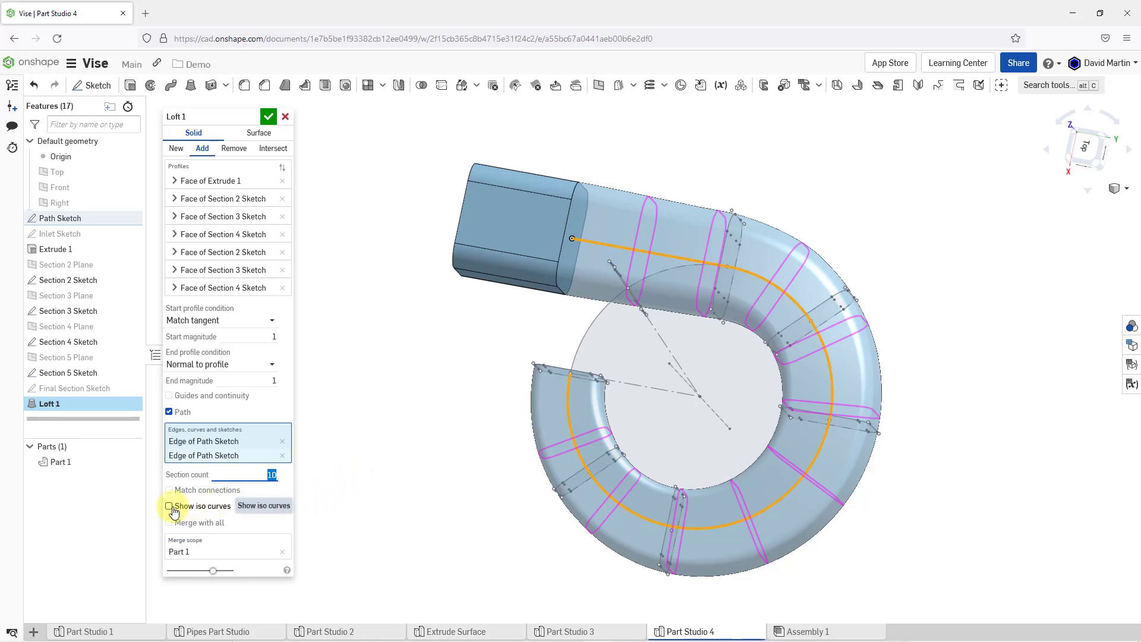
left_click(169, 506)
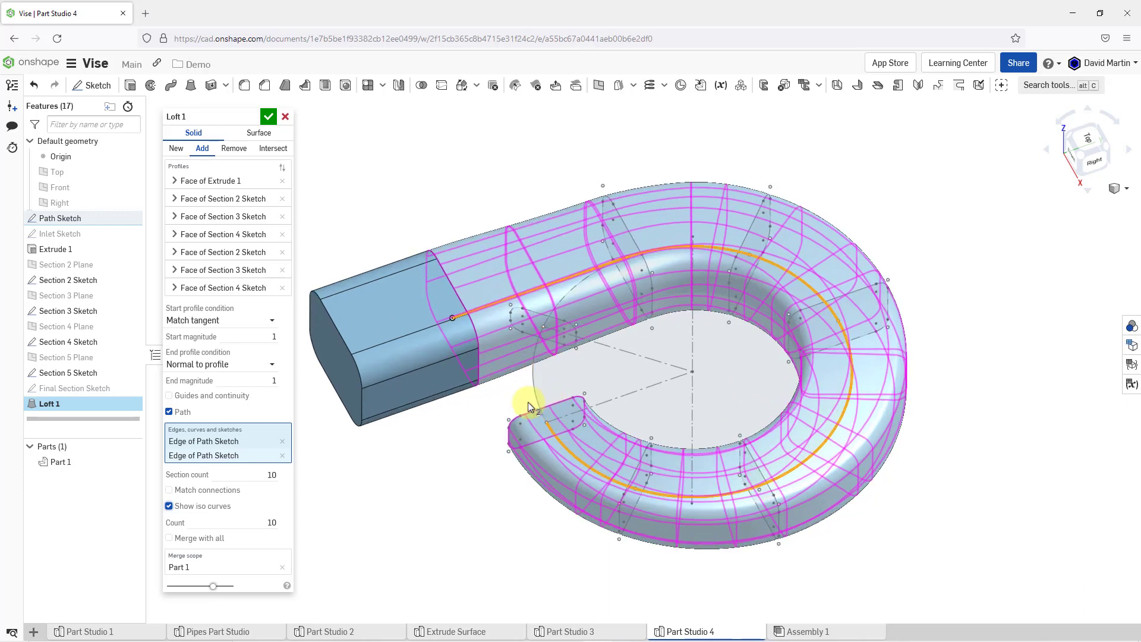
mouse_move(466, 467)
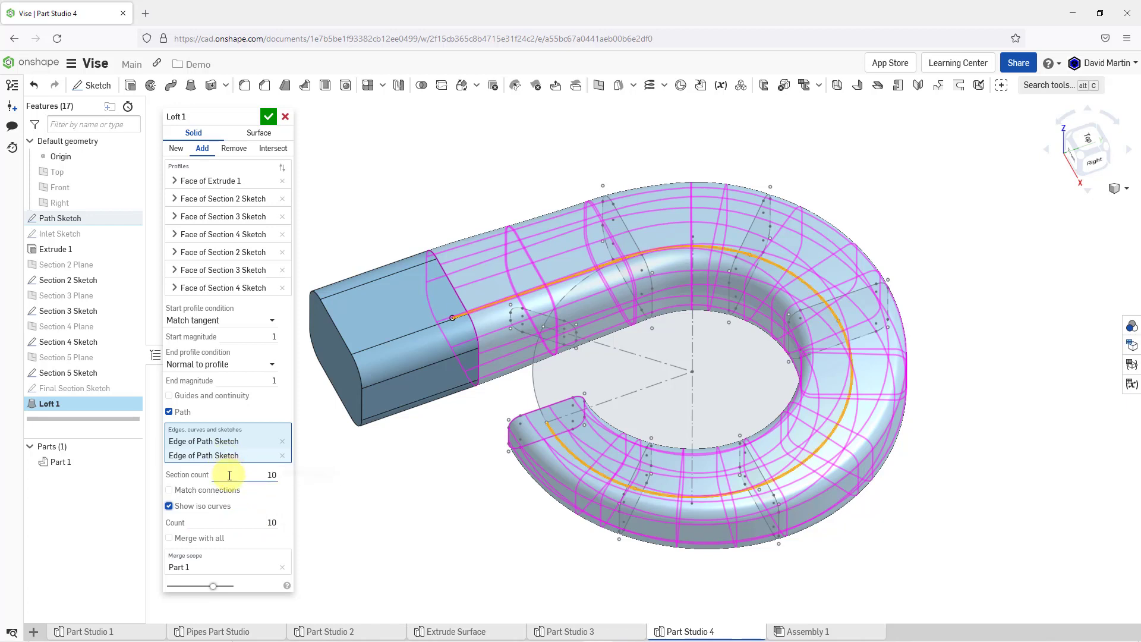
mouse_move(229, 522)
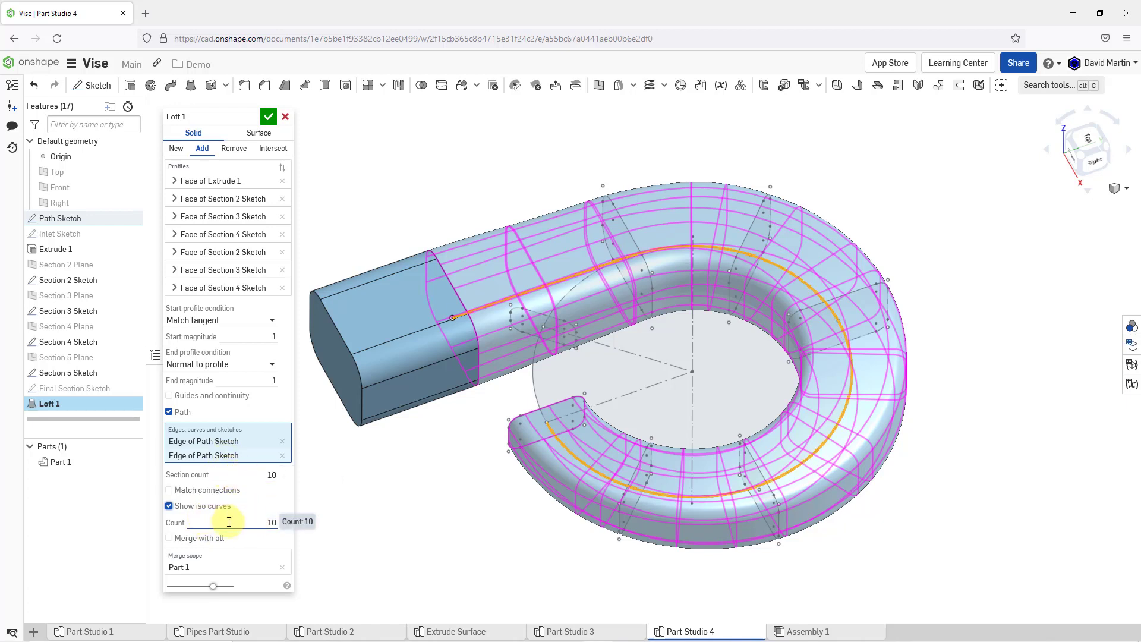
triple_click(258, 523)
type("20")
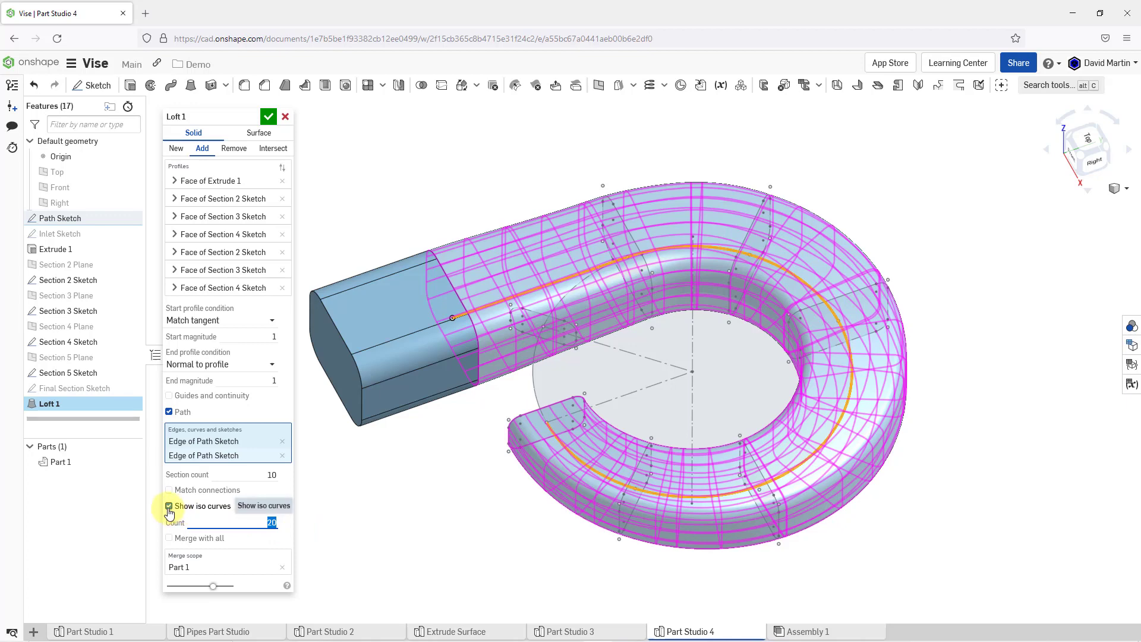
left_click(168, 506)
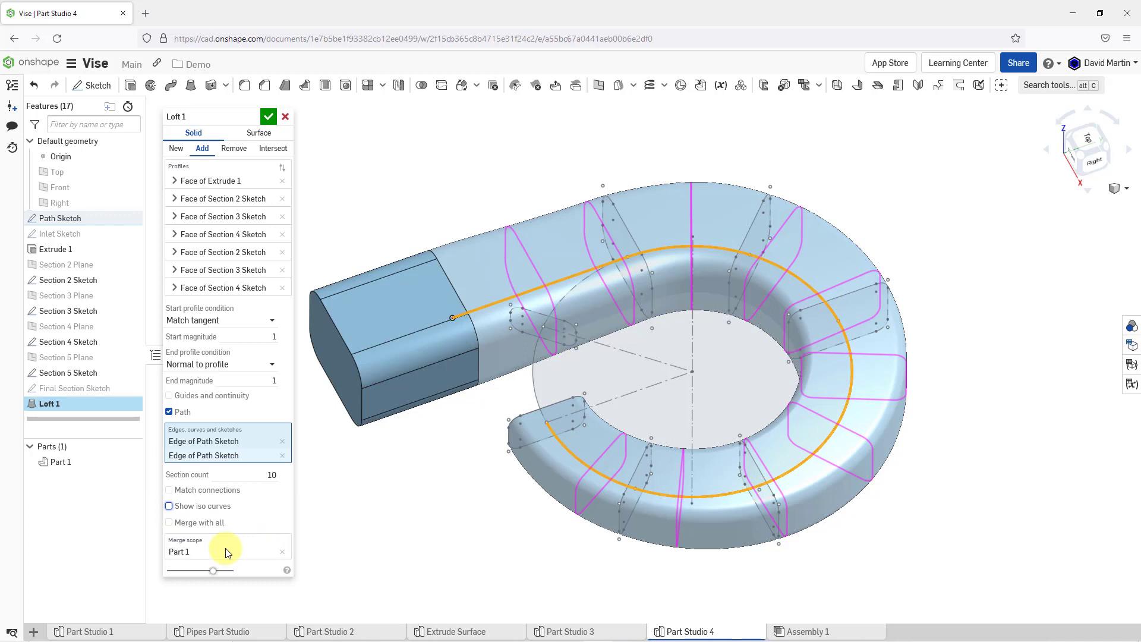
mouse_move(219, 551)
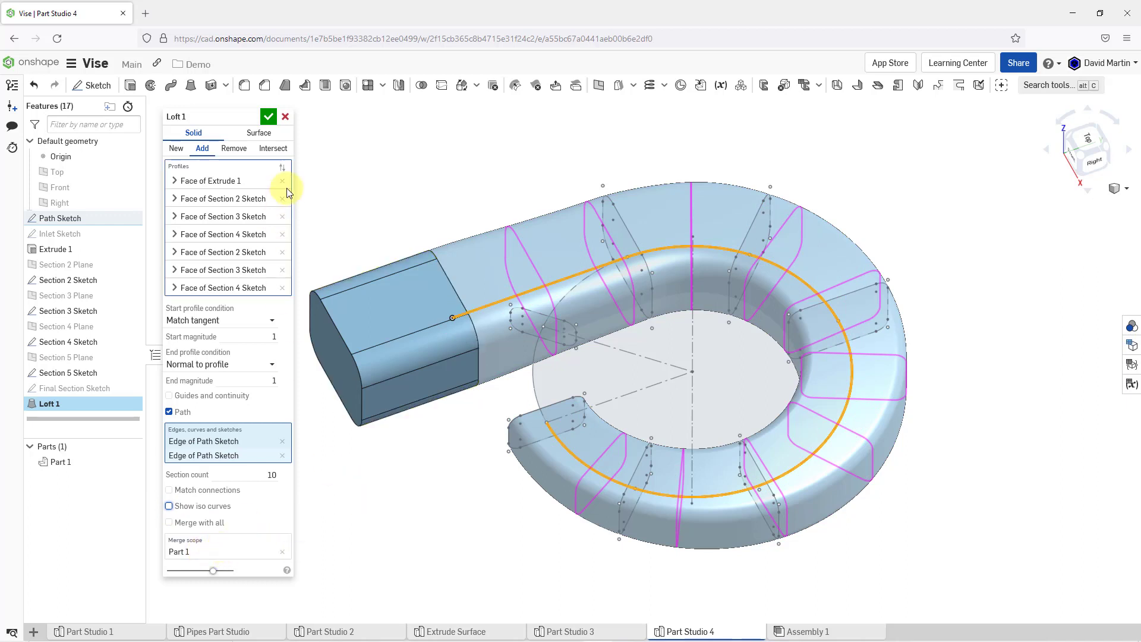
mouse_move(338, 191)
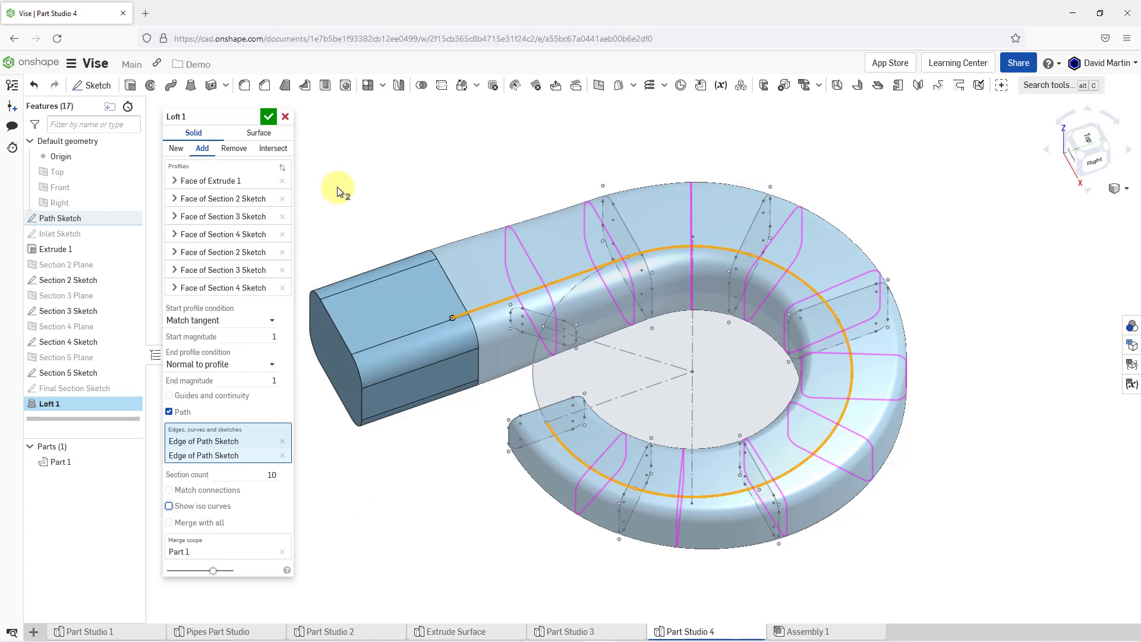
mouse_move(283, 142)
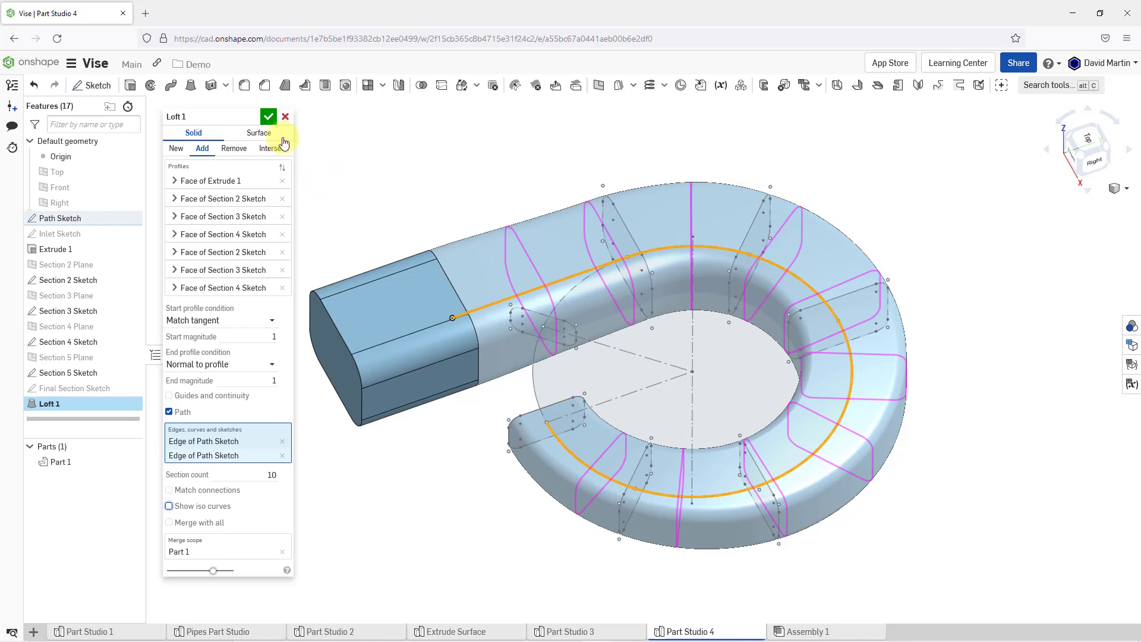
Accept Loft 1 and hide the Section 2 sketch in the feature list.
left_click(268, 117)
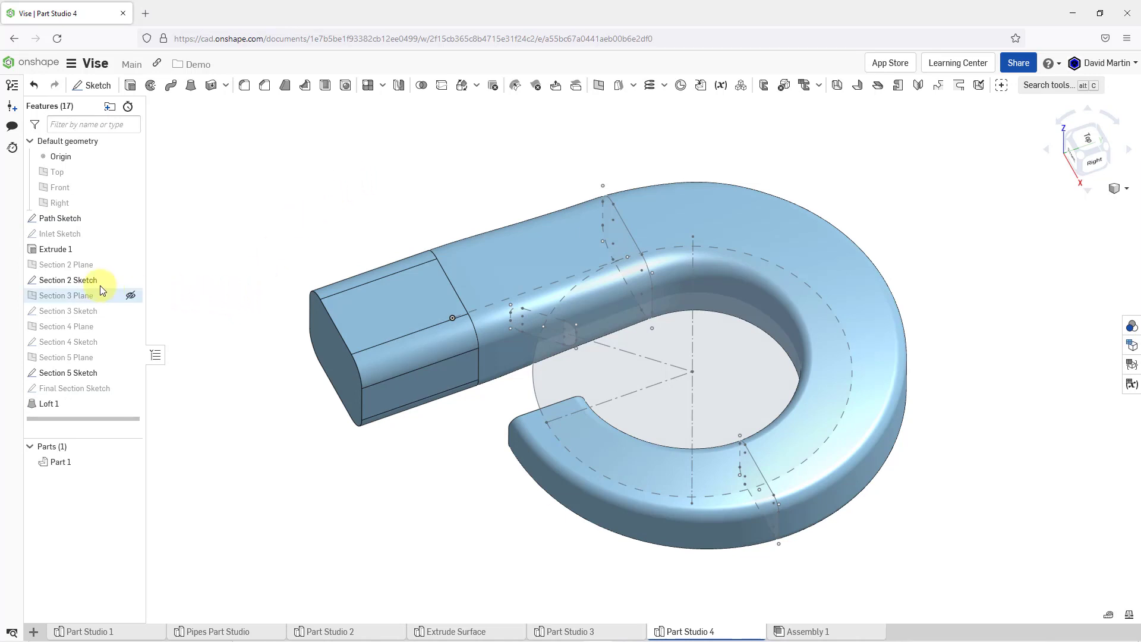
left_click(132, 283)
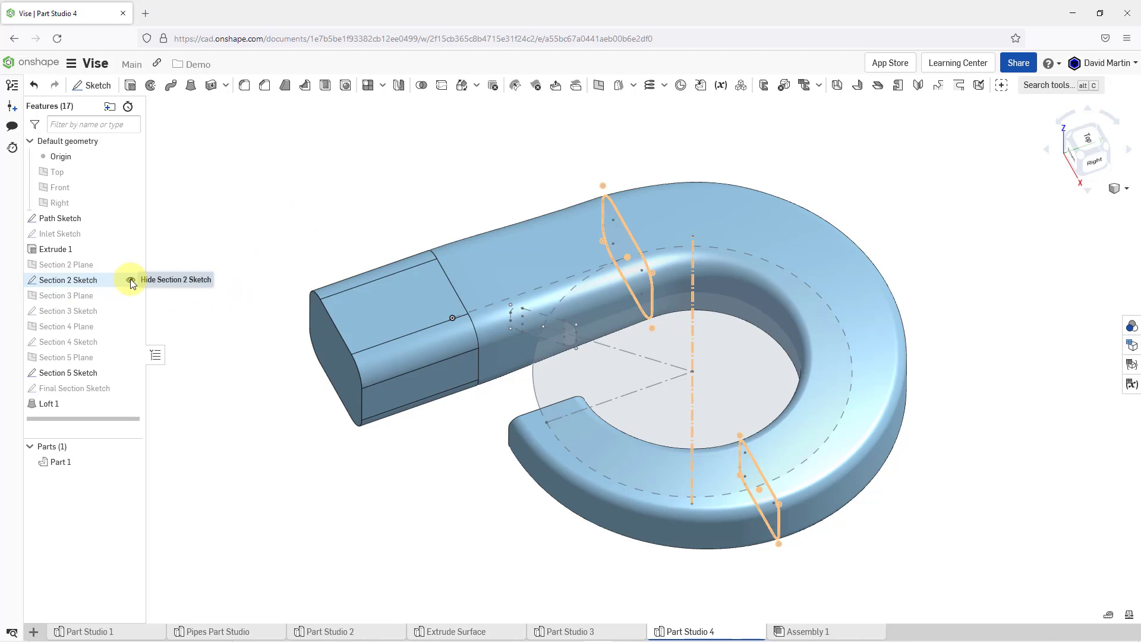
left_click(131, 282)
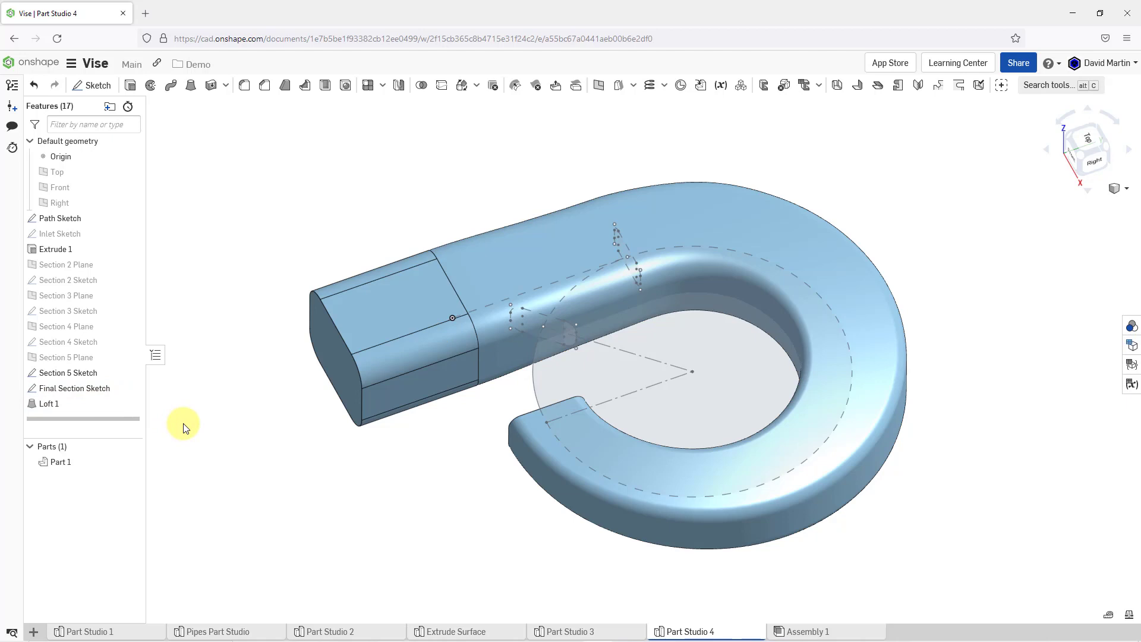
mouse_move(287, 403)
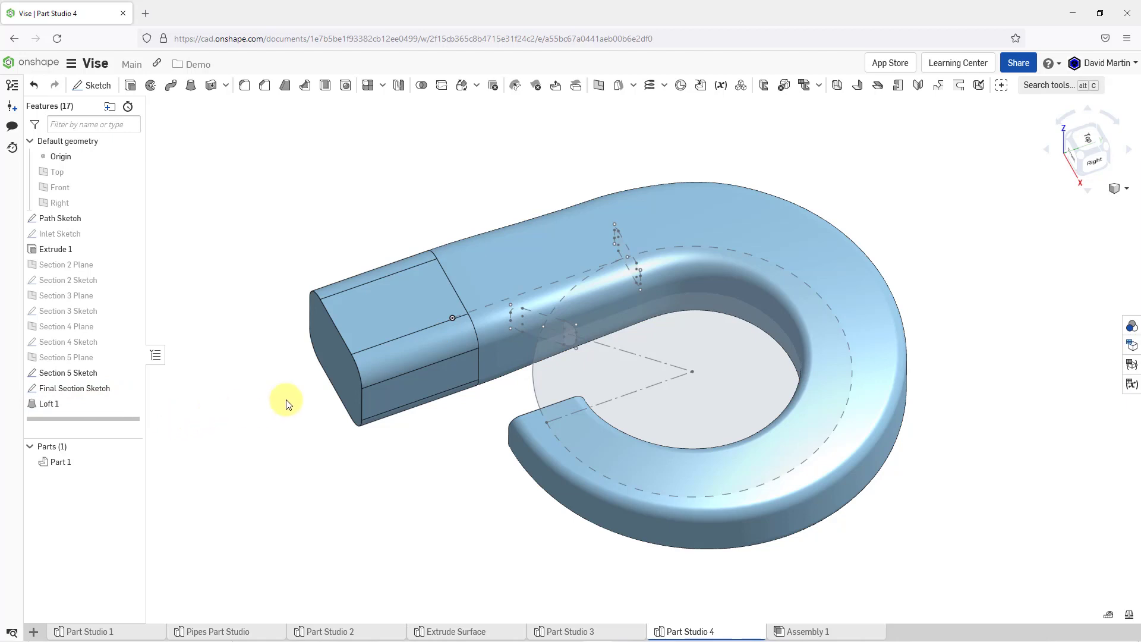
mouse_move(266, 396)
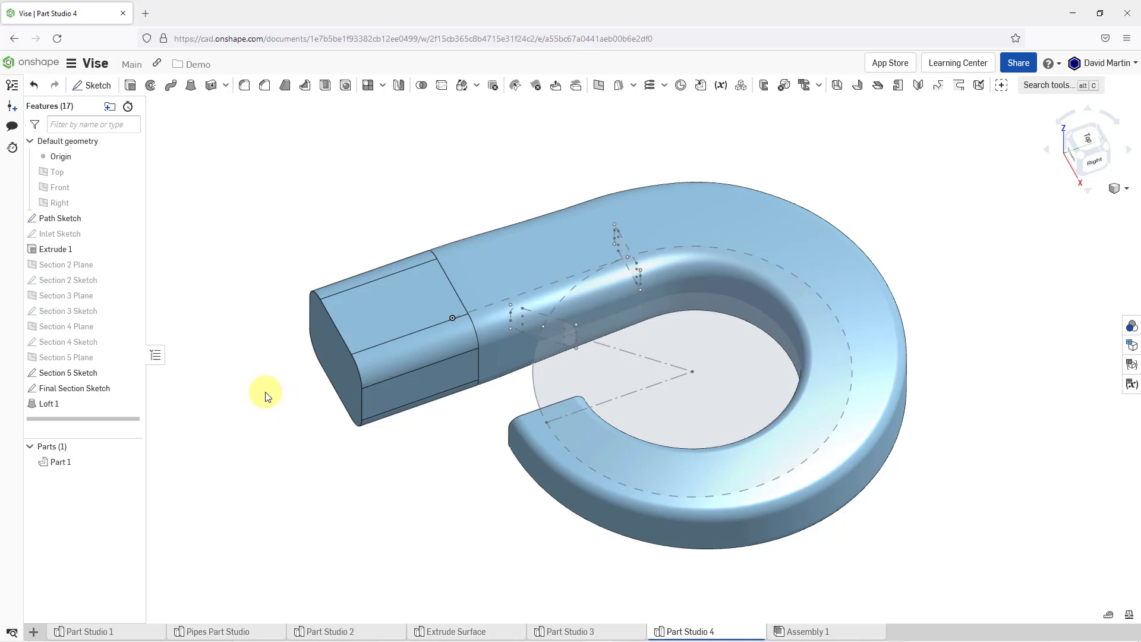
mouse_move(324, 102)
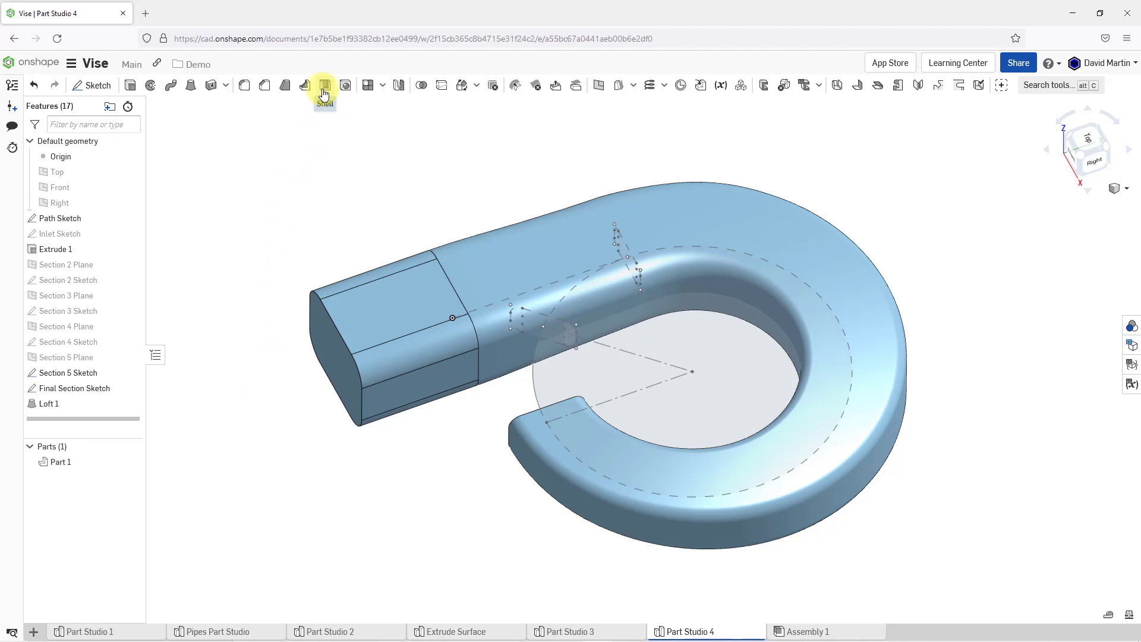
Shell the duct at 2.5 mm, removing the square inlet and loft end faces.
left_click(324, 85)
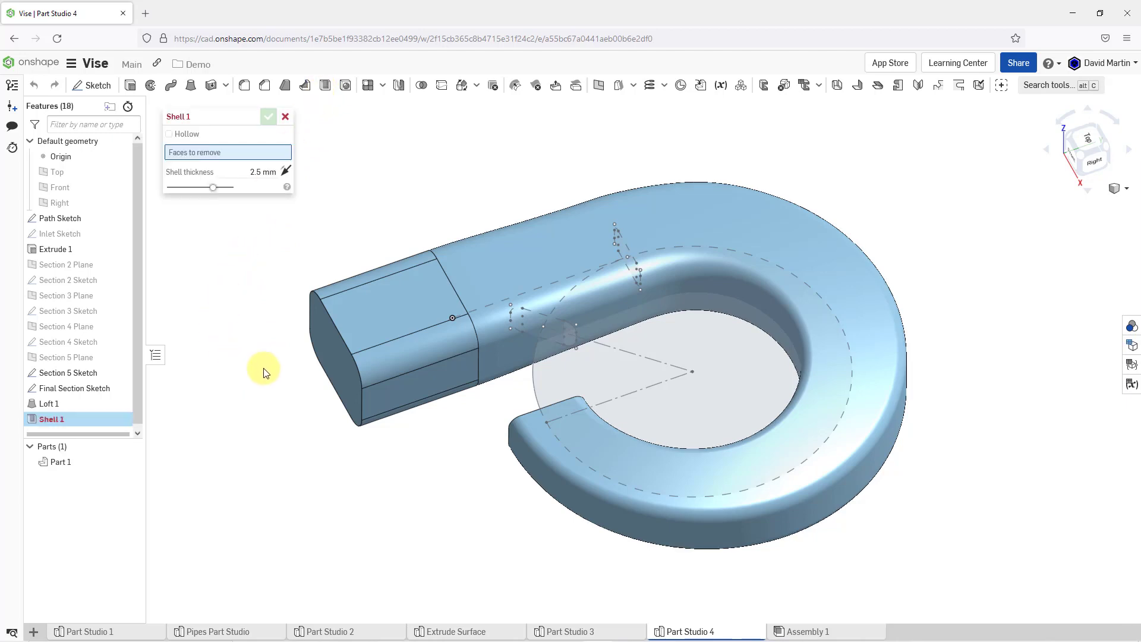
left_click(379, 379)
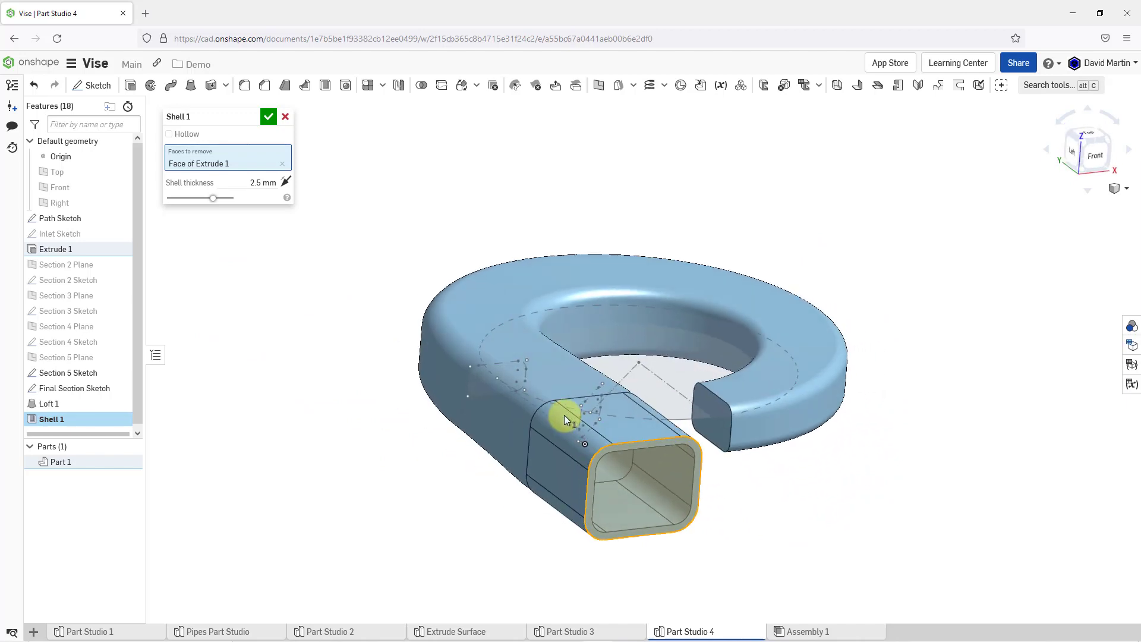
left_click(717, 430)
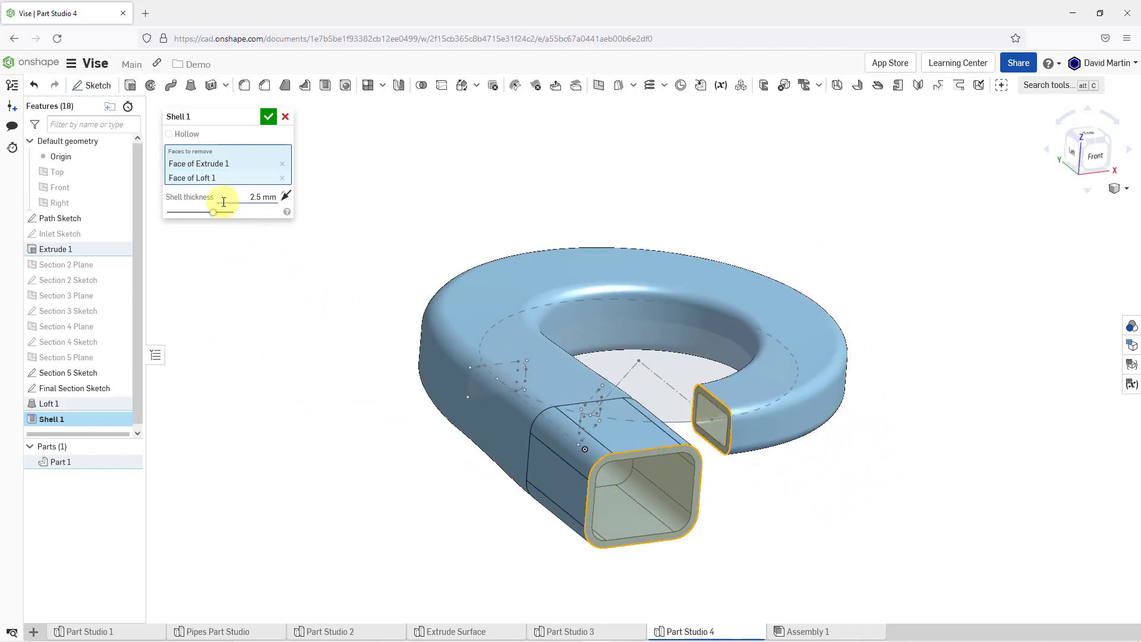
mouse_move(259, 266)
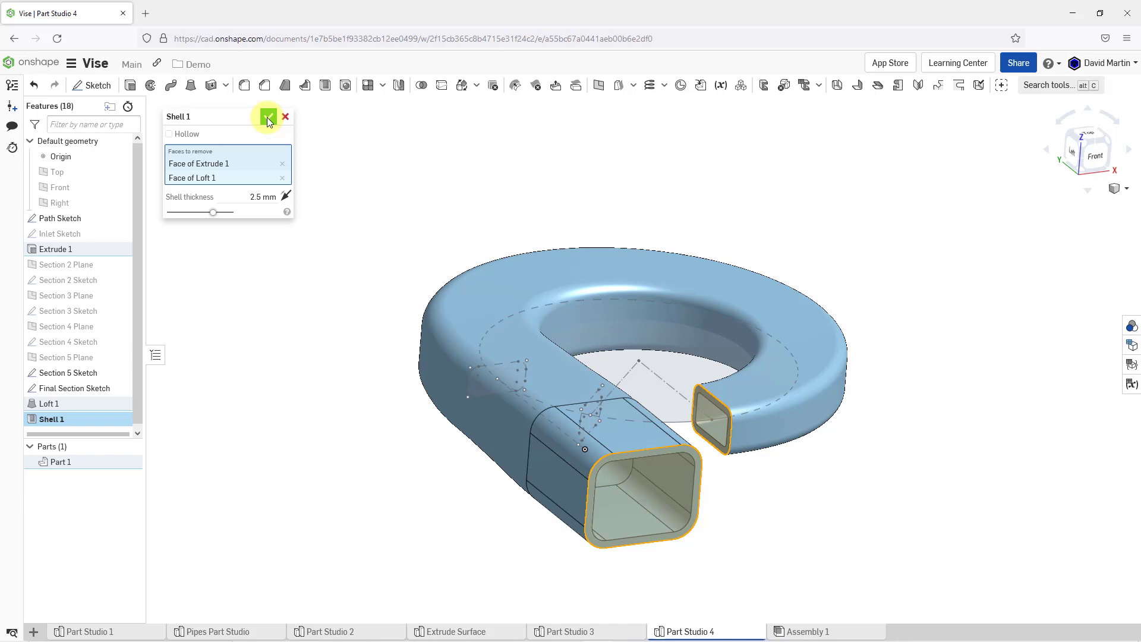
left_click(268, 116)
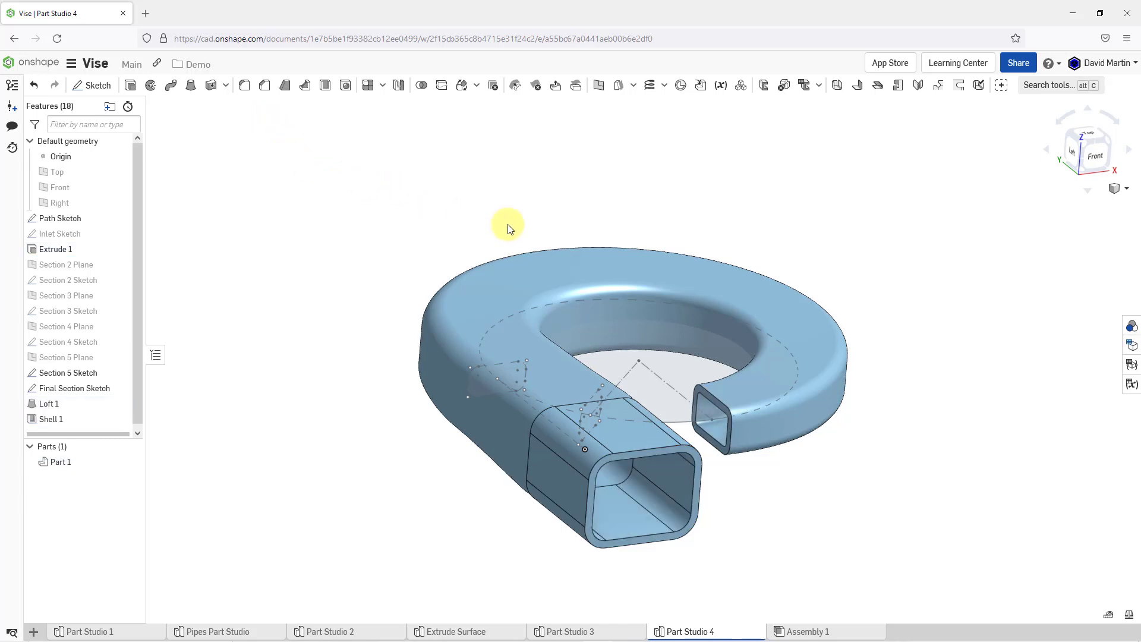
mouse_move(120, 471)
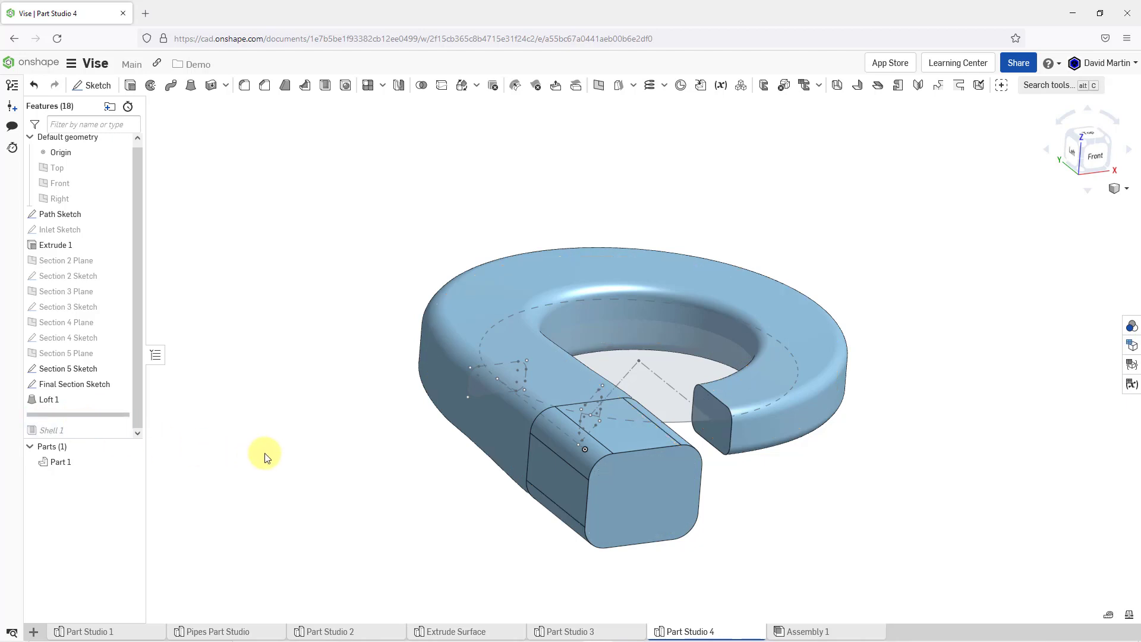
mouse_move(221, 383)
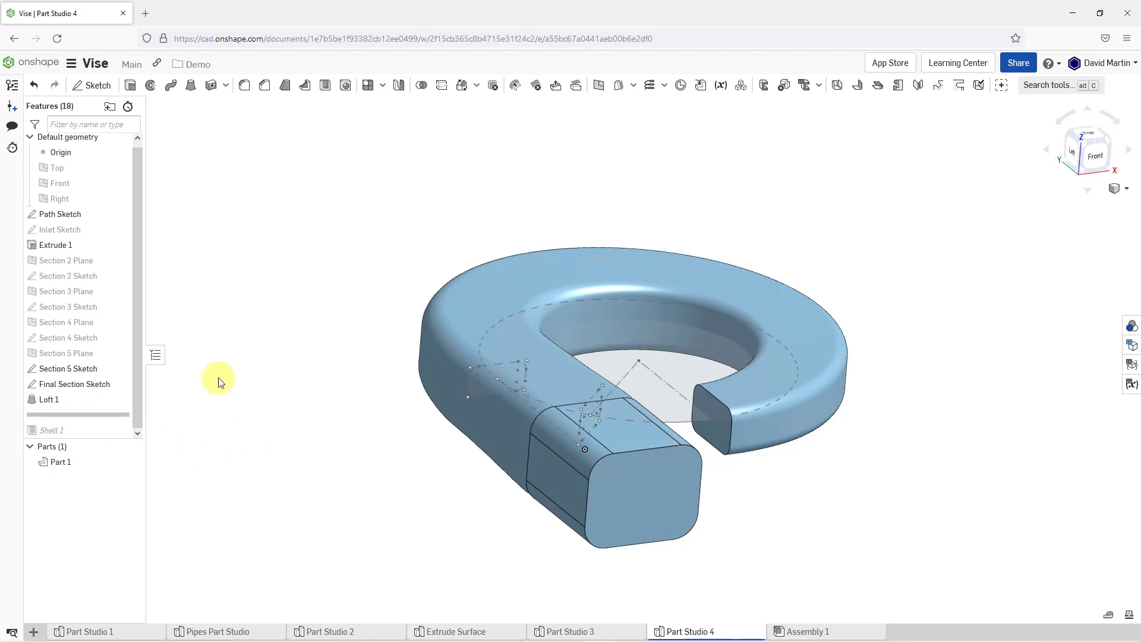
mouse_move(210, 292)
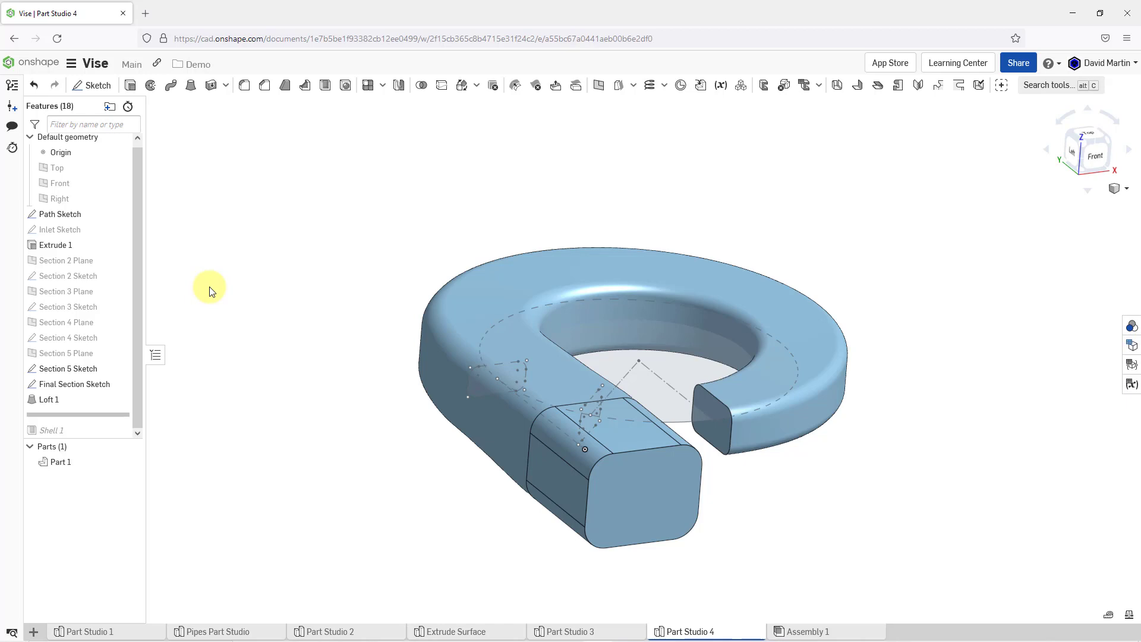
mouse_move(191, 86)
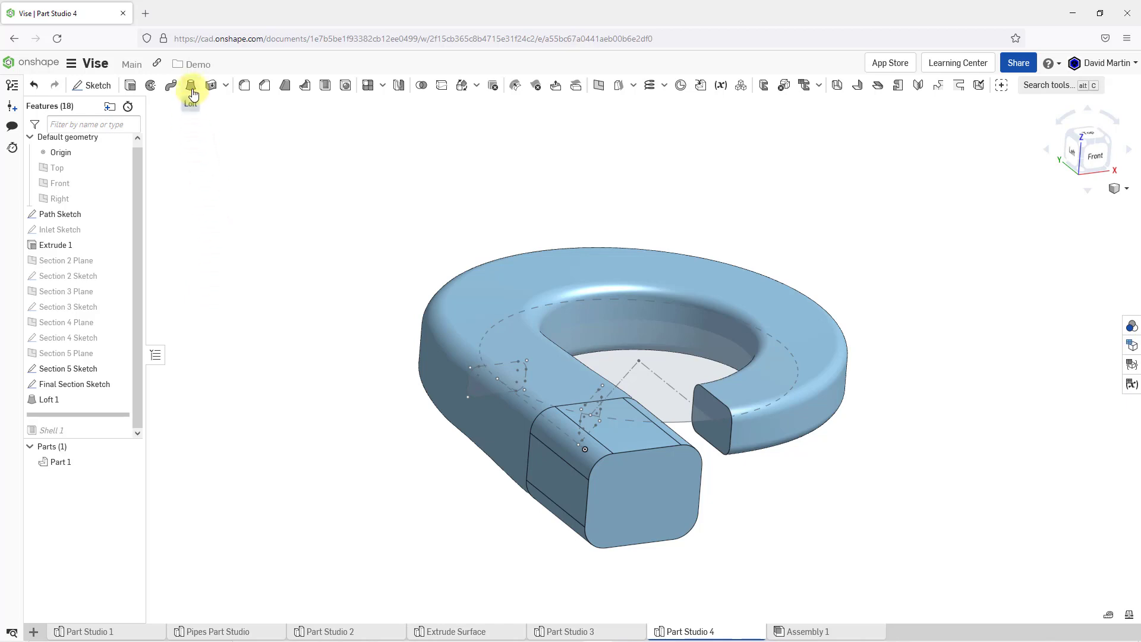
Start a second loft from Loft 1's end face and the Section 5 sketch face.
left_click(191, 85)
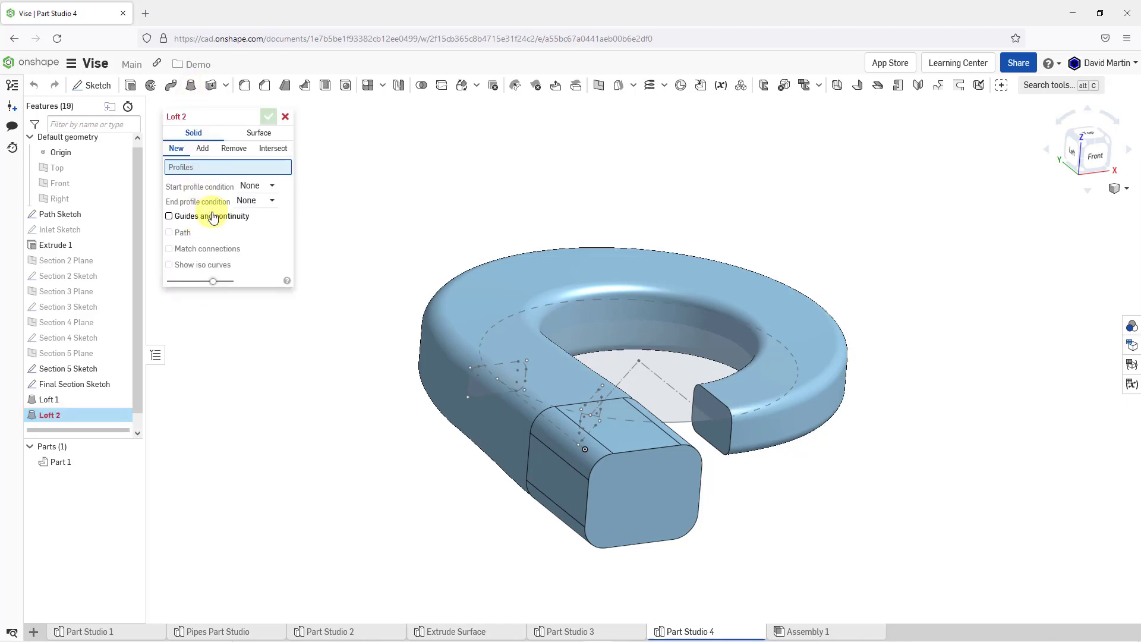
left_click(717, 426)
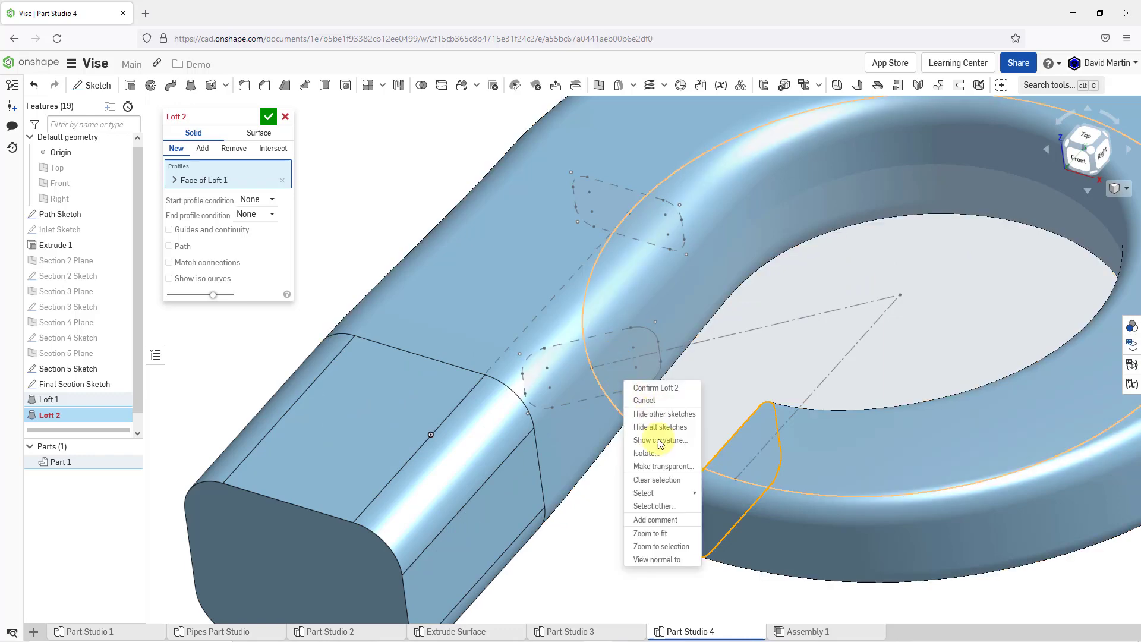
left_click(655, 506)
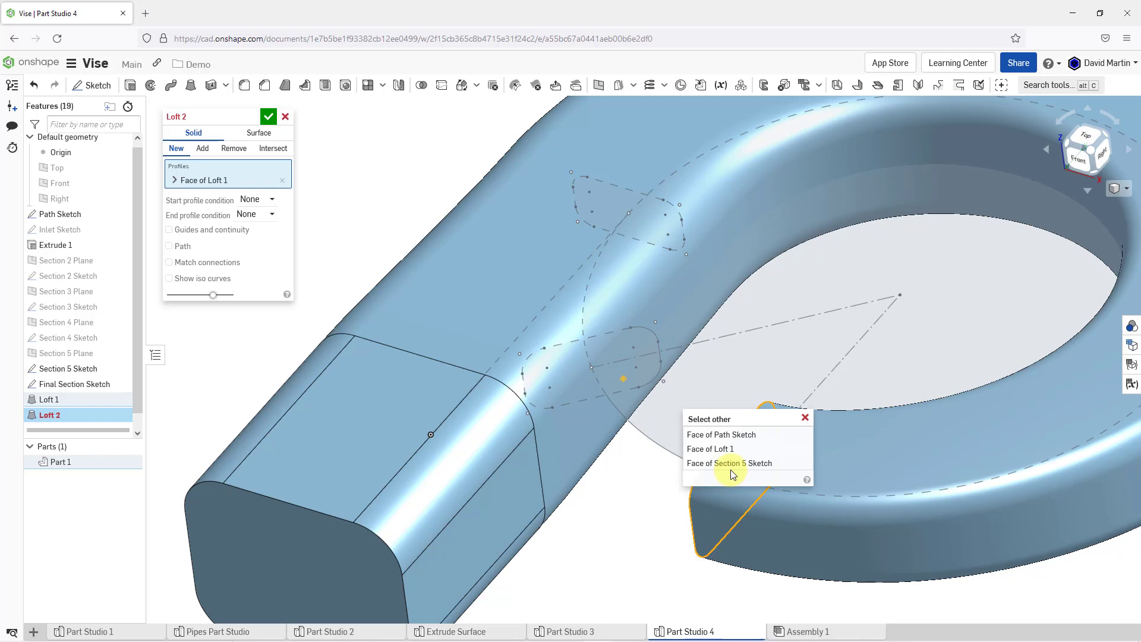
left_click(729, 463)
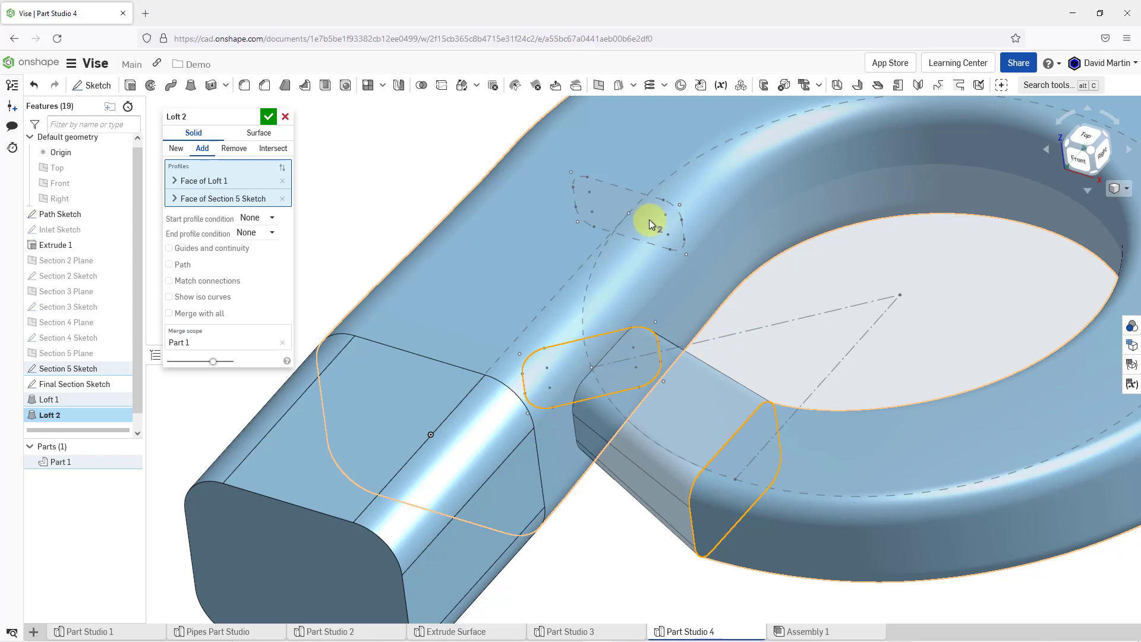
Add the Final Section Sketch face as the last profile and set the loft to New.
right_click(650, 224)
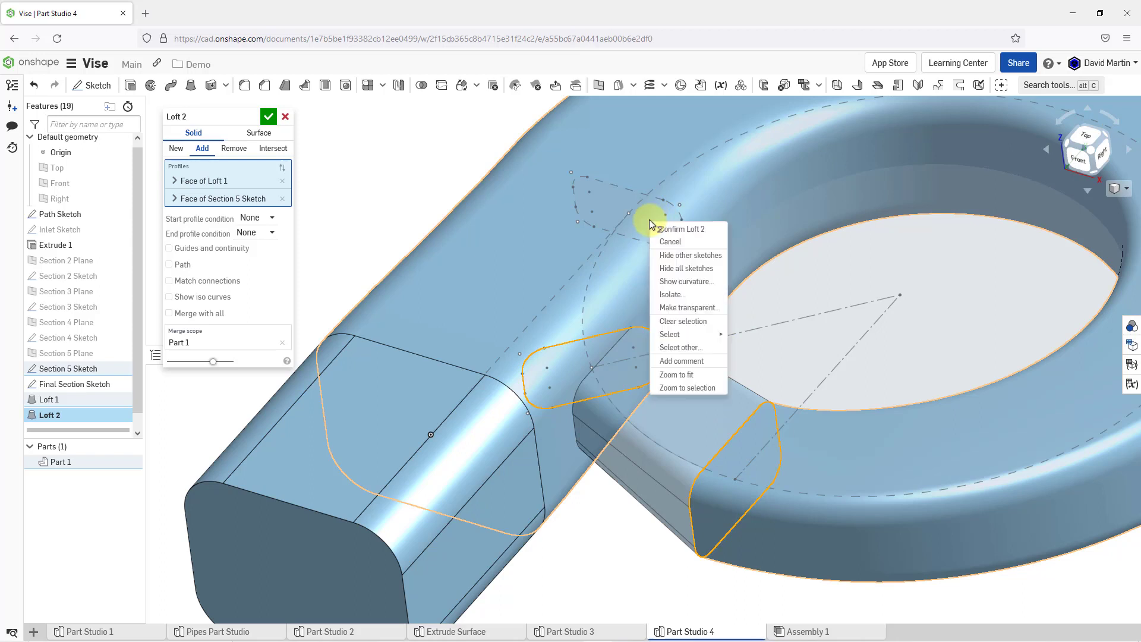
left_click(681, 347)
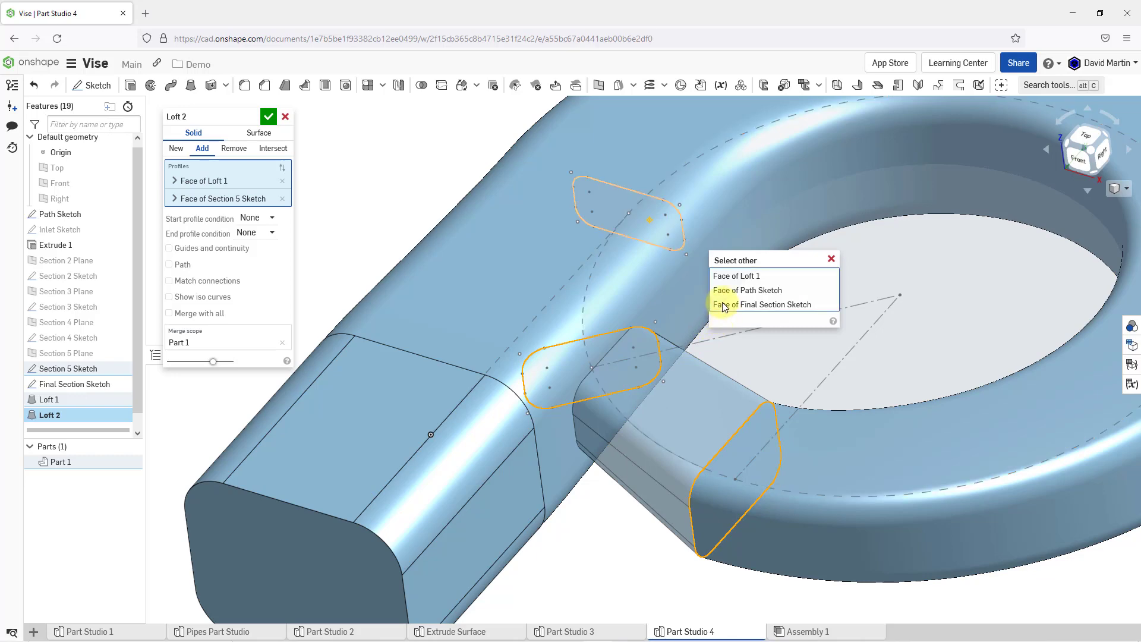
left_click(756, 304)
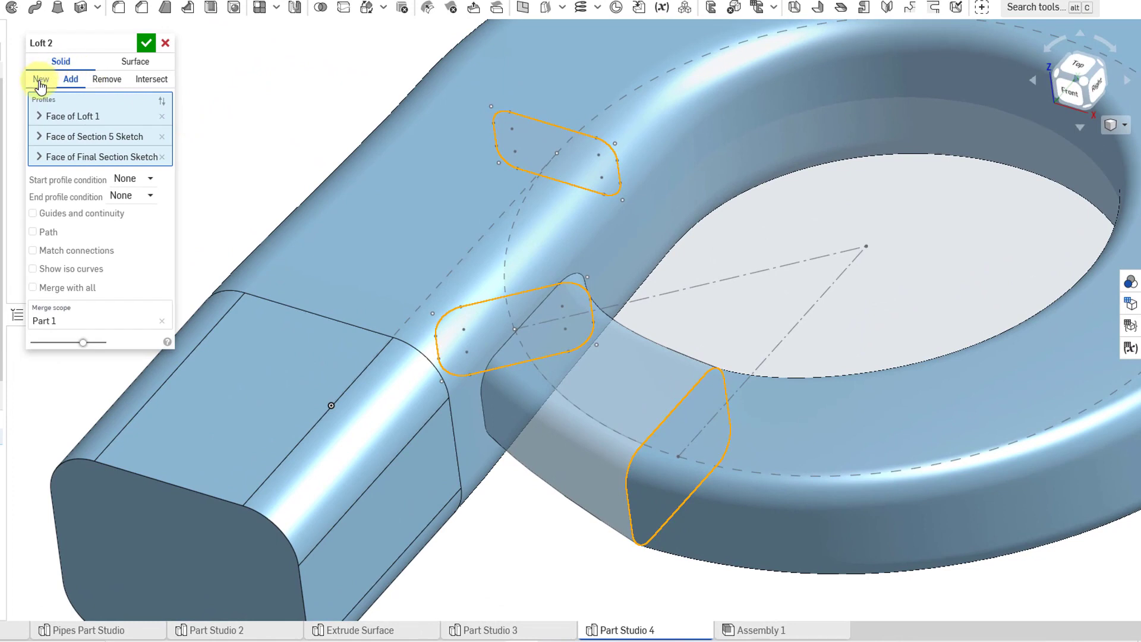
left_click(32, 288)
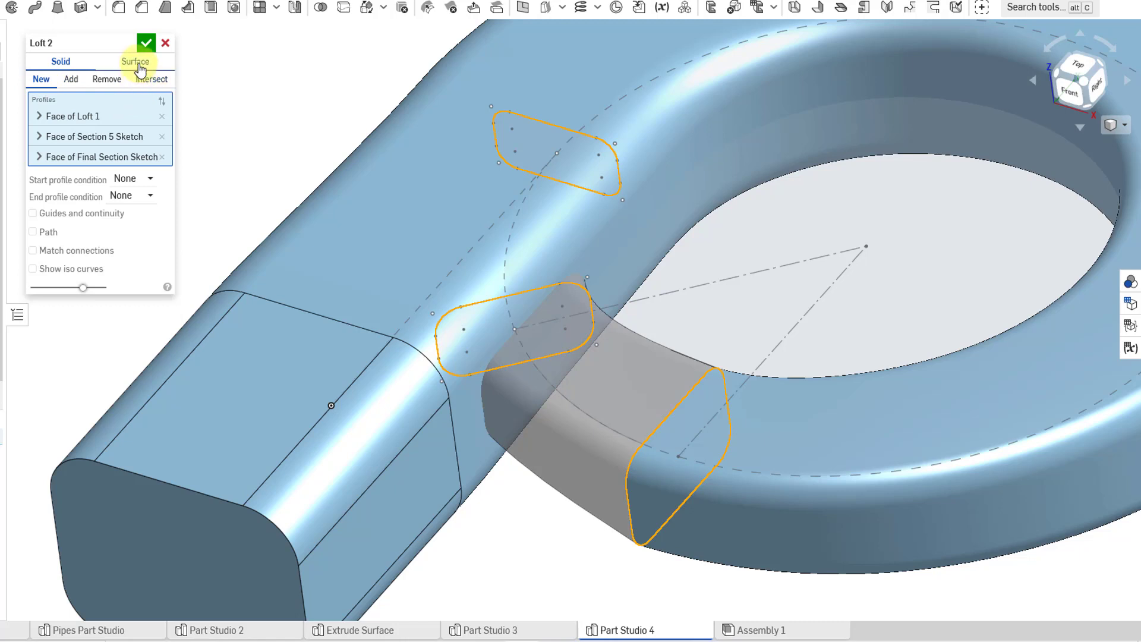
mouse_move(120, 84)
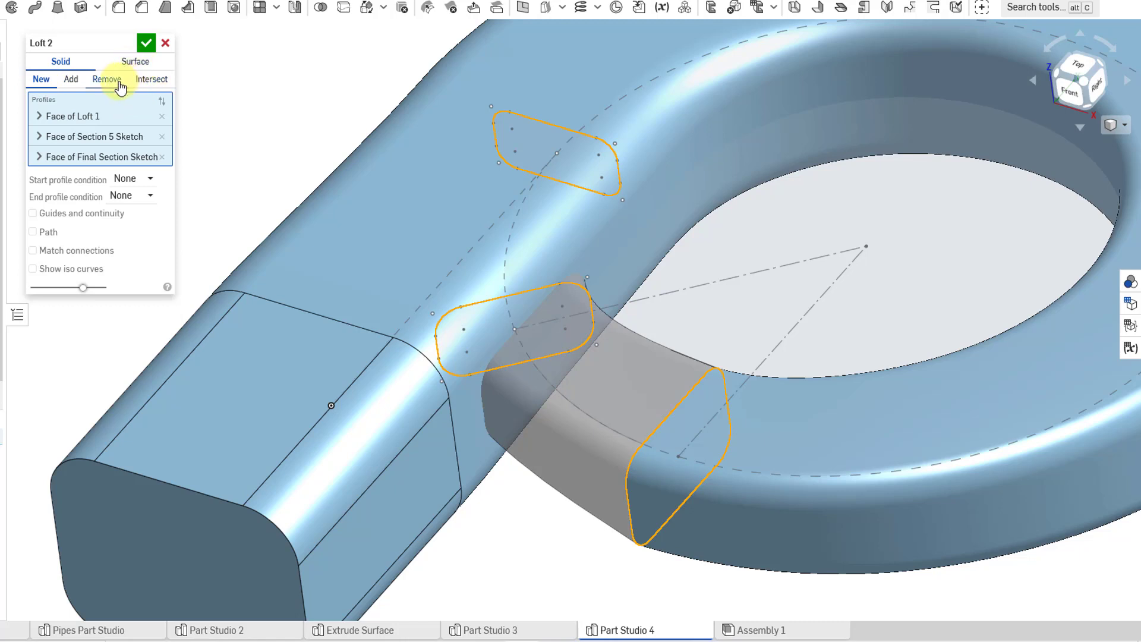
mouse_move(151, 79)
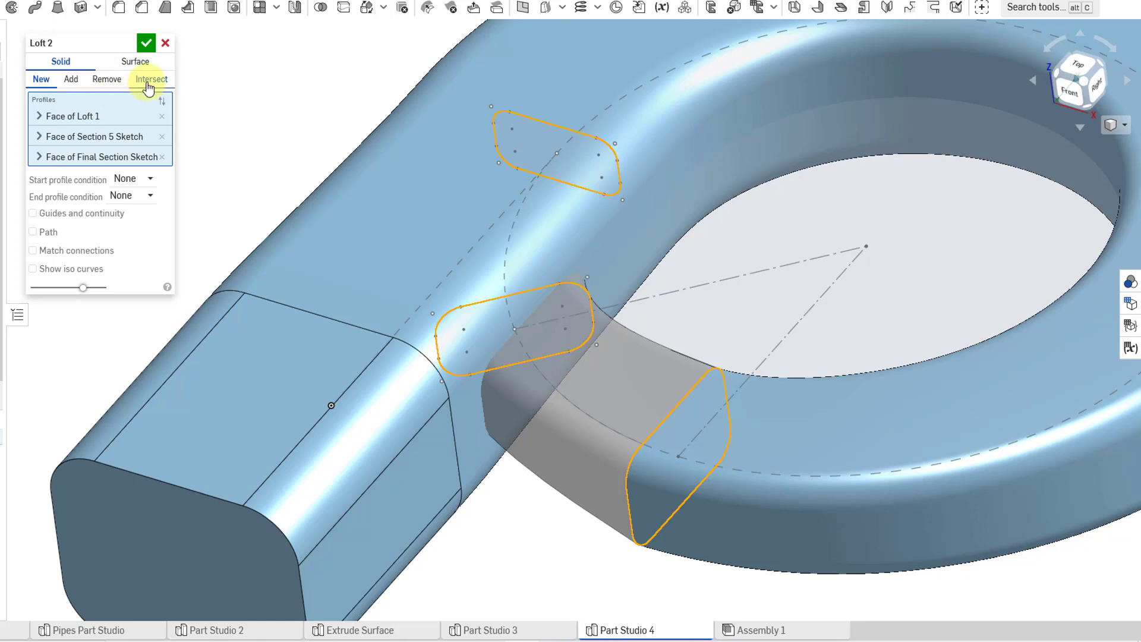
mouse_move(242, 141)
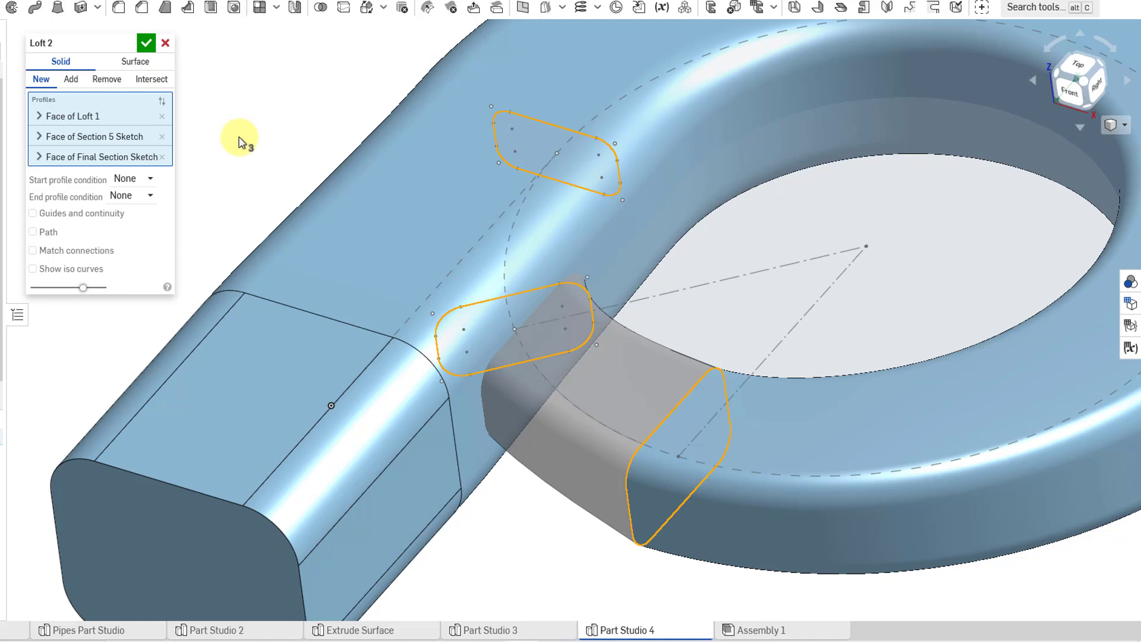
mouse_move(33, 231)
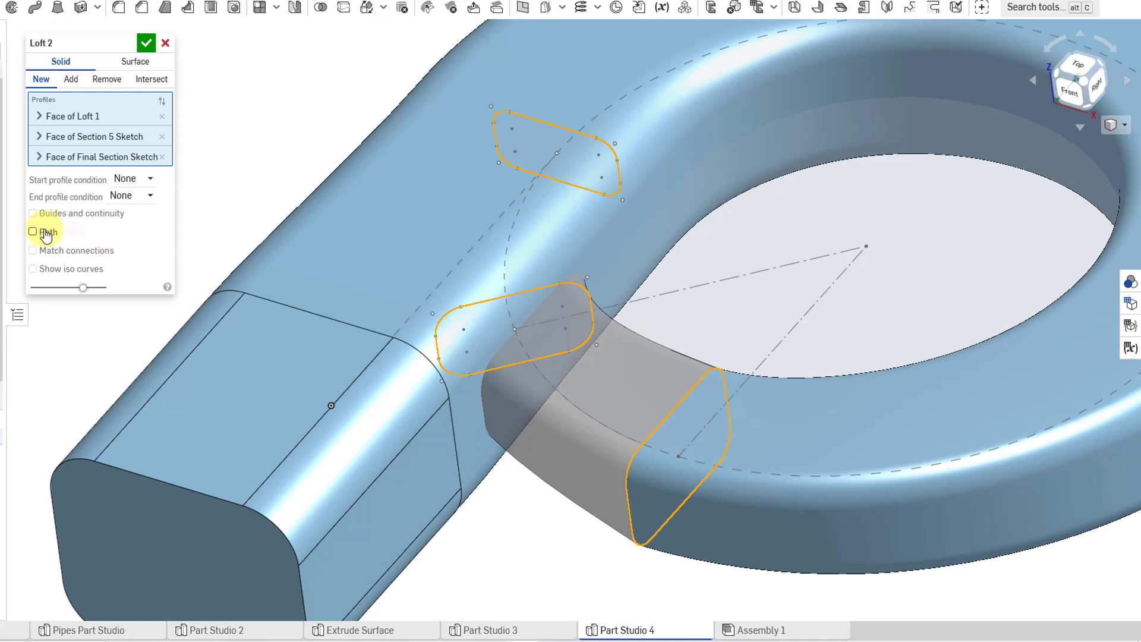
Guide Loft 2 along the spiral Path Sketch edges with 9 sections and accept it.
left_click(32, 232)
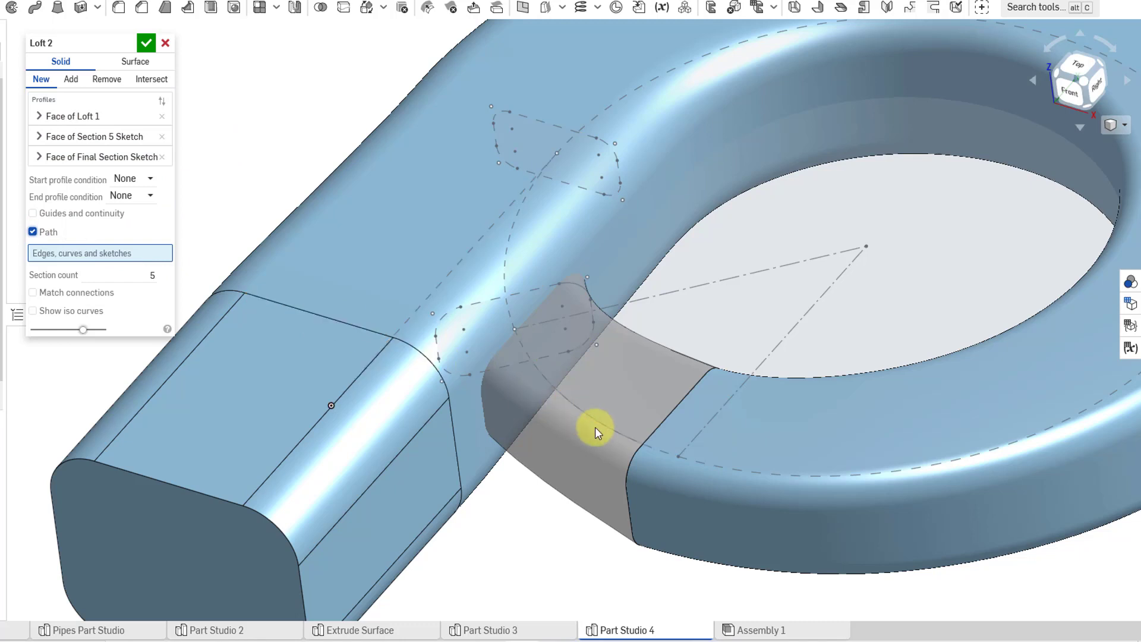
left_click(549, 321)
type("9")
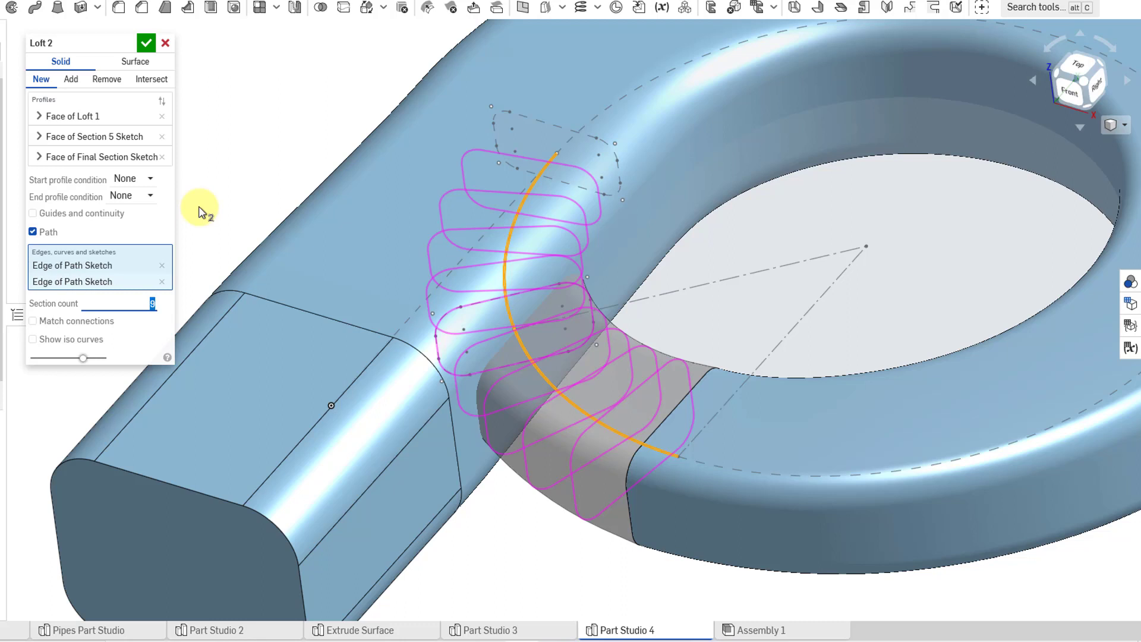
mouse_move(102, 260)
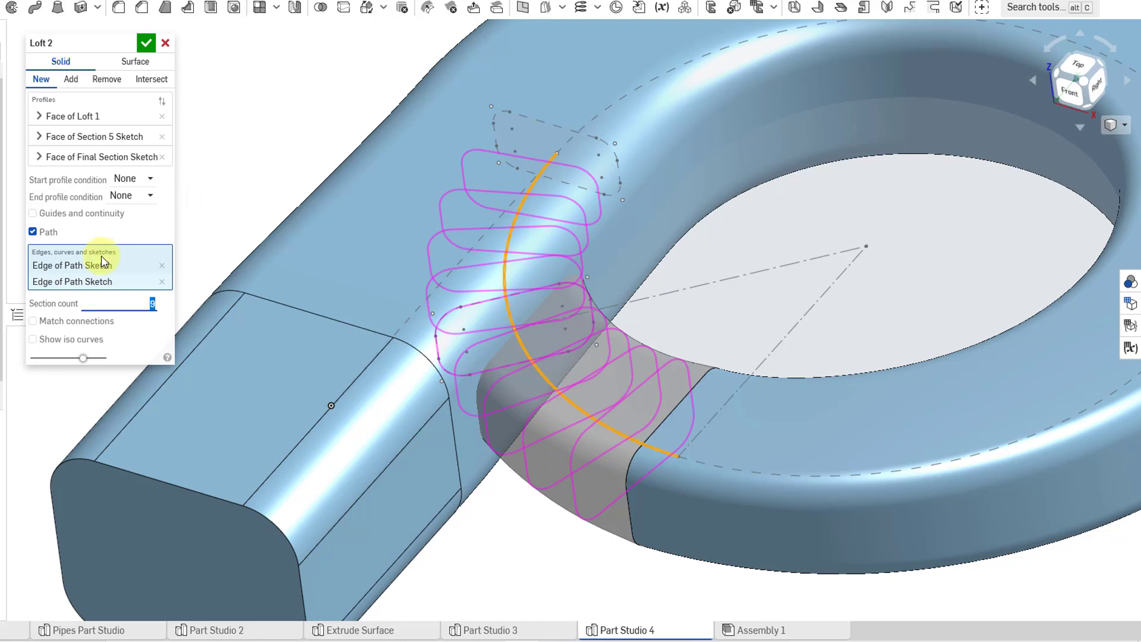
mouse_move(155, 218)
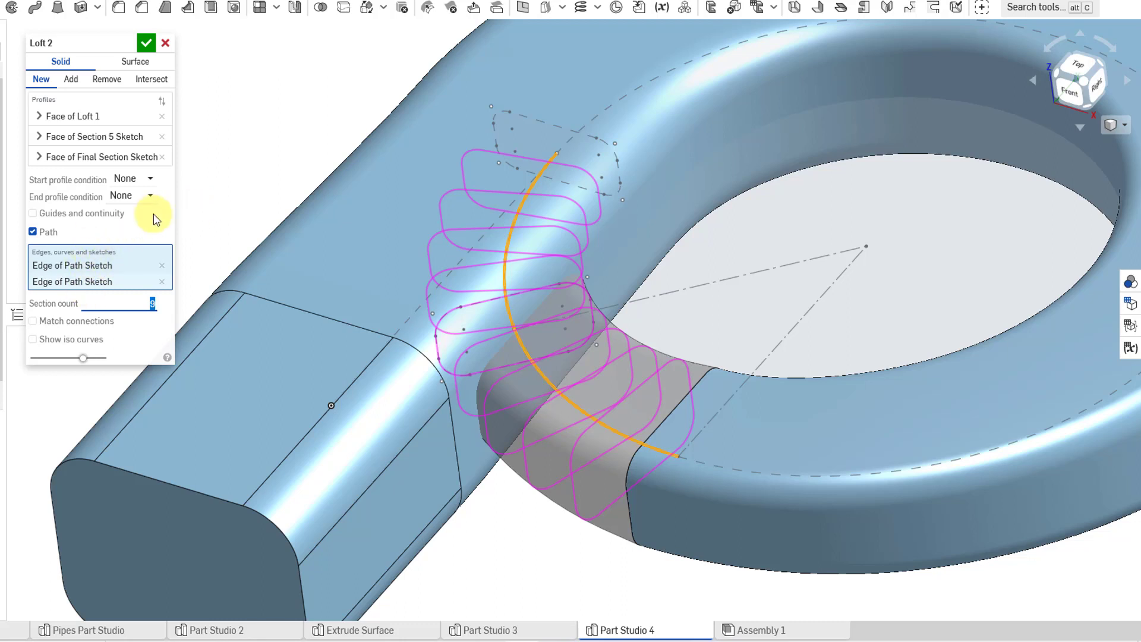
mouse_move(145, 42)
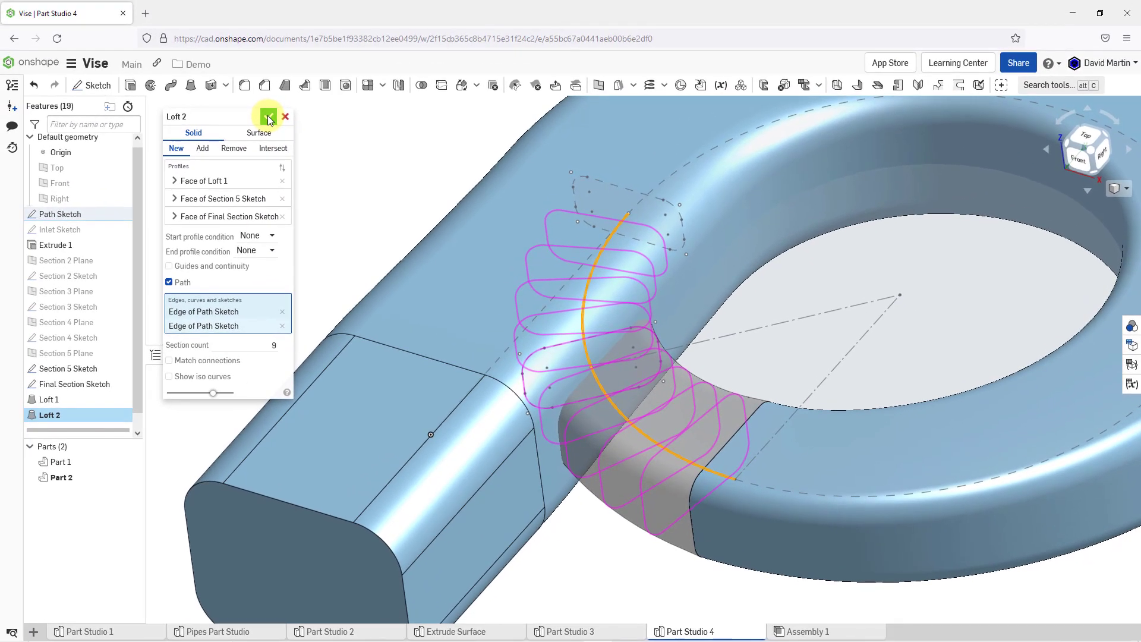
left_click(268, 117)
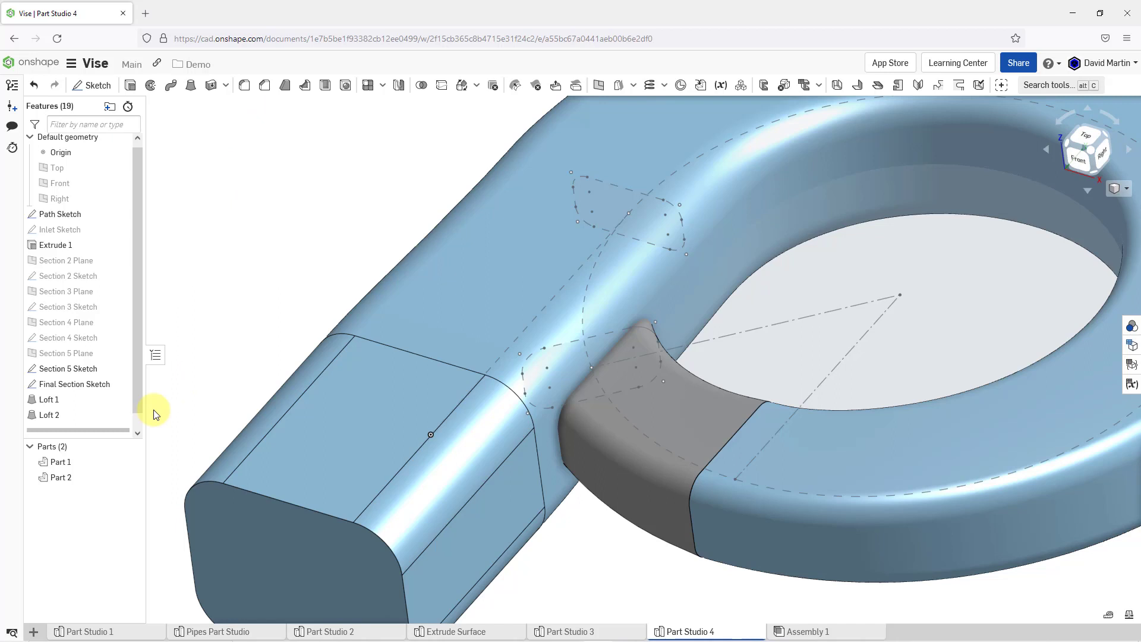
Hide Part 1 in the Parts list so only the curved loft shows.
scroll("down", 3)
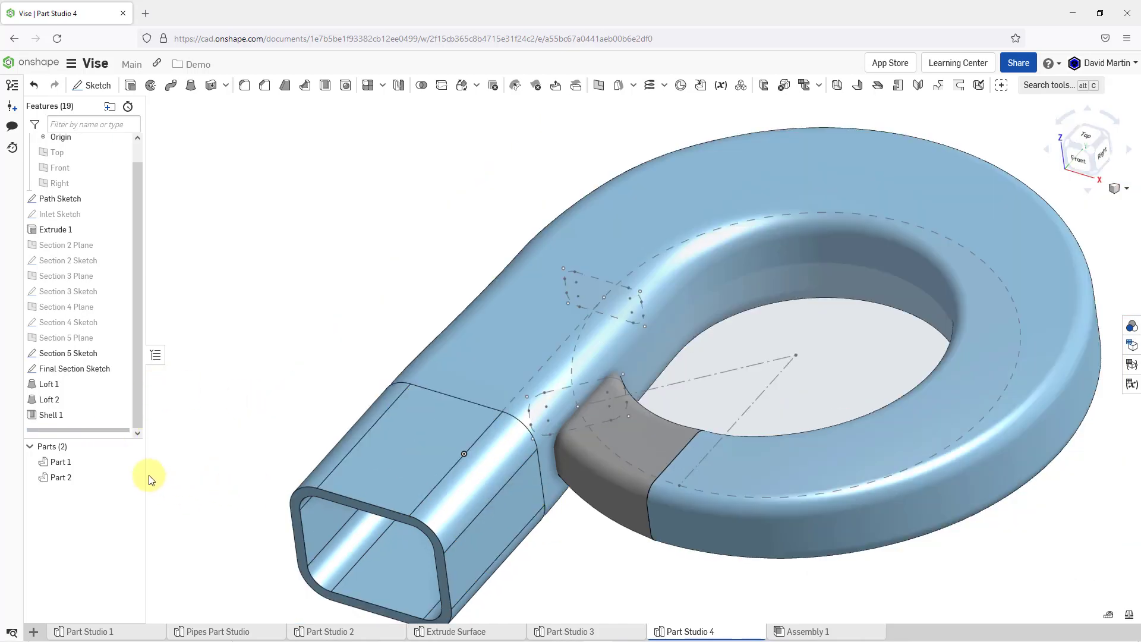
left_click(43, 461)
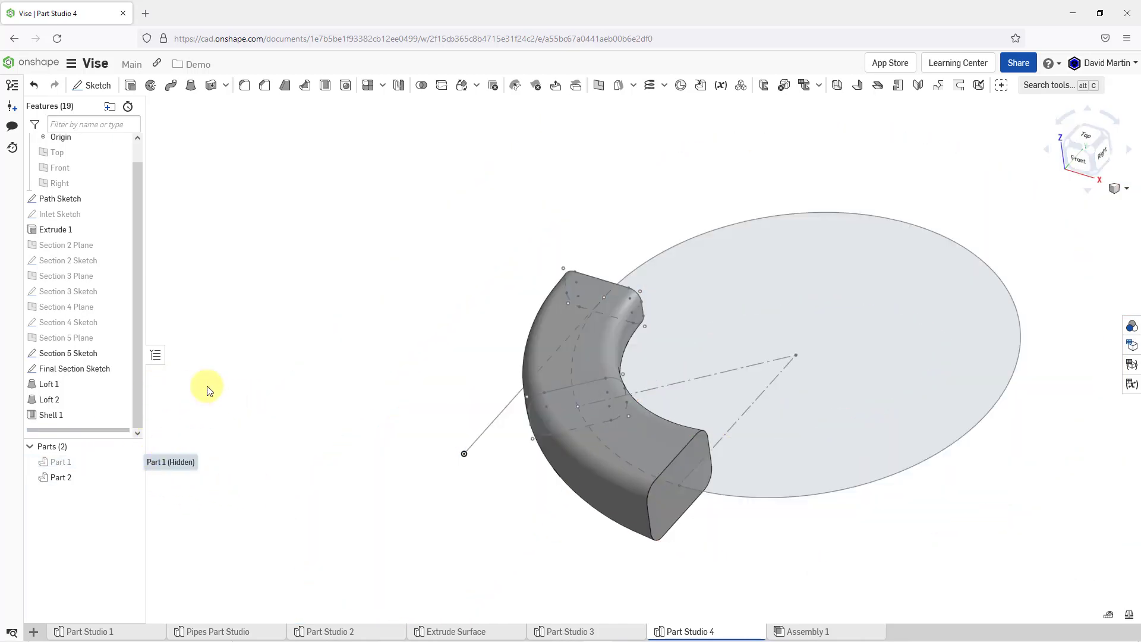
mouse_move(305, 117)
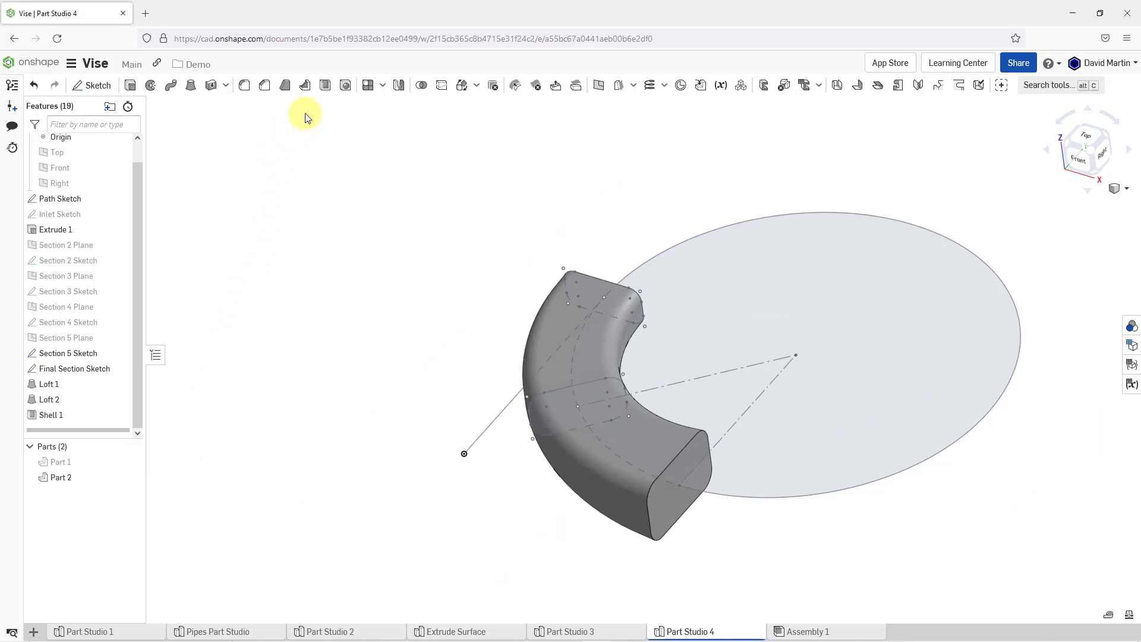
mouse_move(327, 116)
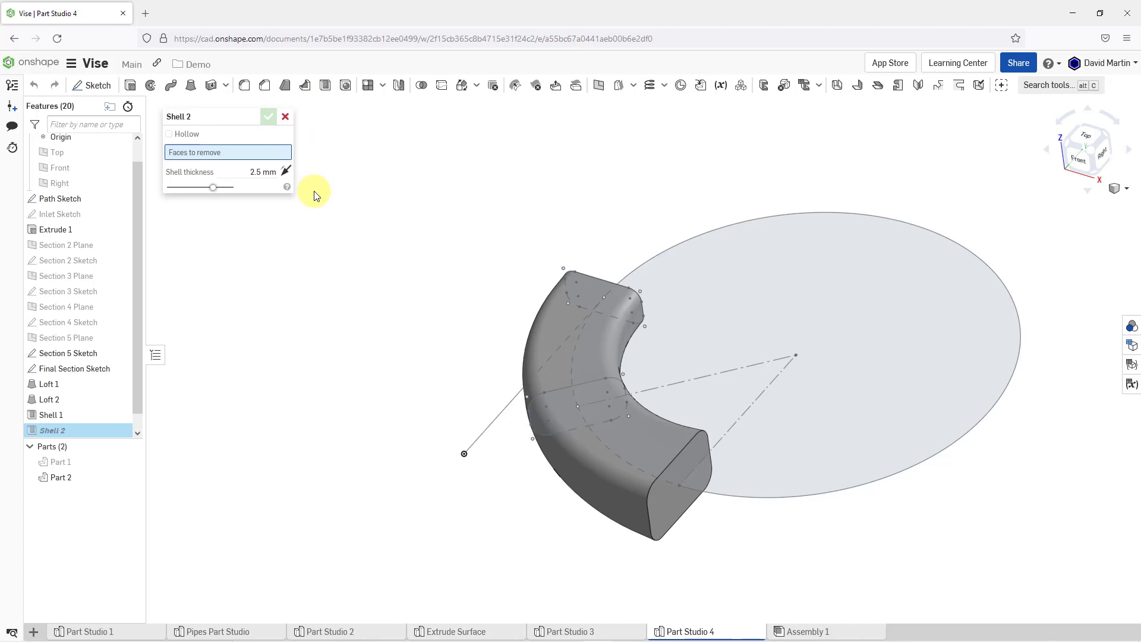
Remove both end faces of Loft 2 and accept Shell 2 at 2.5 mm.
left_click(670, 480)
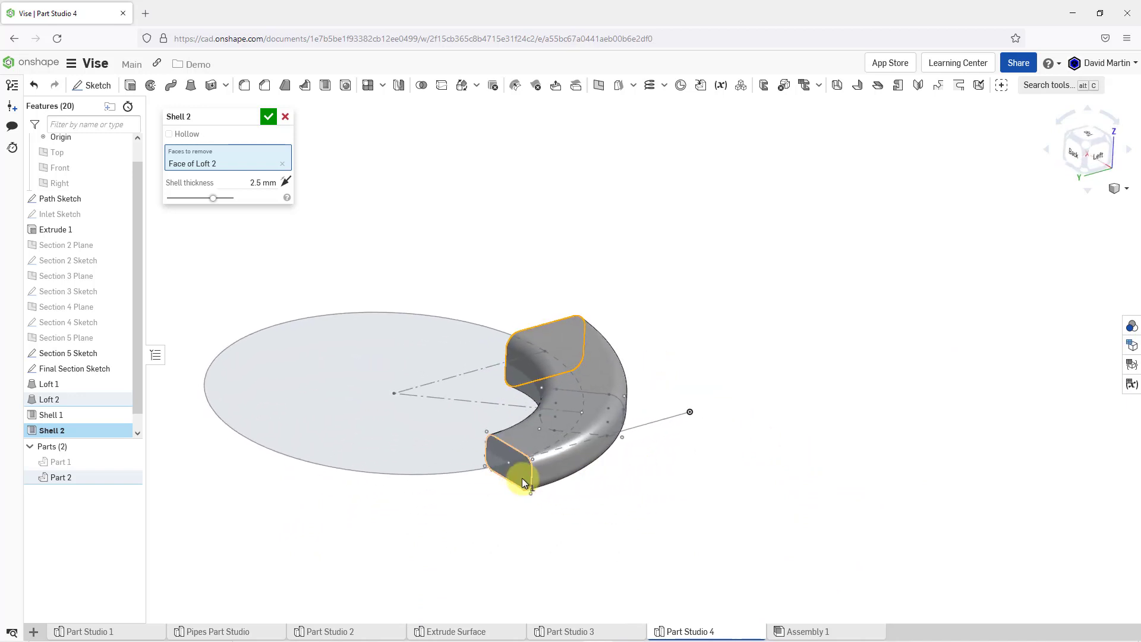
left_click(516, 473)
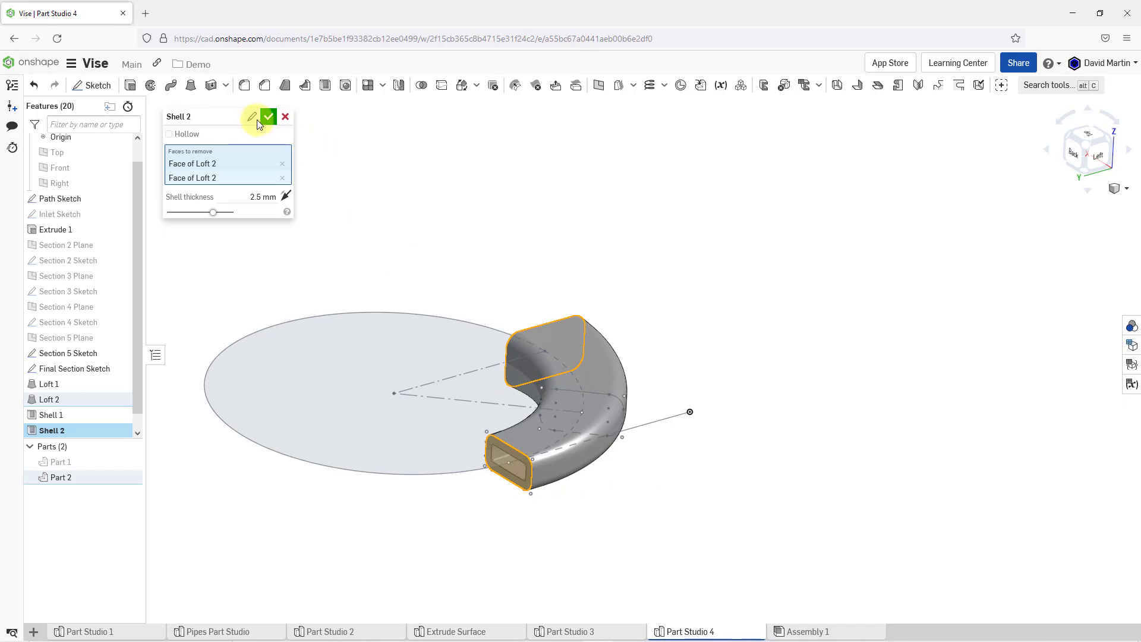
left_click(269, 117)
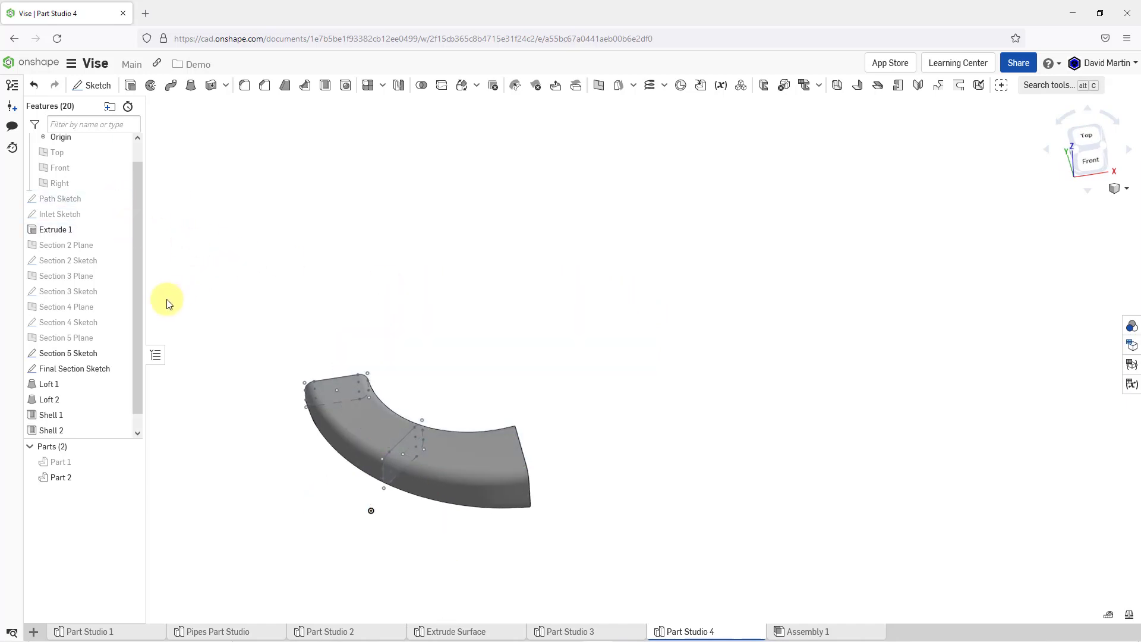
Unhide Part 1 in the Parts list to show the complete spiral duct.
left_click(73, 368)
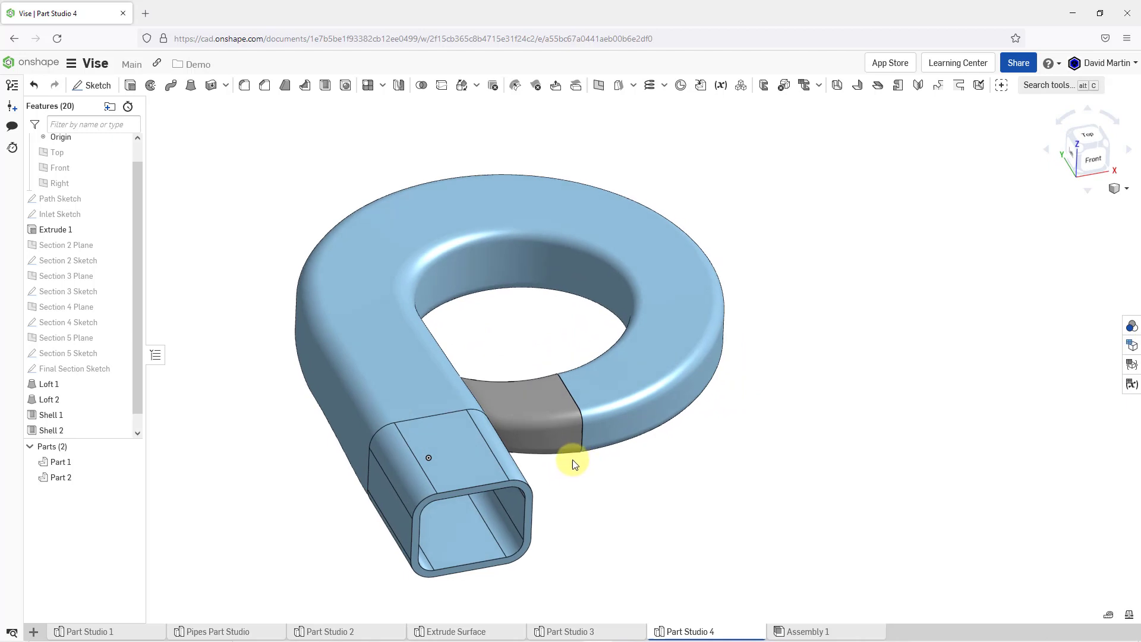
mouse_move(433, 101)
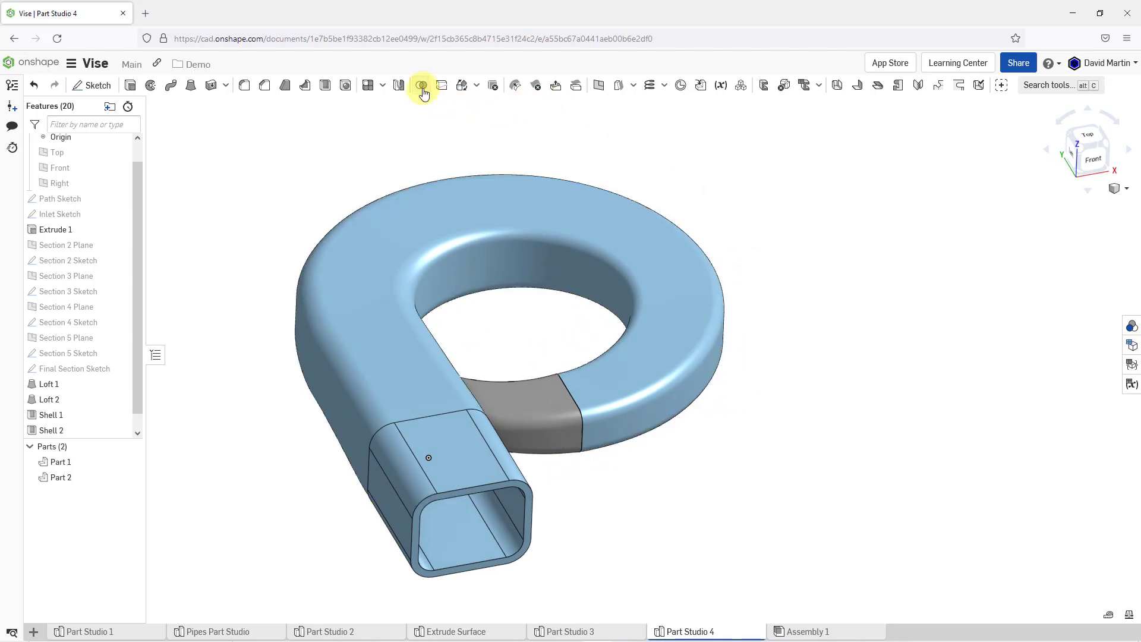
Union Part 1 and Part 2 with a Boolean into a single part.
left_click(421, 85)
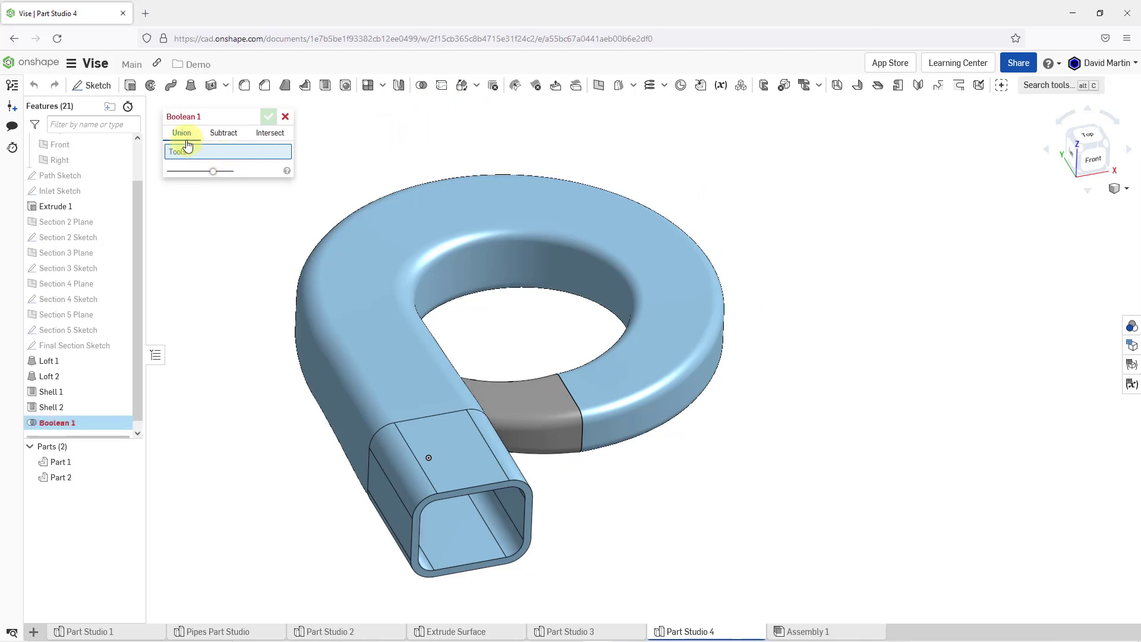
mouse_move(208, 140)
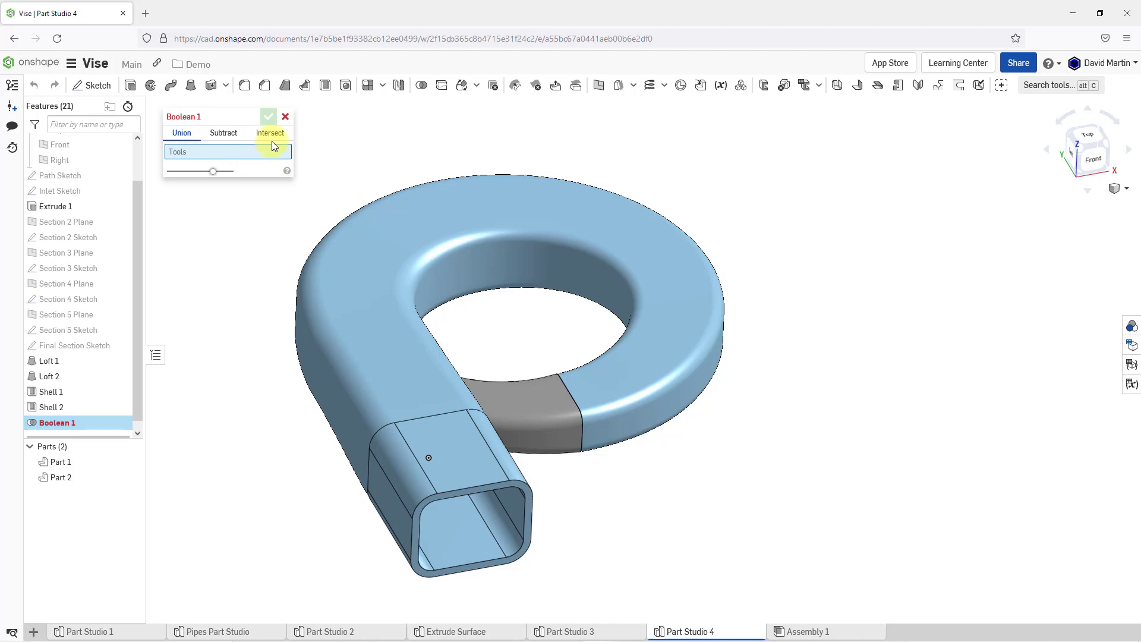
left_click(58, 461)
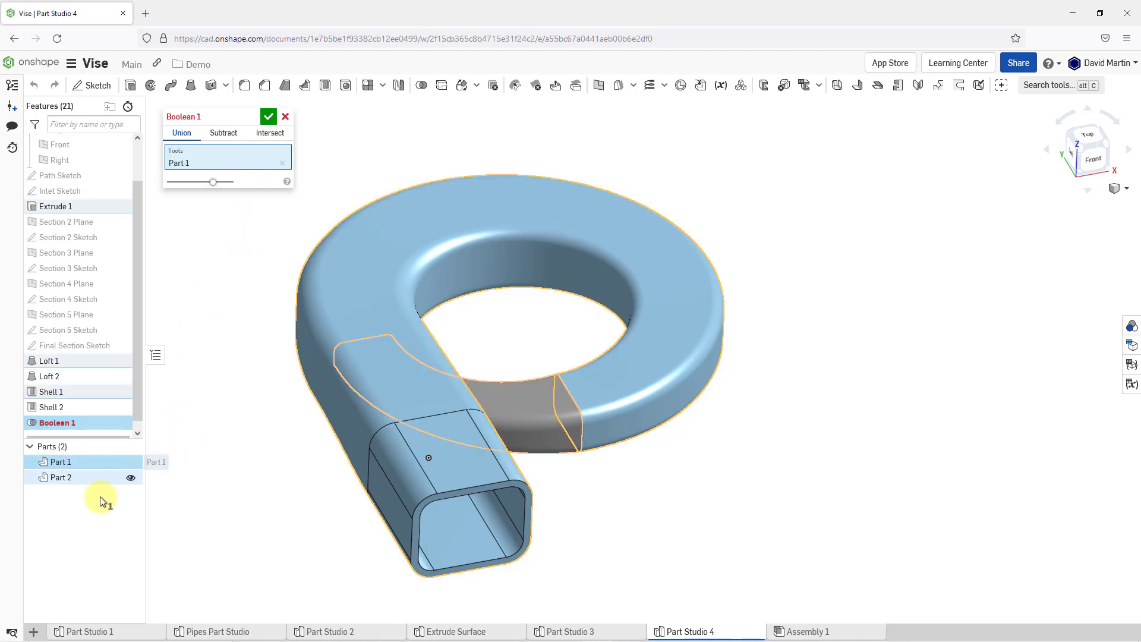
left_click(61, 477)
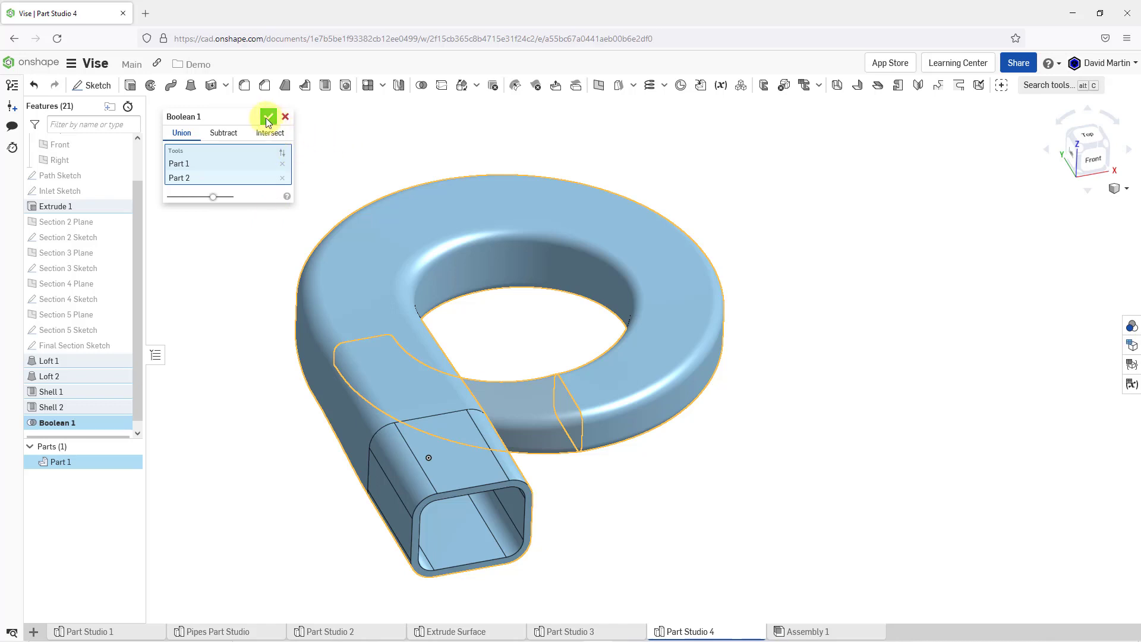
left_click(267, 117)
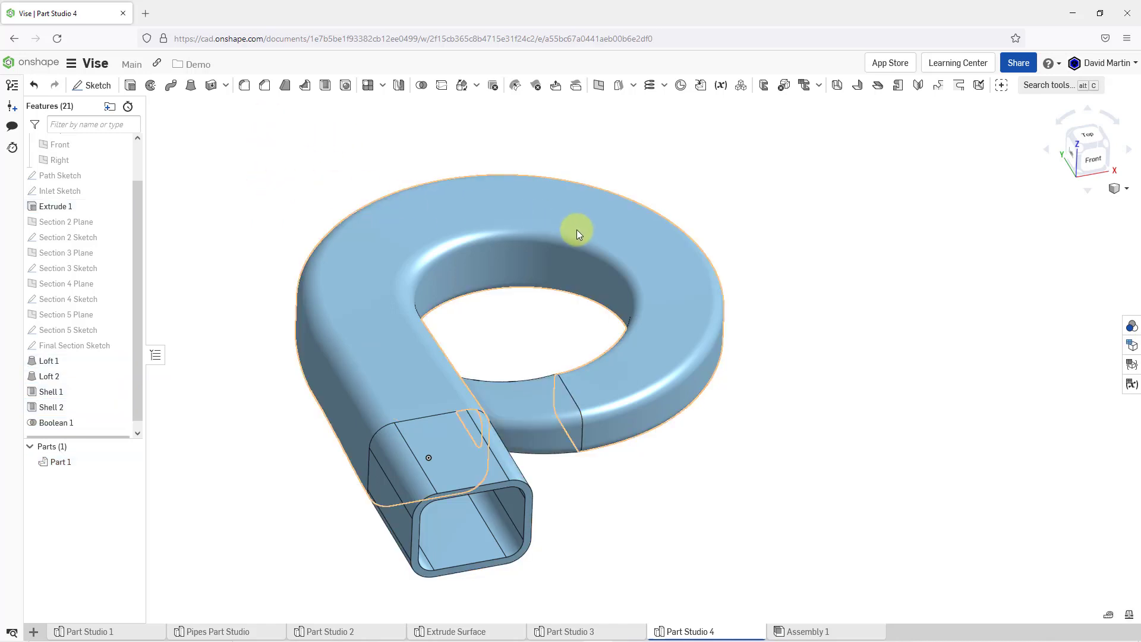